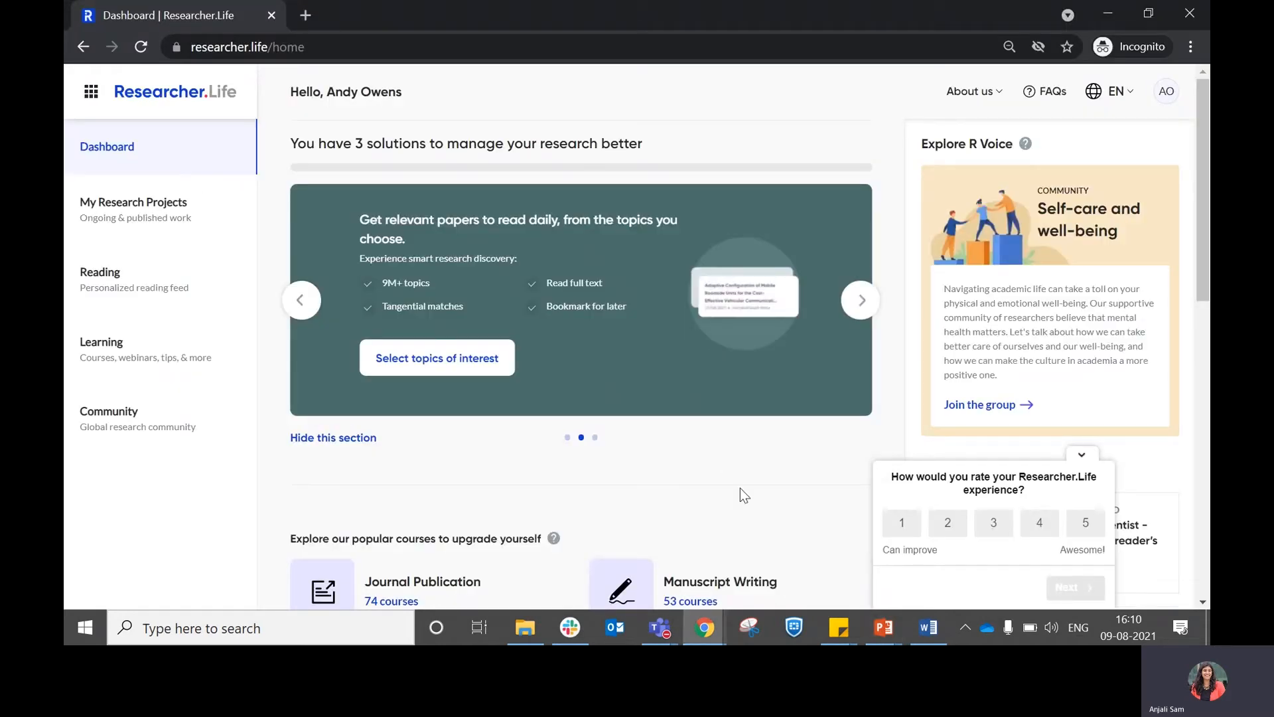
{"action": "mouse_move", "coordinate": [784, 490]}
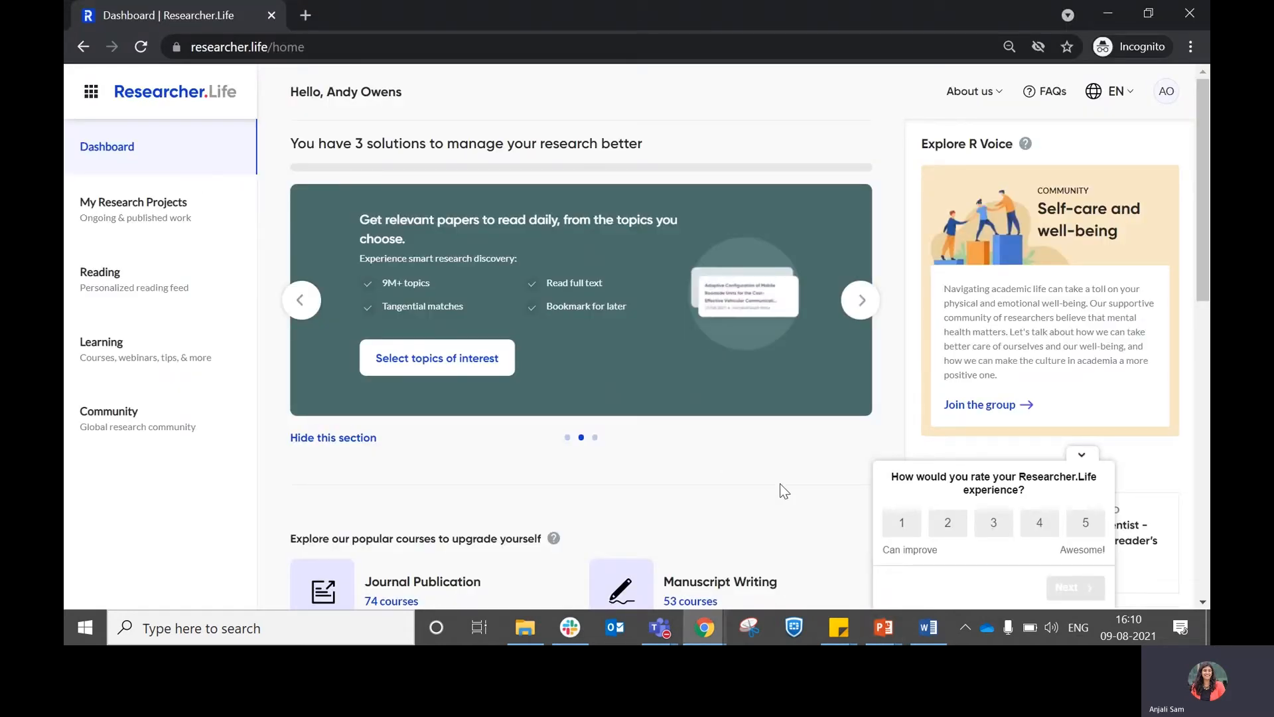
{"action": "mouse_move", "coordinate": [725, 463]}
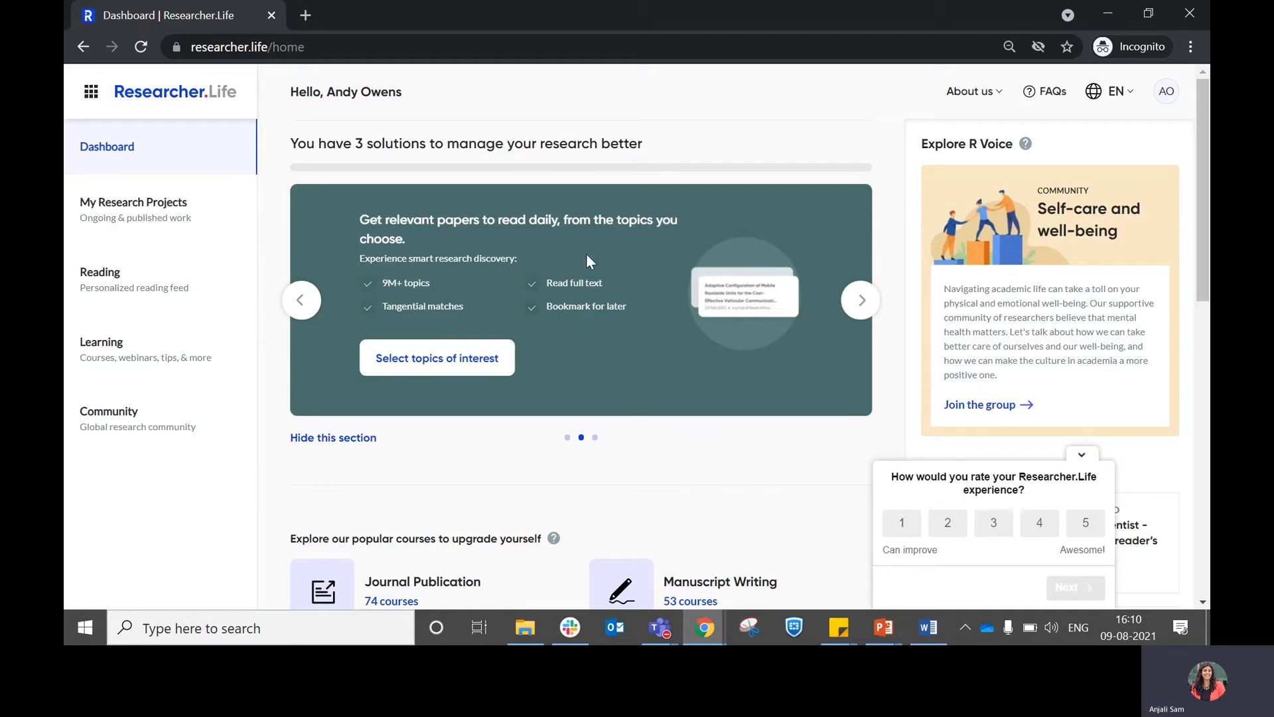
{"action": "mouse_move", "coordinate": [394, 364]}
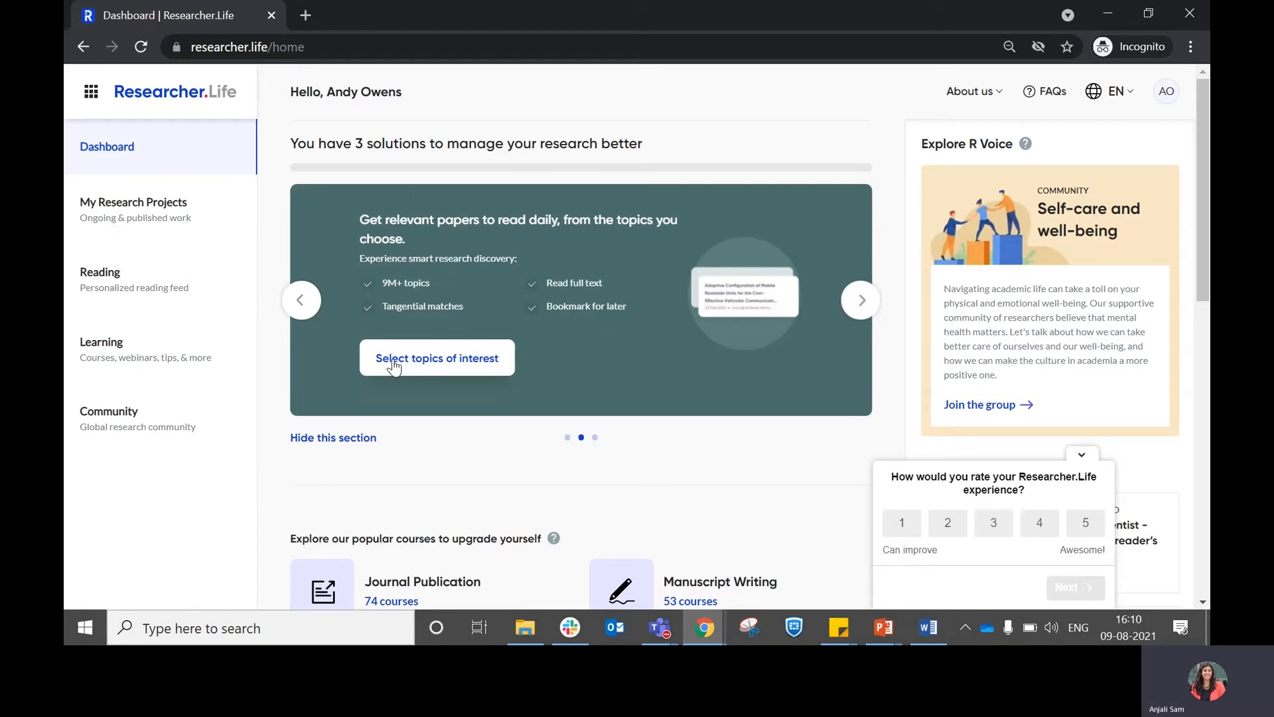
{"action": "mouse_move", "coordinate": [486, 367]}
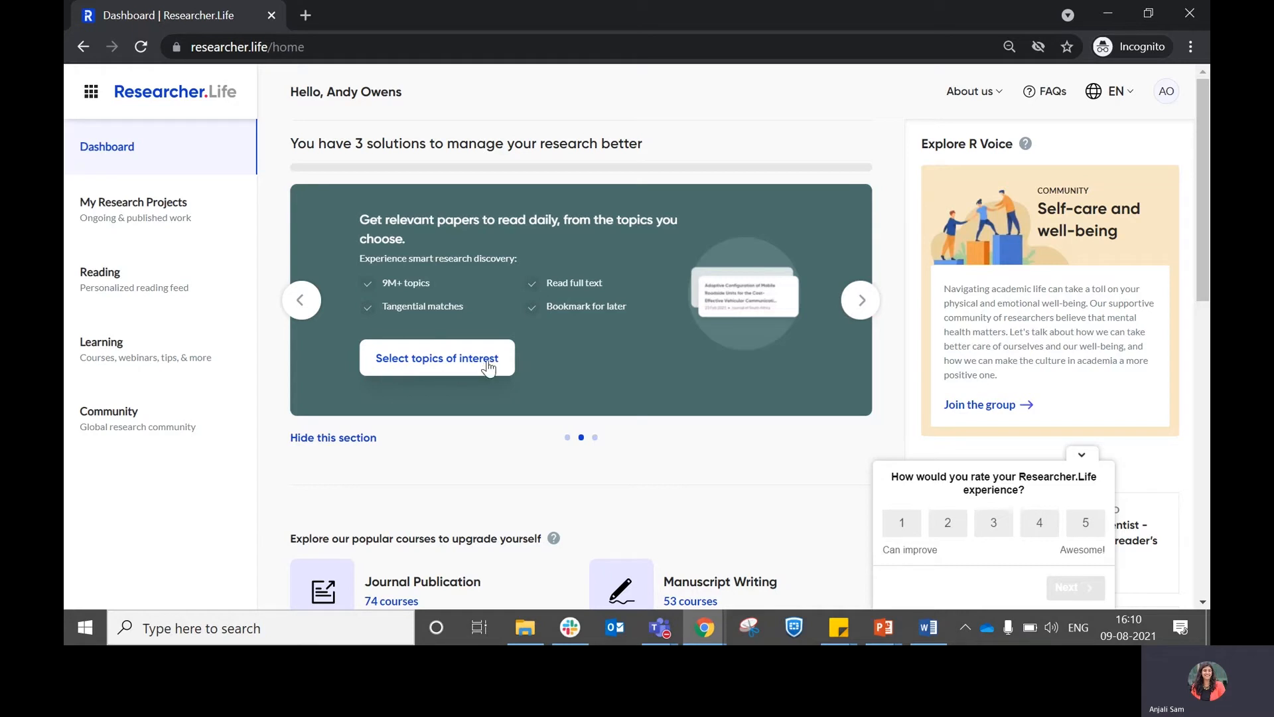
{"action": "mouse_move", "coordinate": [478, 377]}
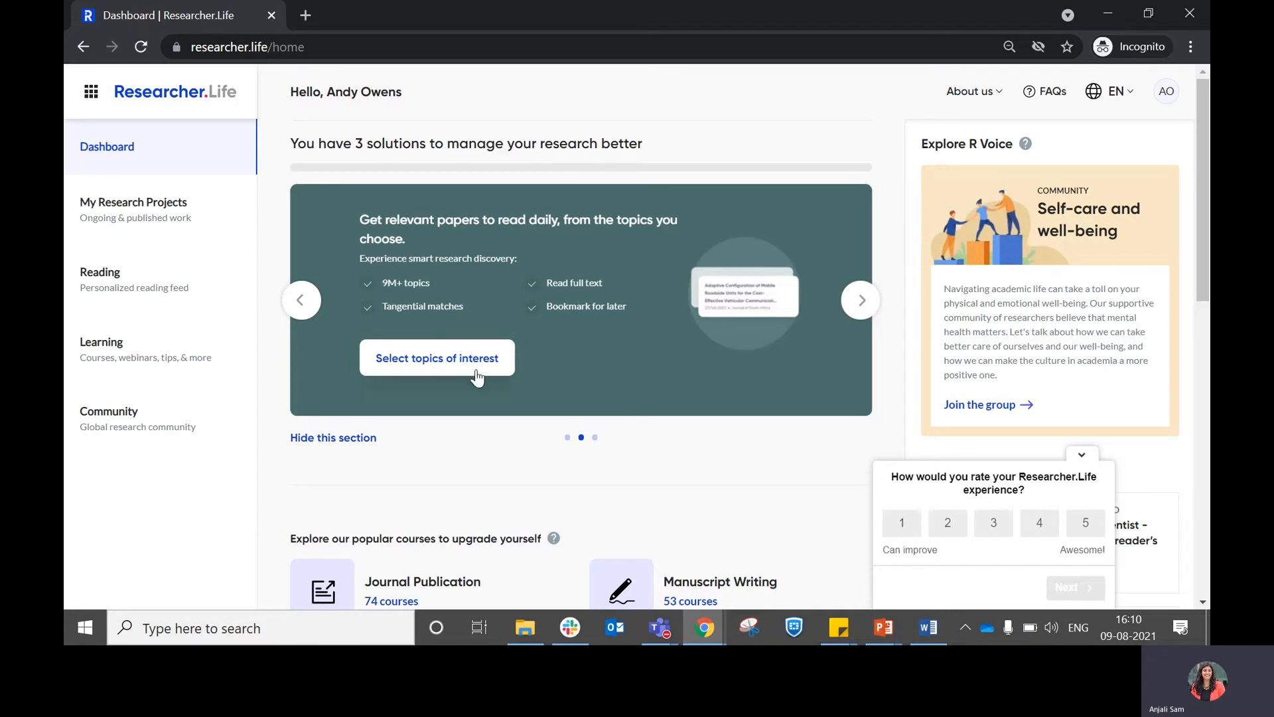
Search 'ca' and pick Cancer, Cancer Cells and Cancer Patients as topics, then submit
{"action": "left_click", "coordinate": [437, 358]}
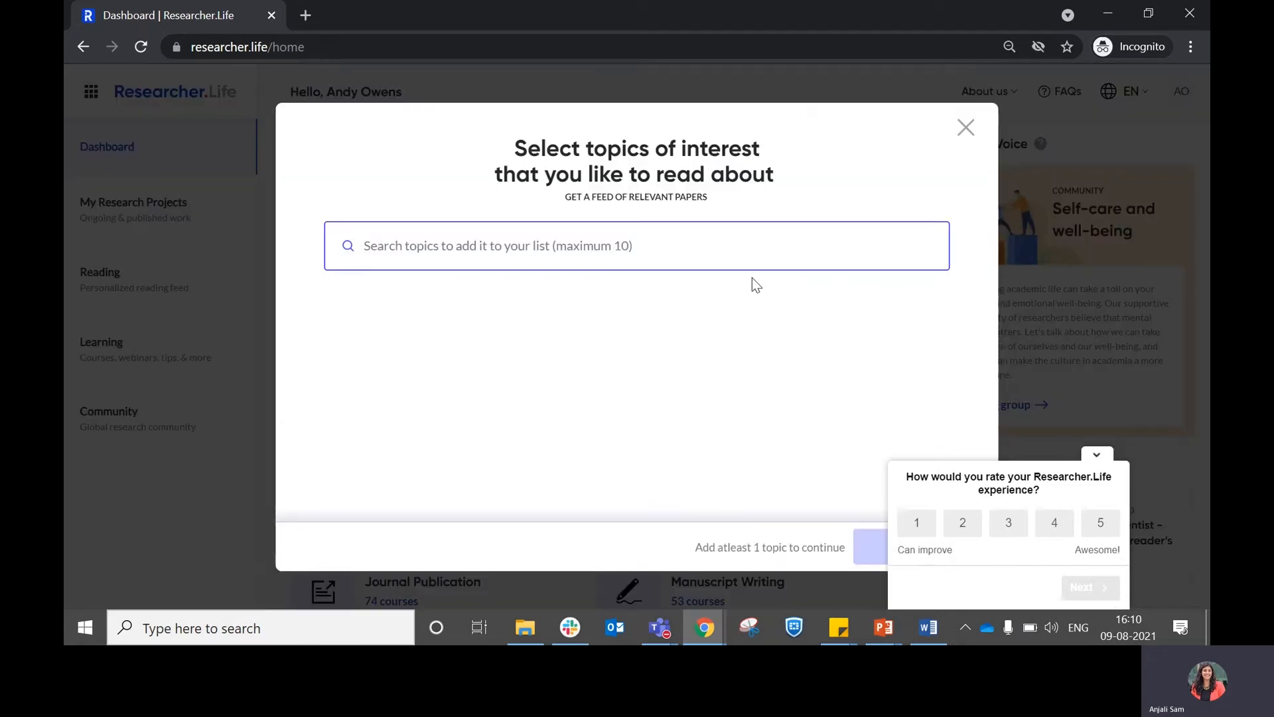
{"action": "left_click", "coordinate": [636, 245]}
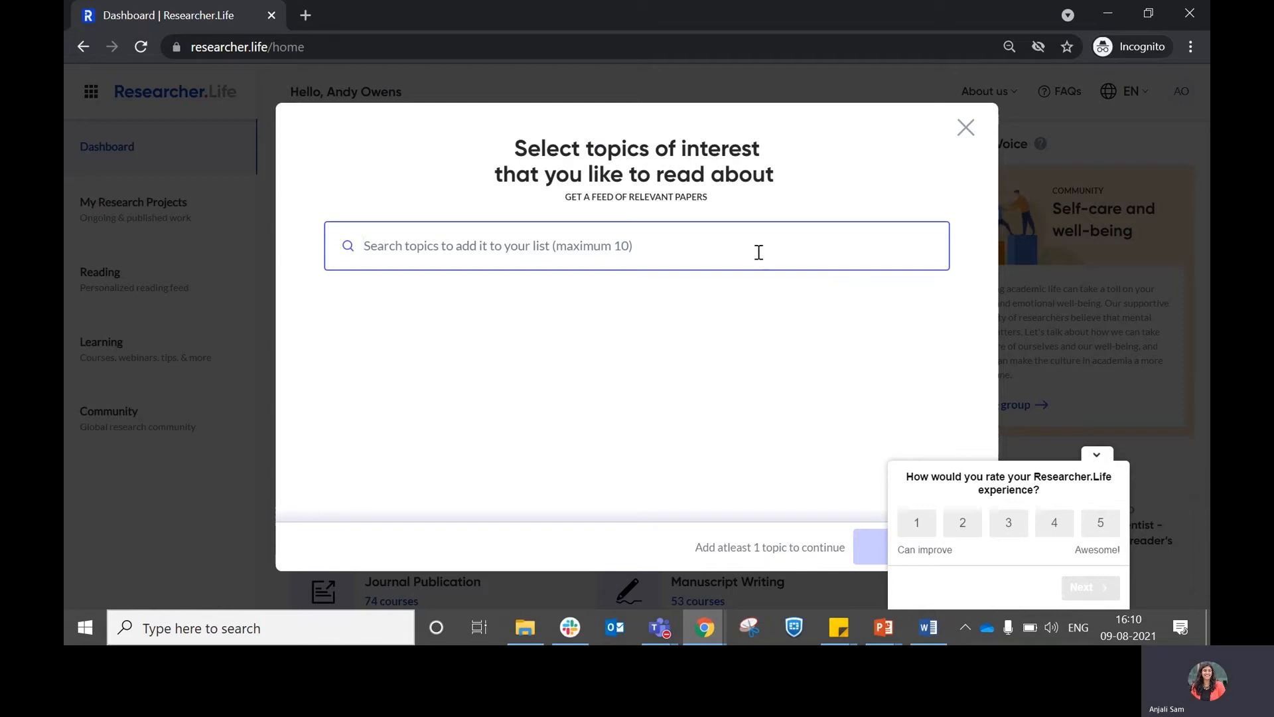
{"action": "type", "text": "cancer"}
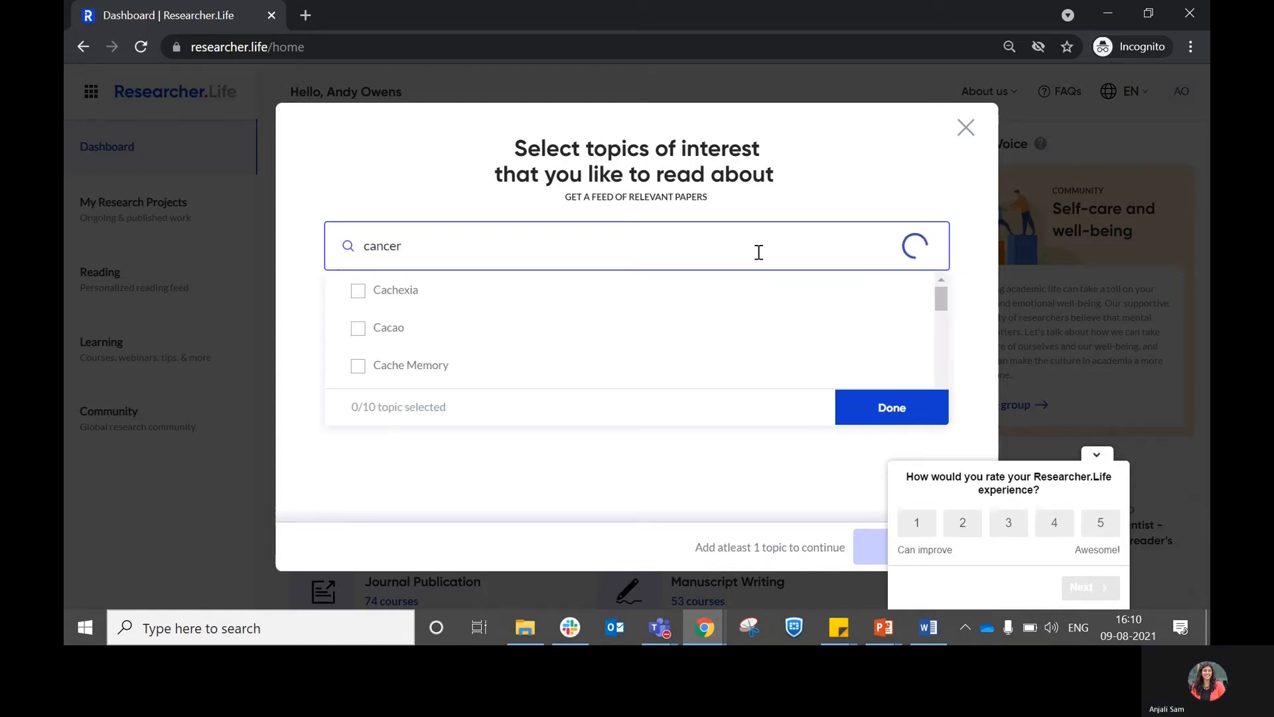
{"action": "left_click", "coordinate": [357, 290]}
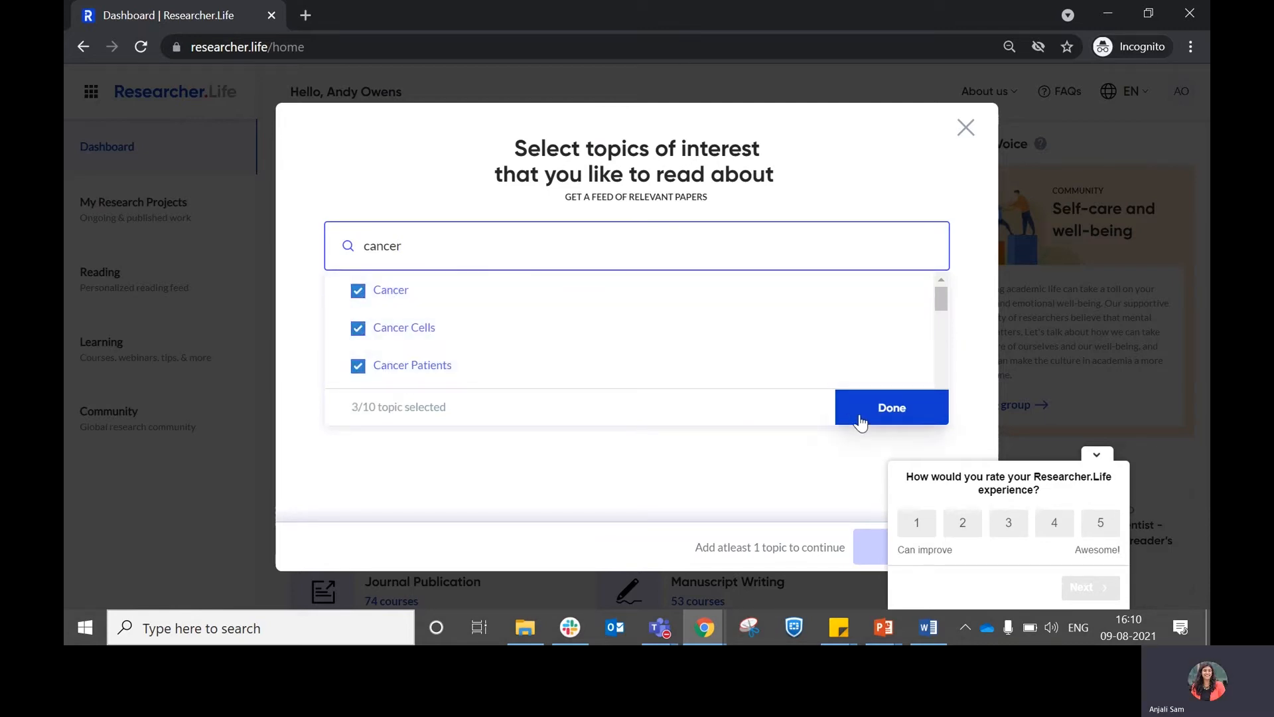
{"action": "left_click", "coordinate": [891, 407]}
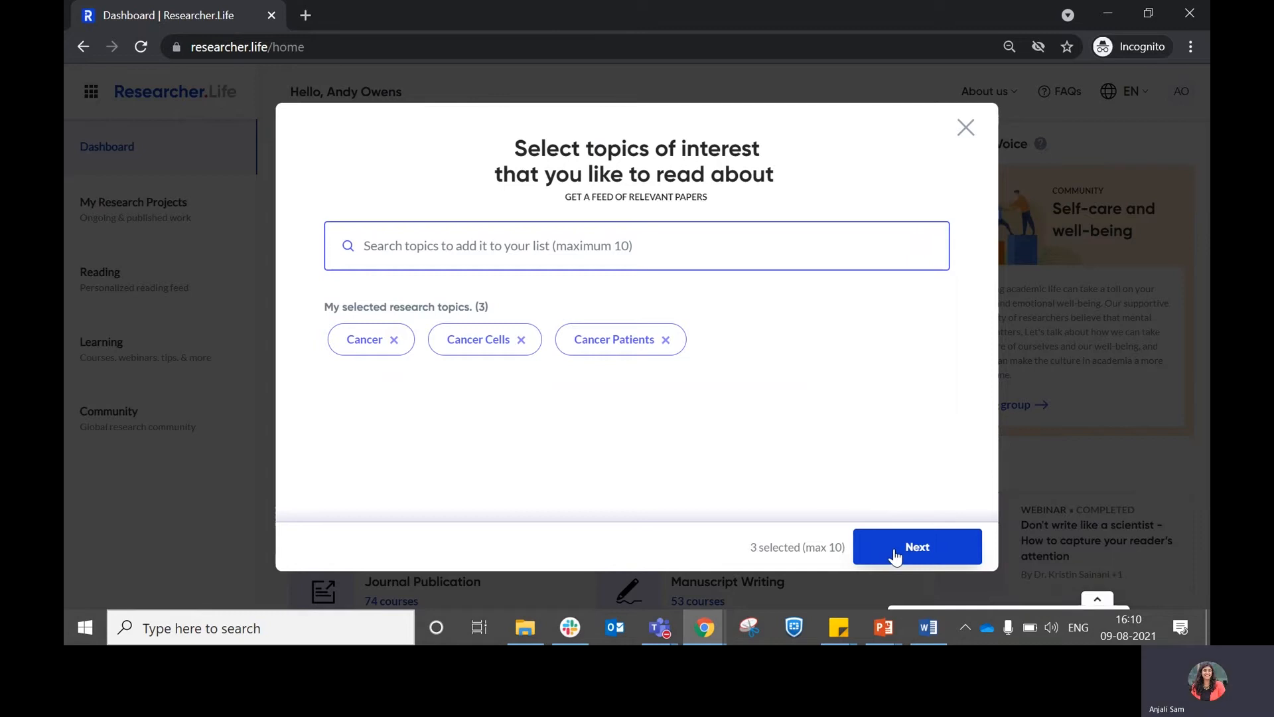
{"action": "left_click", "coordinate": [916, 546]}
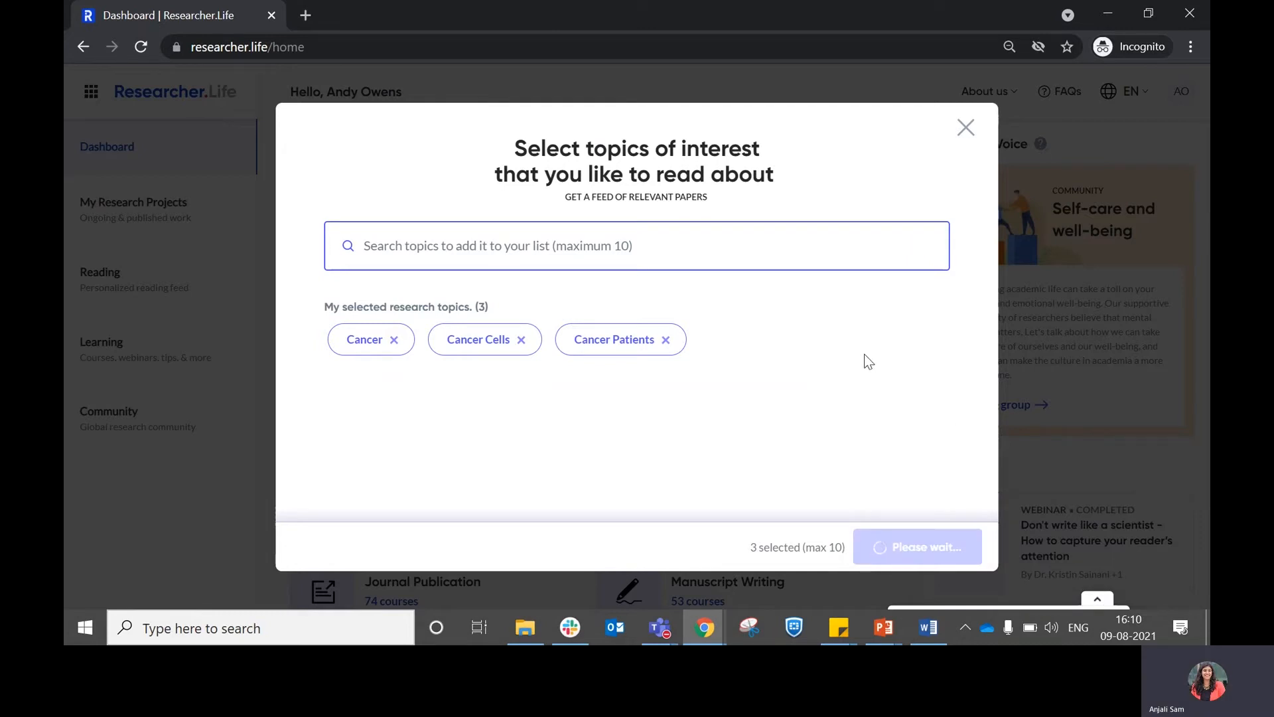
{"action": "mouse_move", "coordinate": [880, 359]}
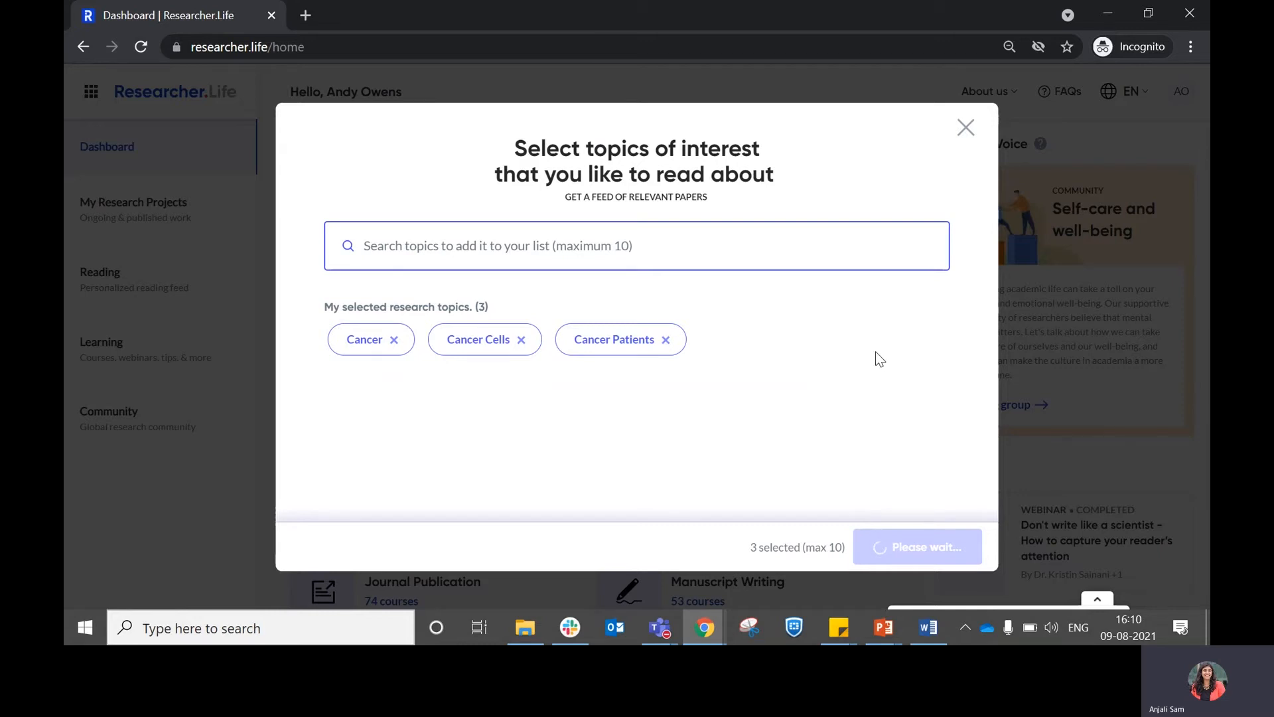
Tick three suggested papers, including the oncology perspectives paper, and submit them
{"action": "left_click", "coordinate": [917, 546]}
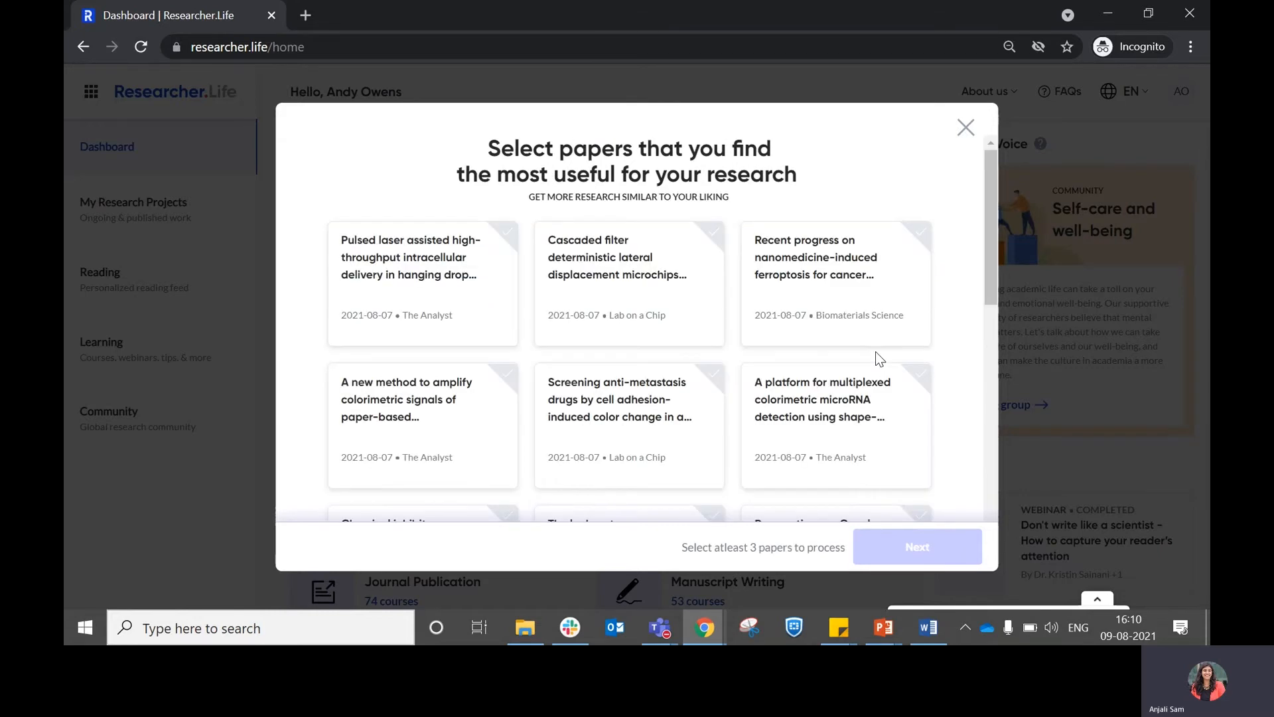
{"action": "mouse_move", "coordinate": [666, 418]}
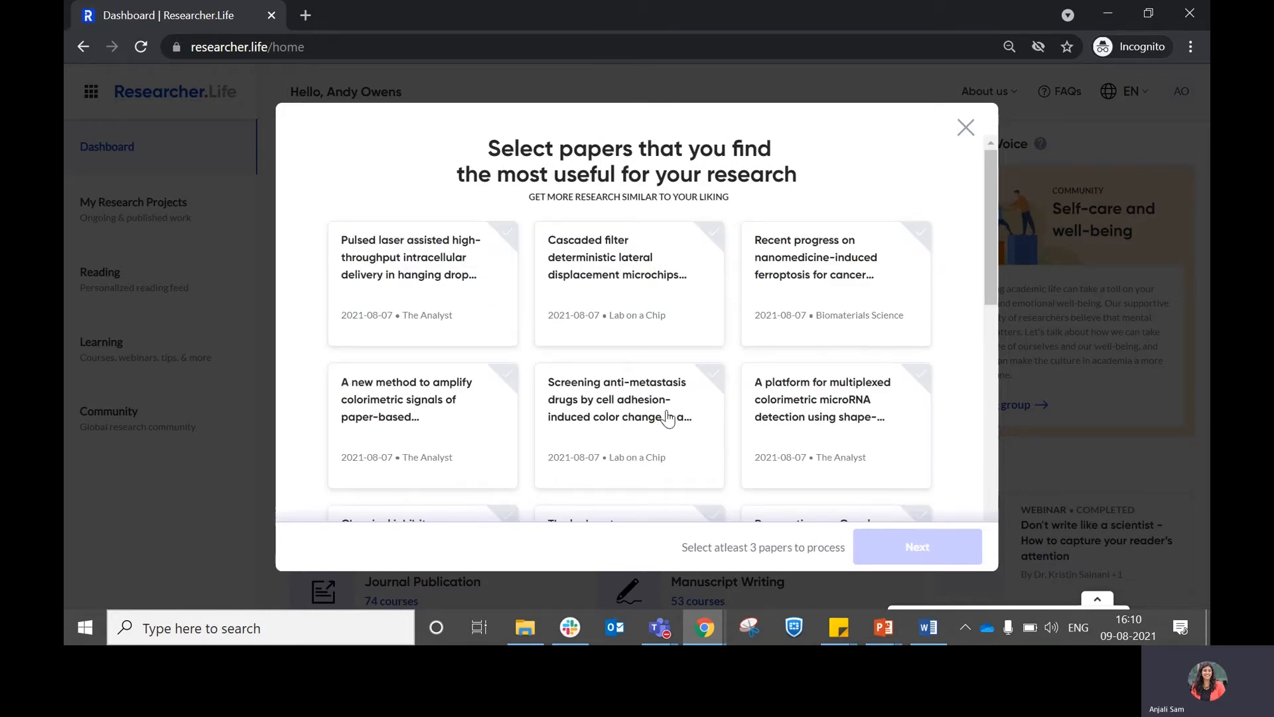
{"action": "mouse_move", "coordinate": [606, 427]}
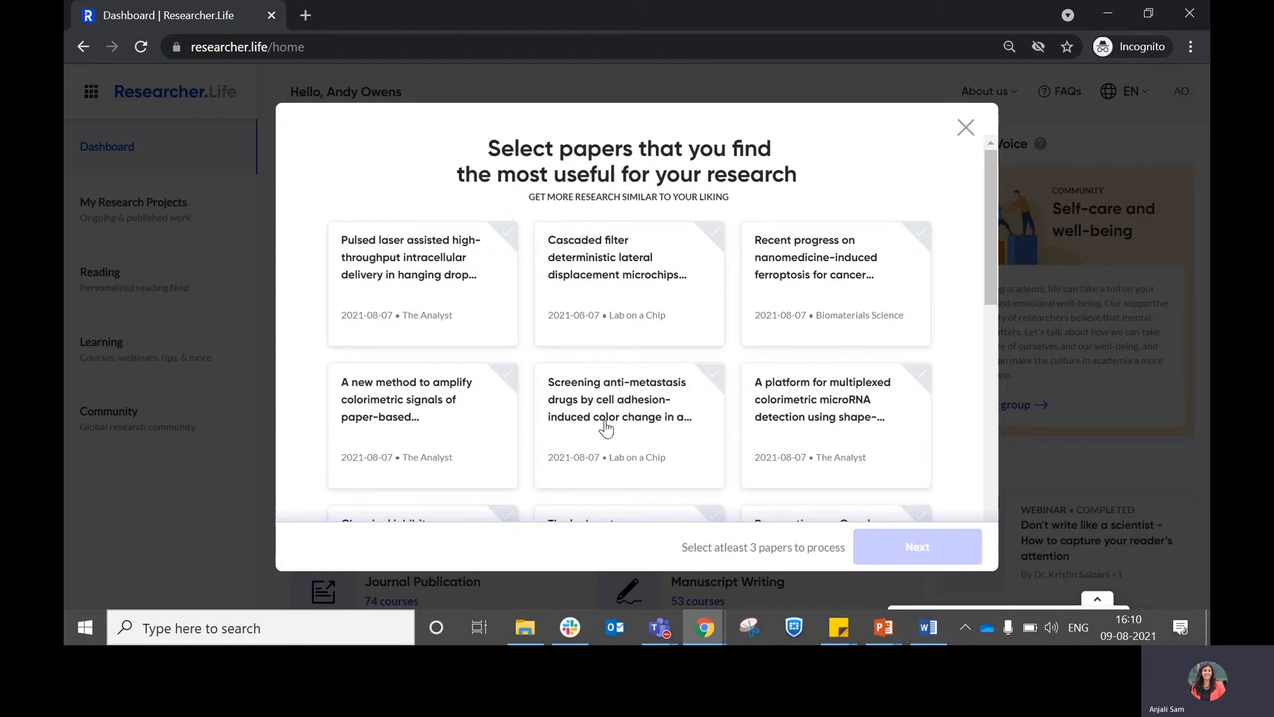
{"action": "scroll", "scroll_direction": "down", "scroll_amount": 3}
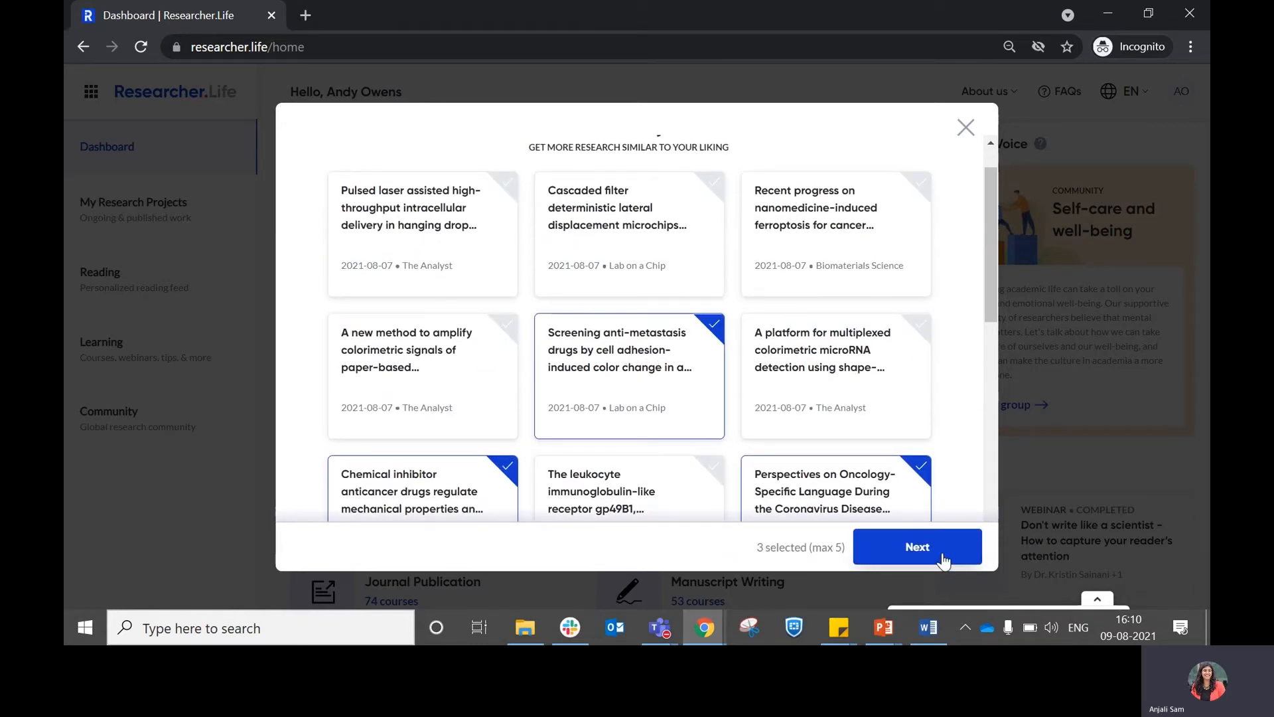
{"action": "mouse_move", "coordinate": [927, 556]}
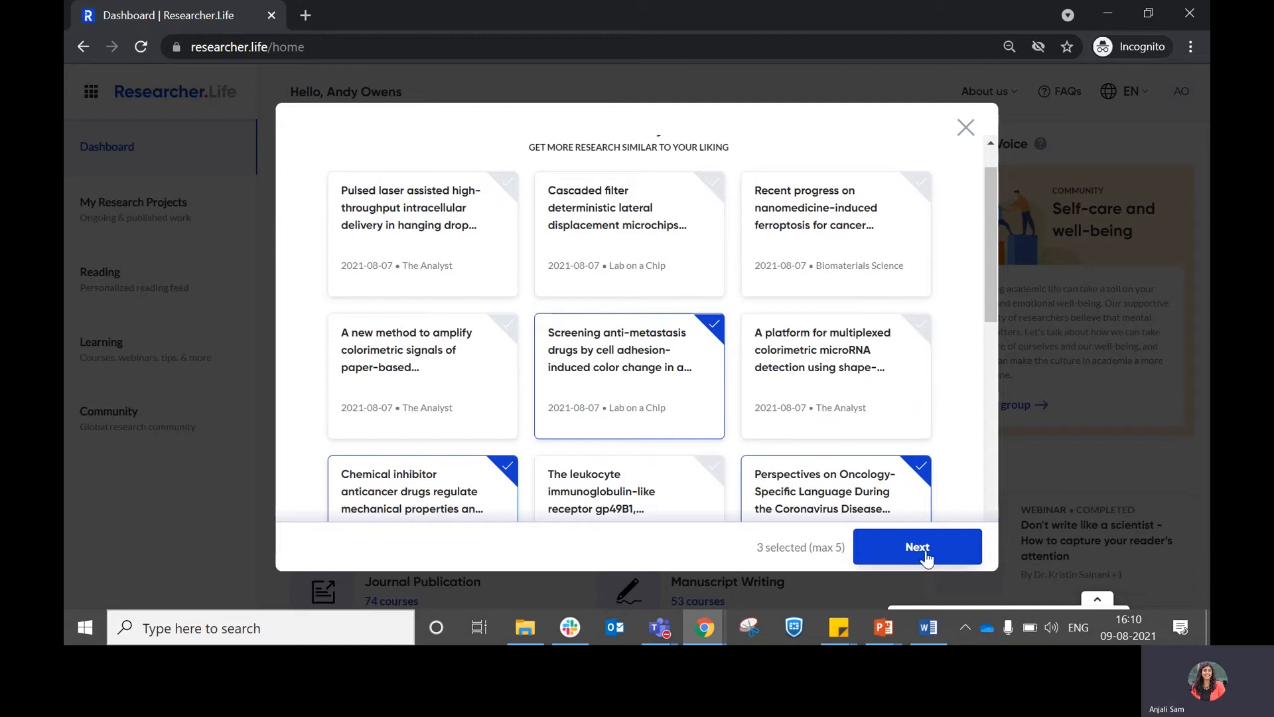
{"action": "left_click", "coordinate": [916, 546]}
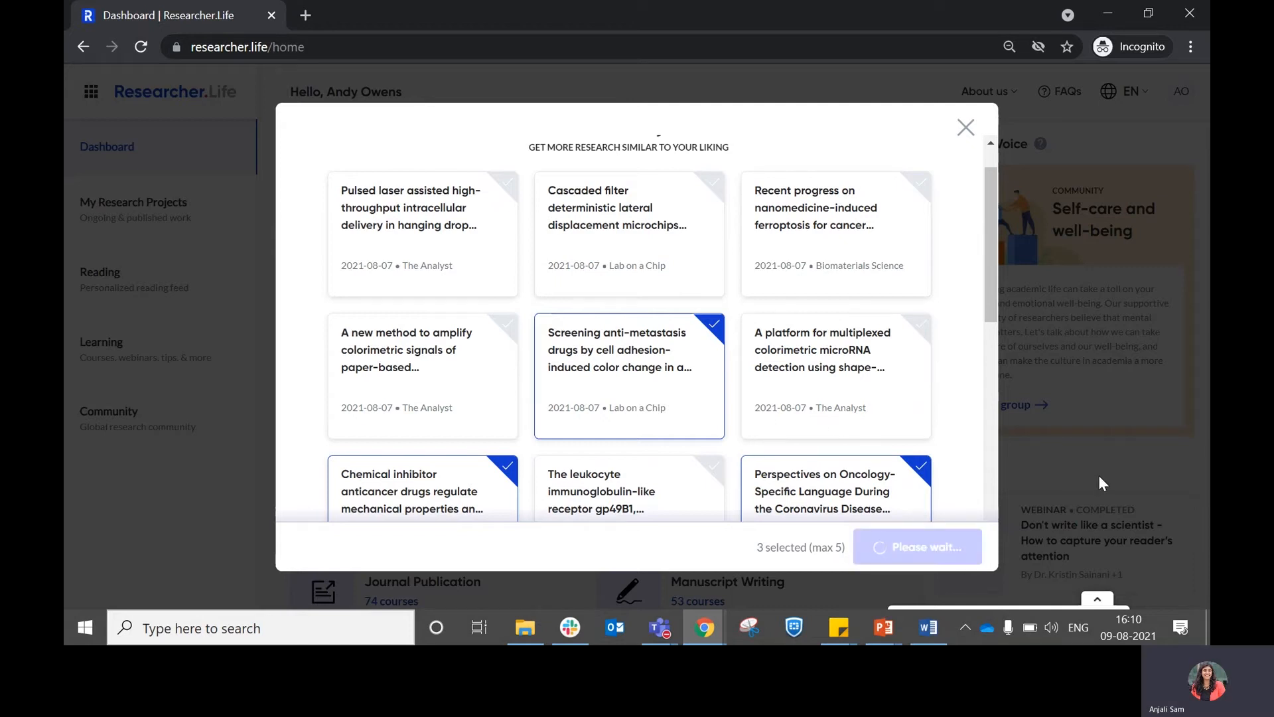
{"action": "left_click", "coordinate": [917, 546]}
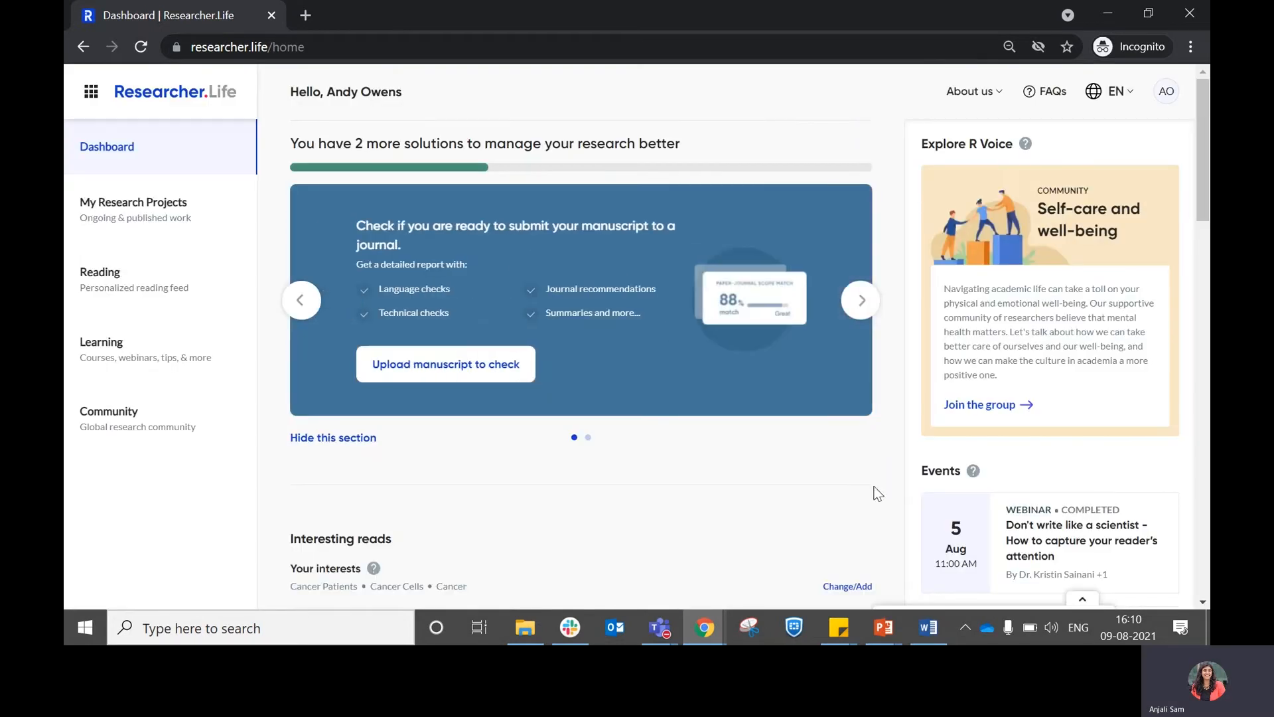
{"action": "scroll", "scroll_direction": "down", "scroll_amount": 3}
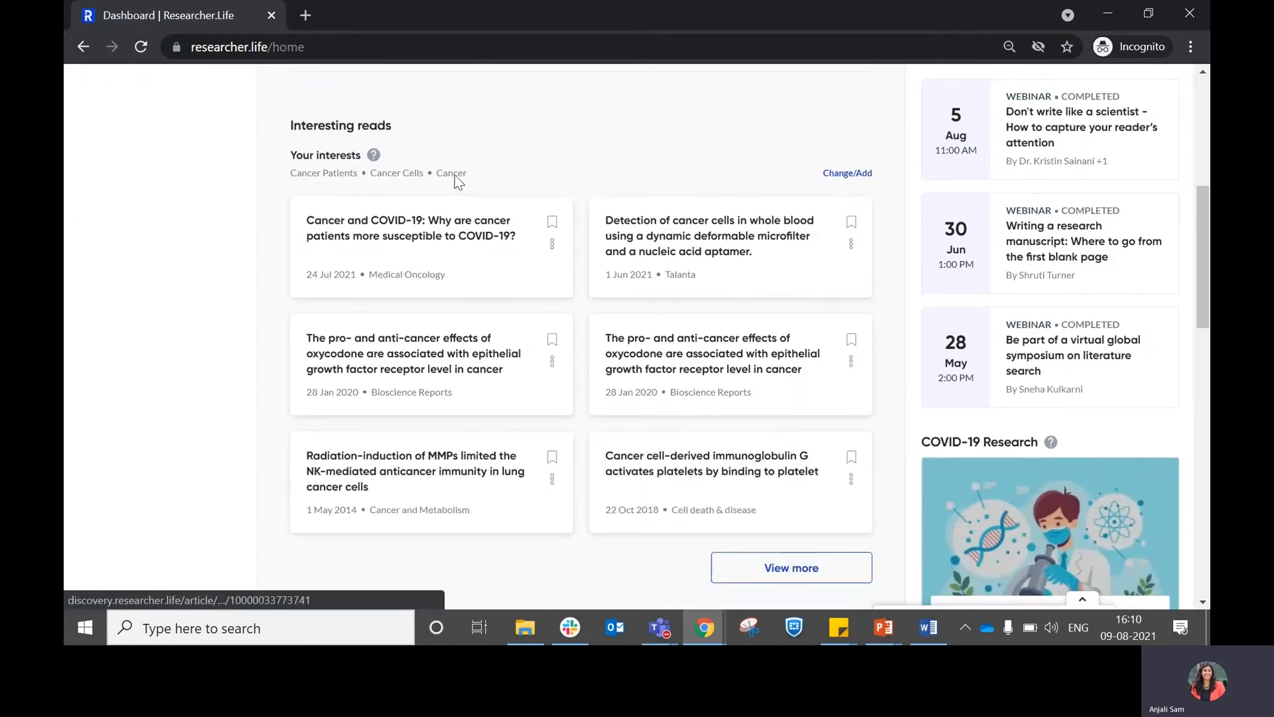
{"action": "scroll", "scroll_direction": "down", "scroll_amount": 3}
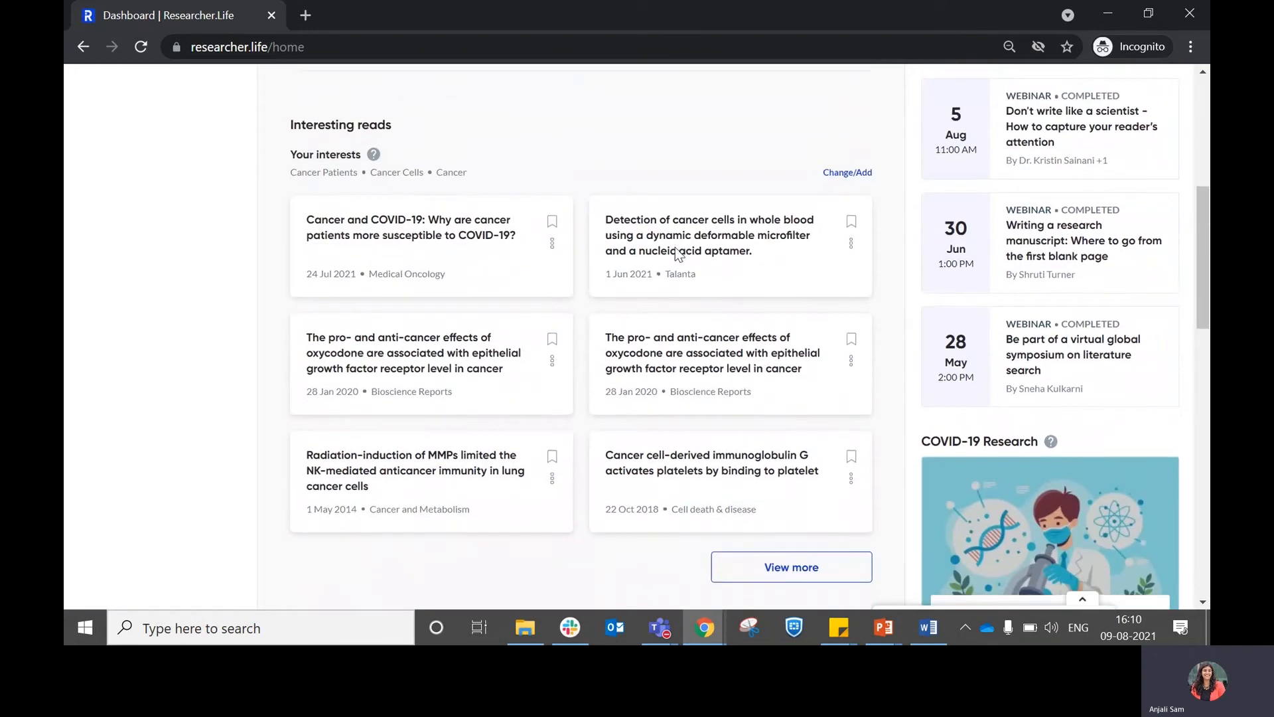
{"action": "scroll", "scroll_direction": "down", "scroll_amount": 3}
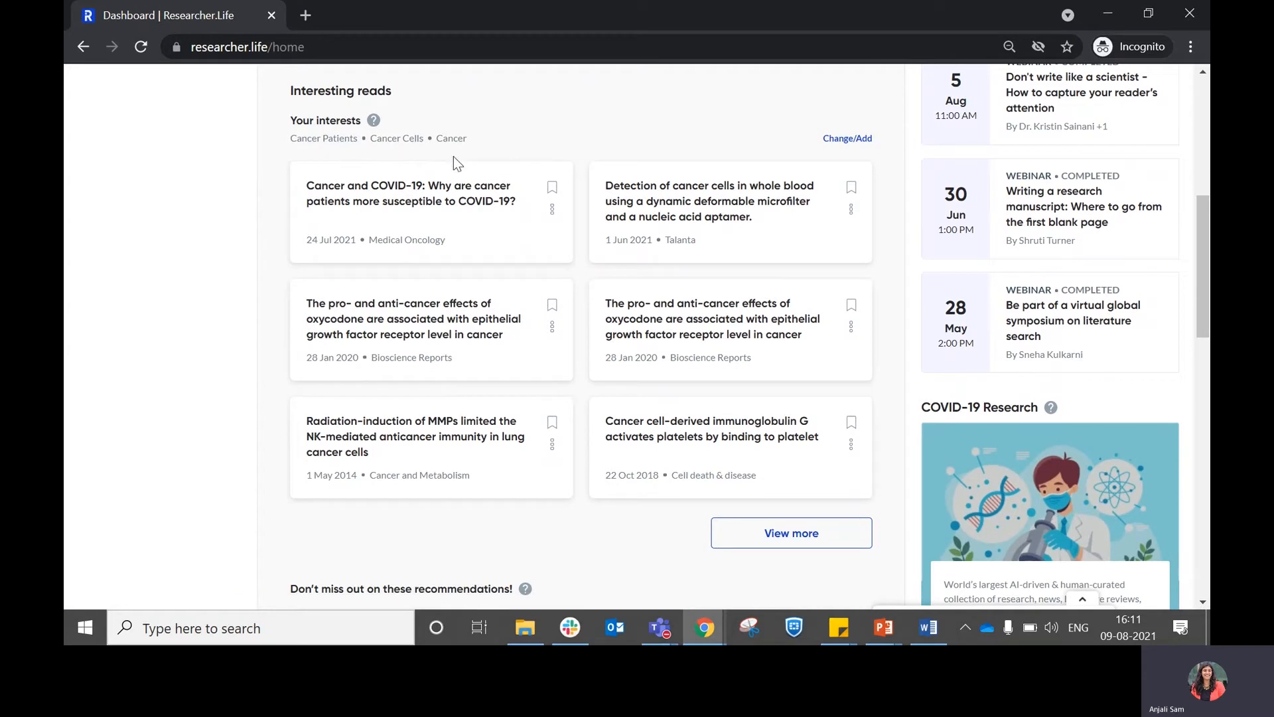
{"action": "scroll", "scroll_direction": "down", "scroll_amount": 3}
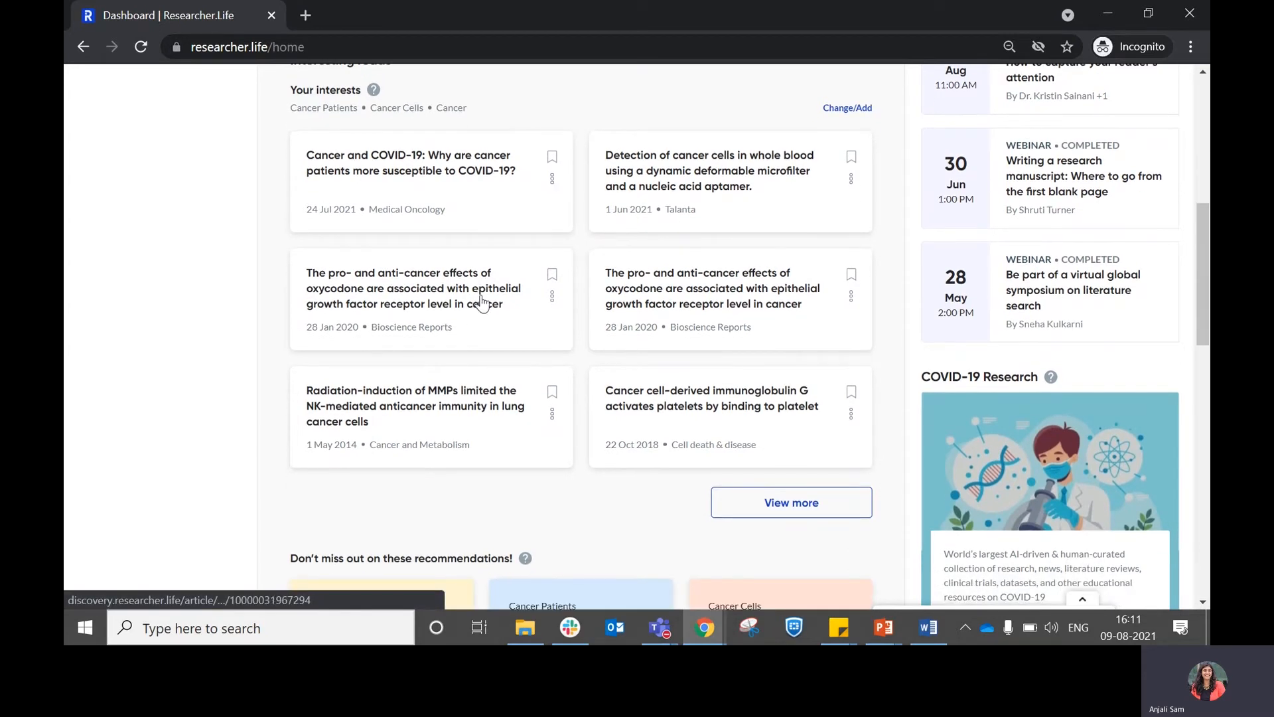
{"action": "mouse_move", "coordinate": [746, 312]}
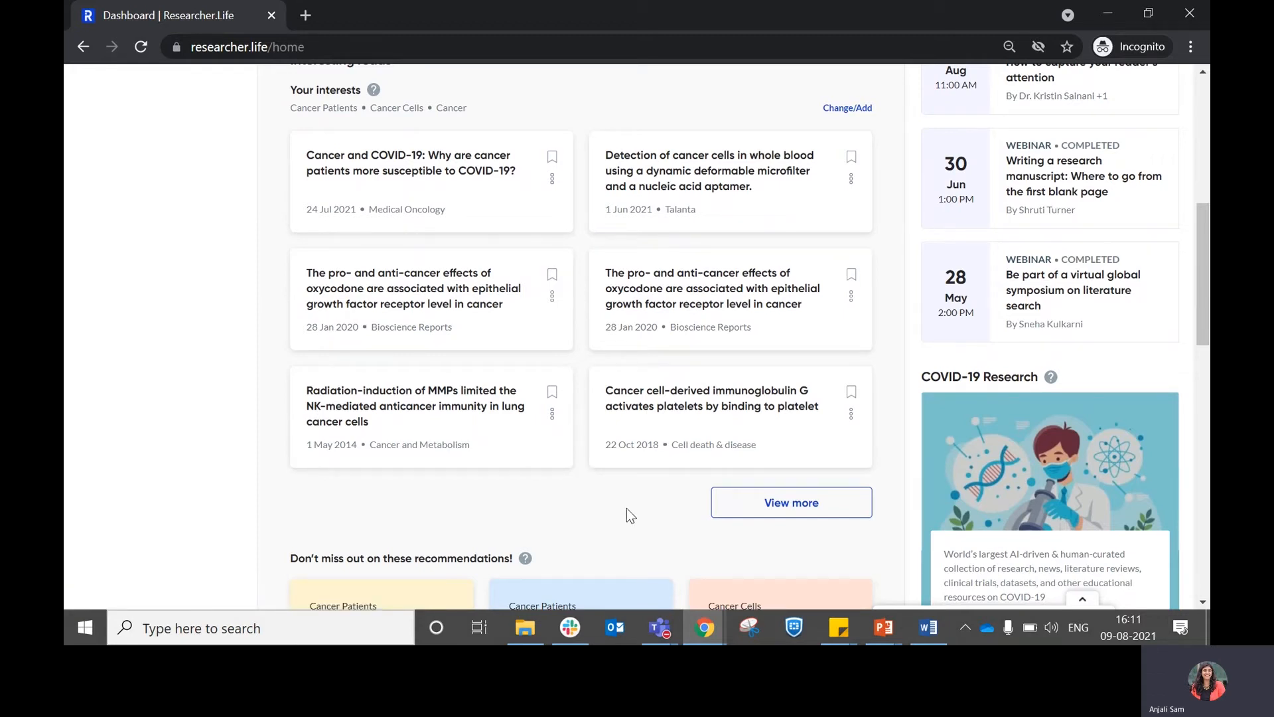
{"action": "scroll", "scroll_direction": "down", "scroll_amount": 3}
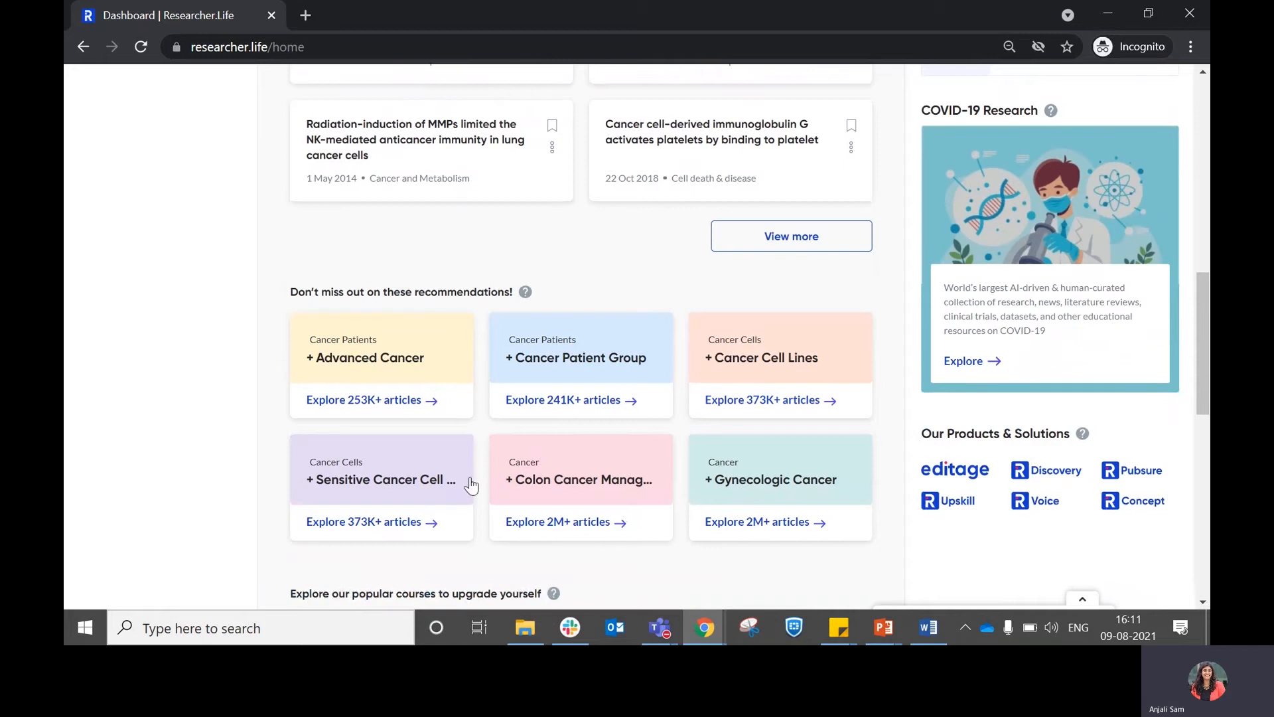
{"action": "mouse_move", "coordinate": [582, 357]}
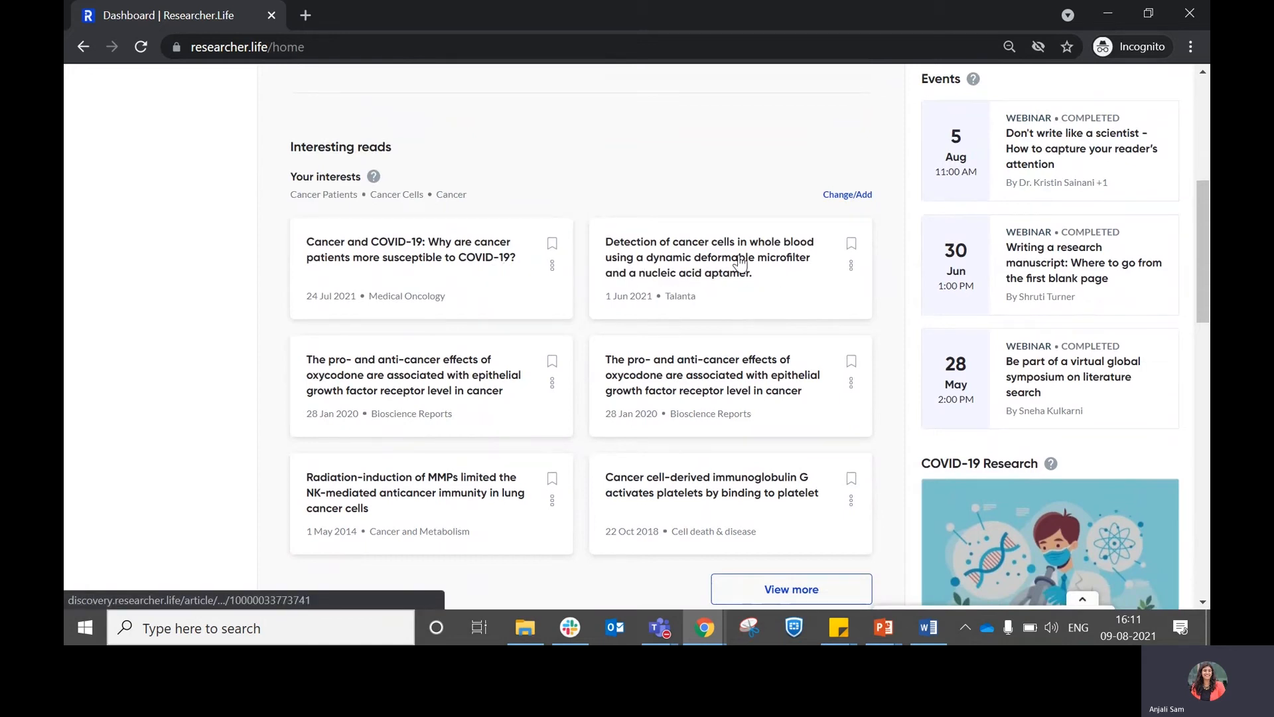
{"action": "mouse_move", "coordinate": [551, 250]}
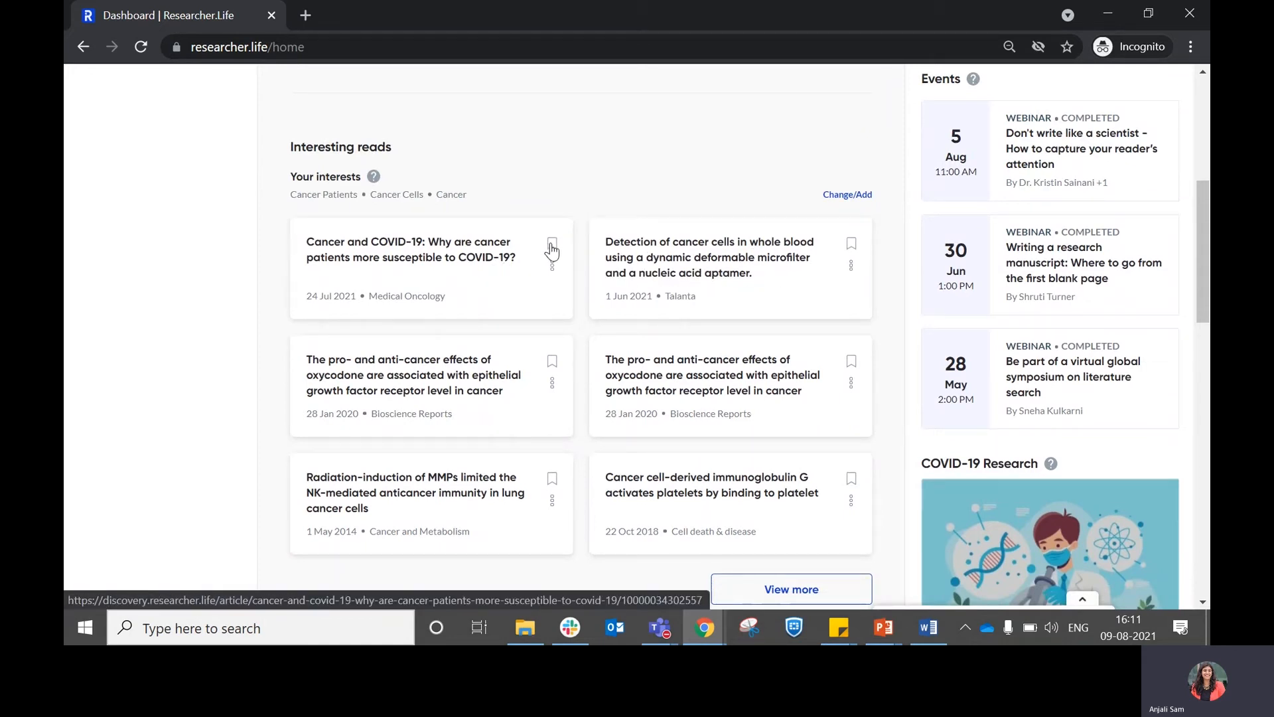
Save the Cancer and COVID-19 paper, hide the chemical inhibitor drugs paper, and view more reads
{"action": "left_click", "coordinate": [551, 244]}
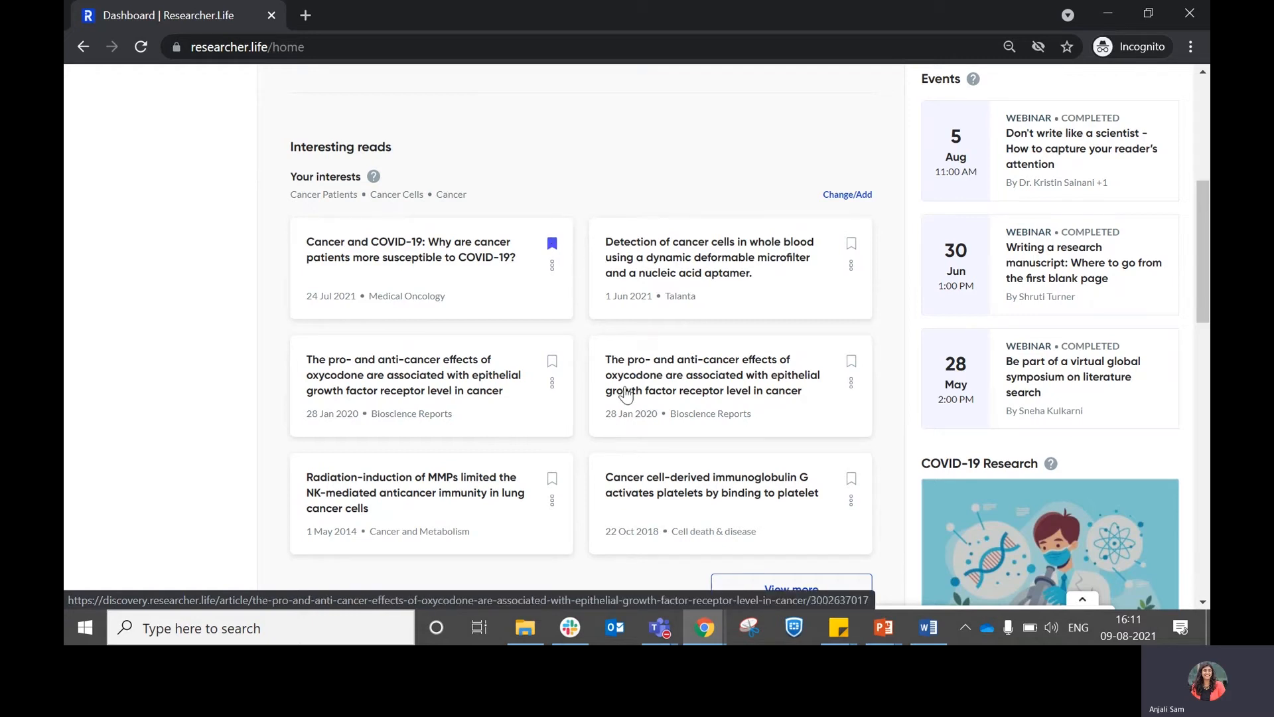
{"action": "left_click", "coordinate": [851, 268]}
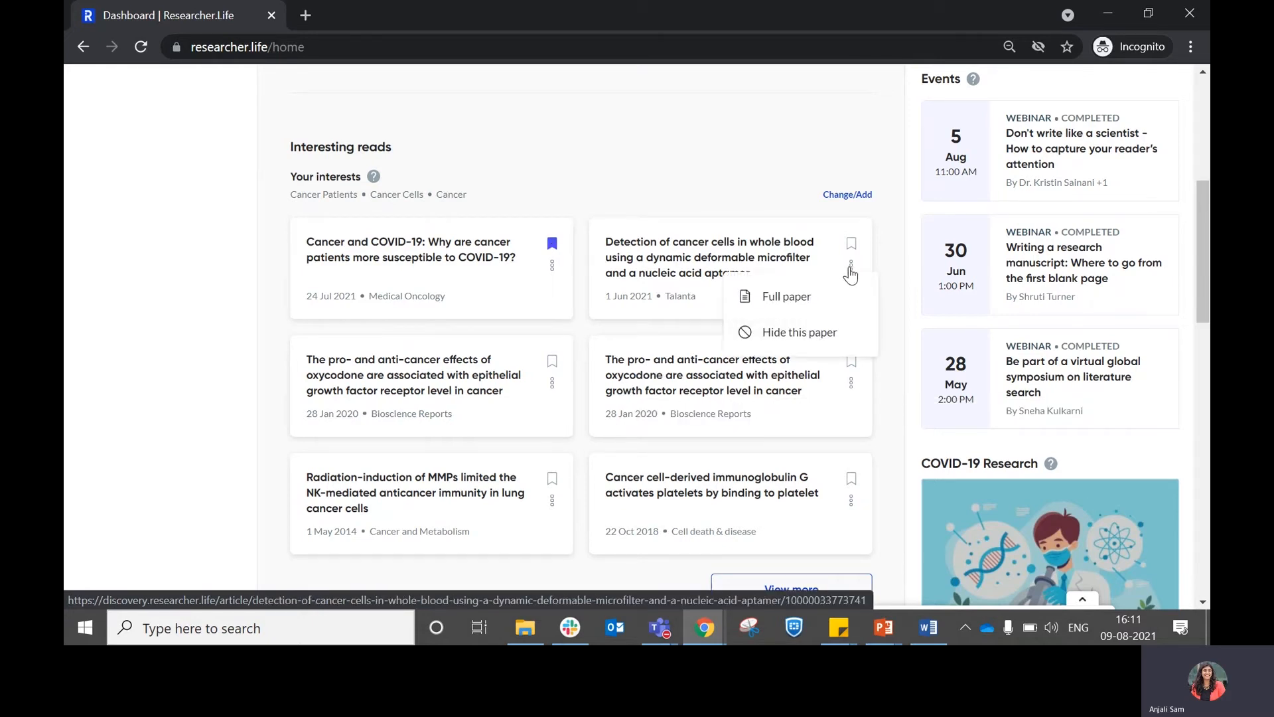
{"action": "left_click", "coordinate": [847, 270]}
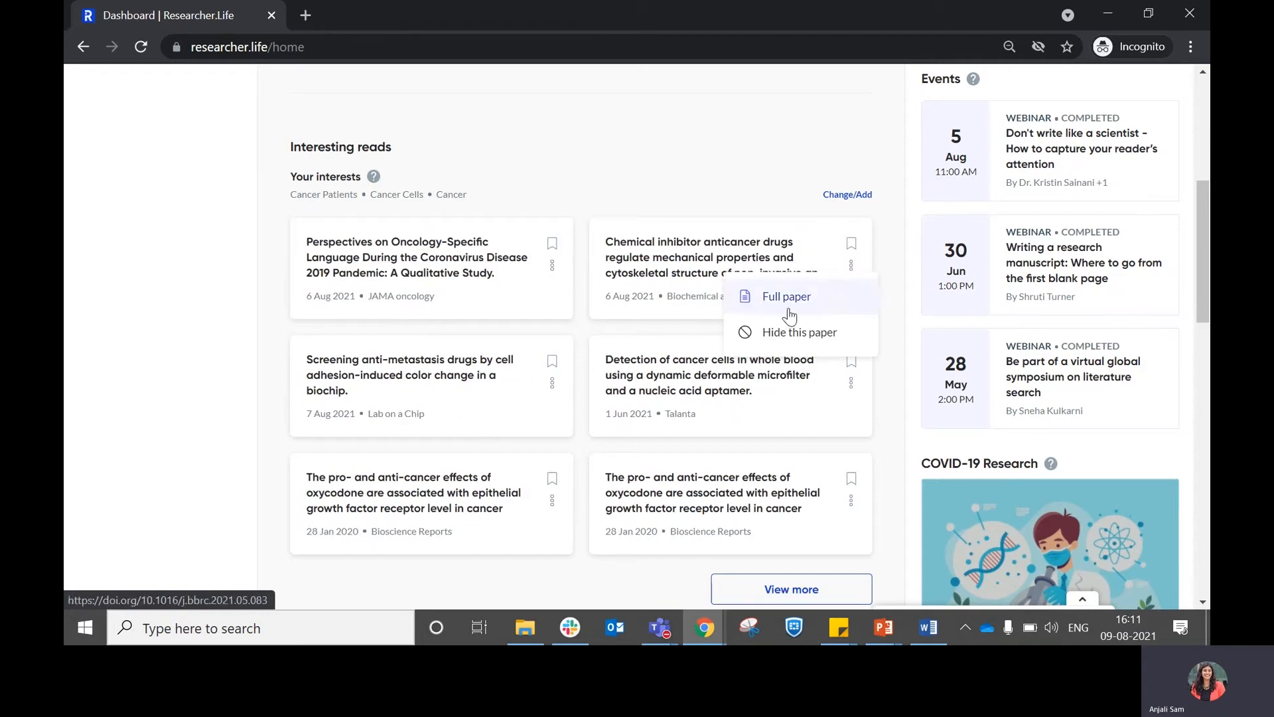
{"action": "mouse_move", "coordinate": [839, 349]}
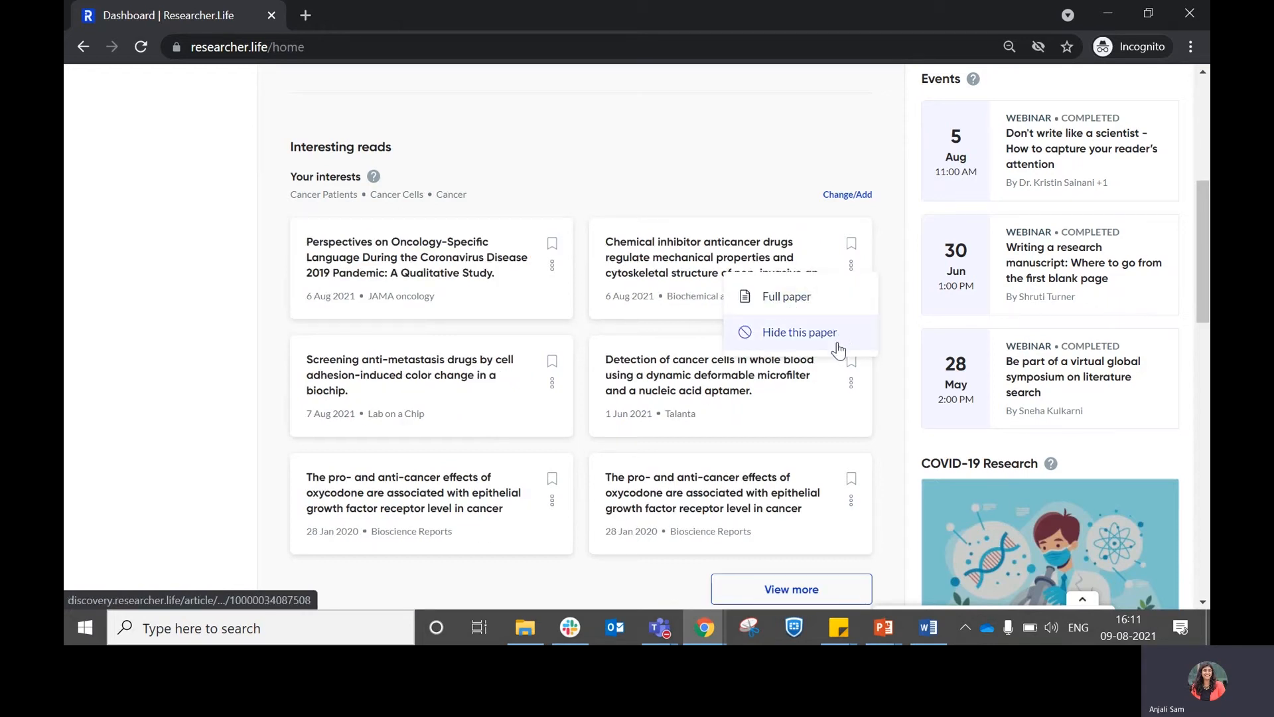
{"action": "left_click", "coordinate": [800, 332]}
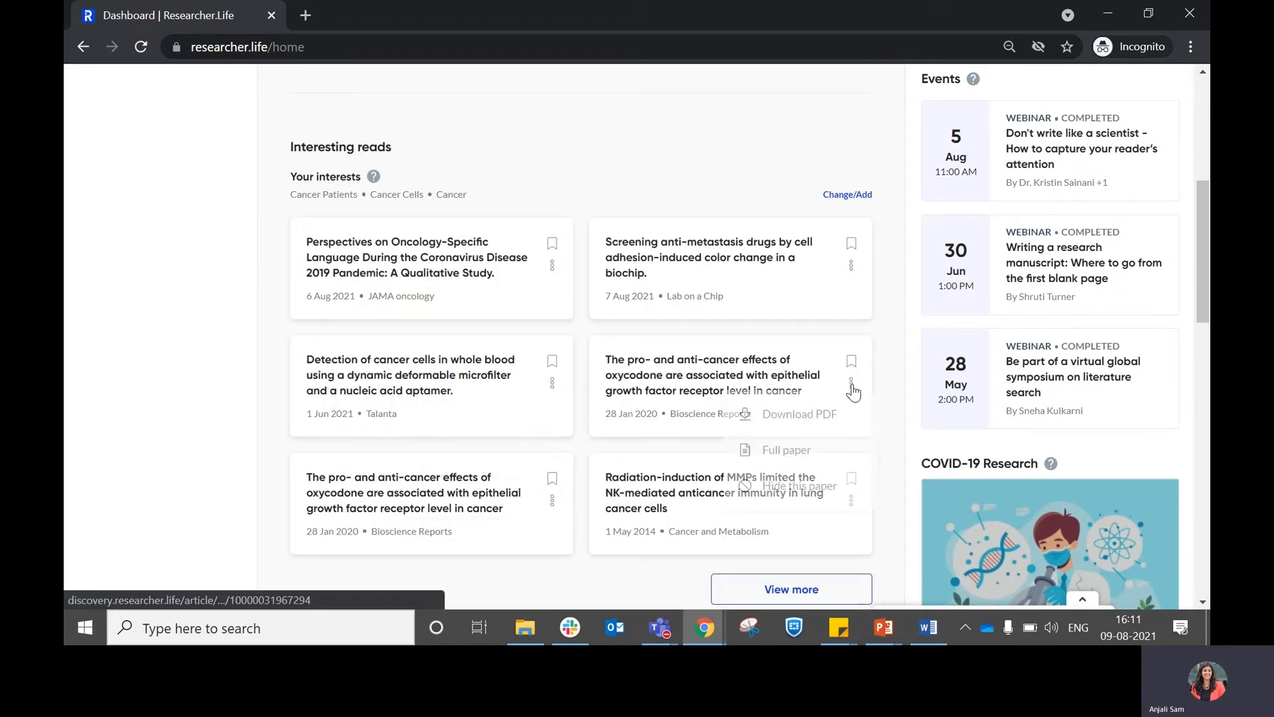
{"action": "left_click", "coordinate": [851, 390]}
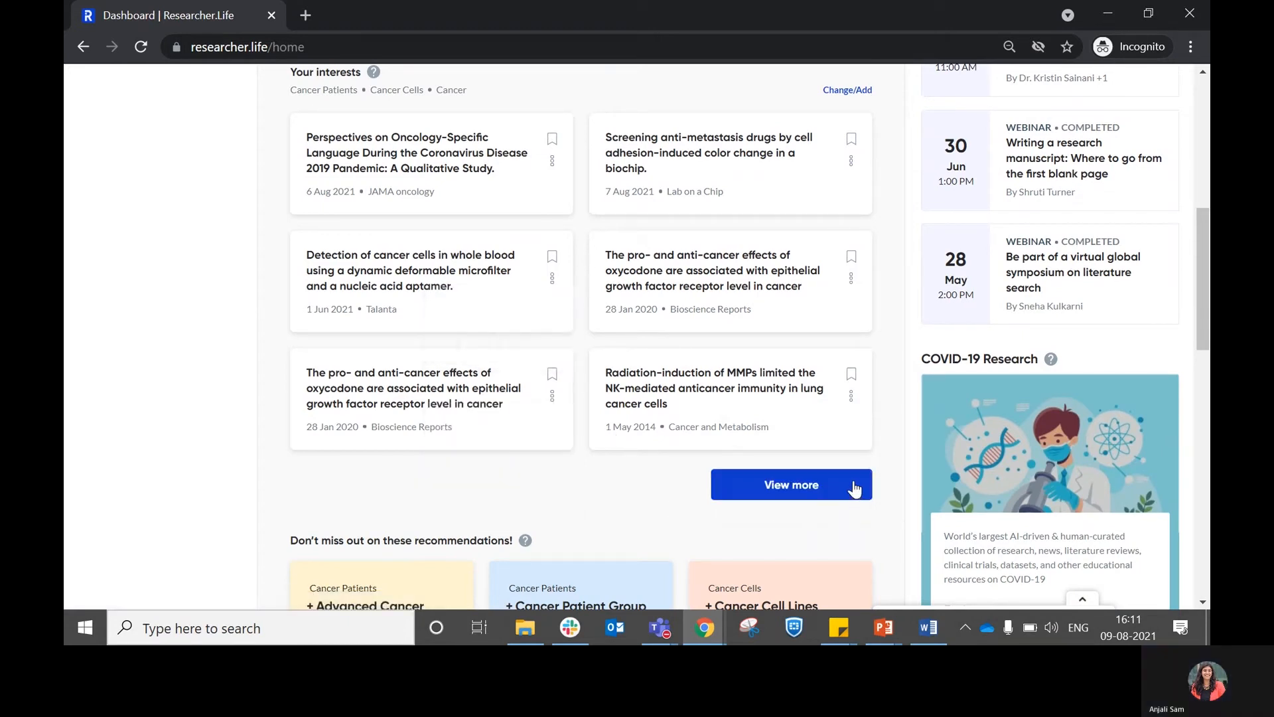
{"action": "left_click", "coordinate": [789, 484]}
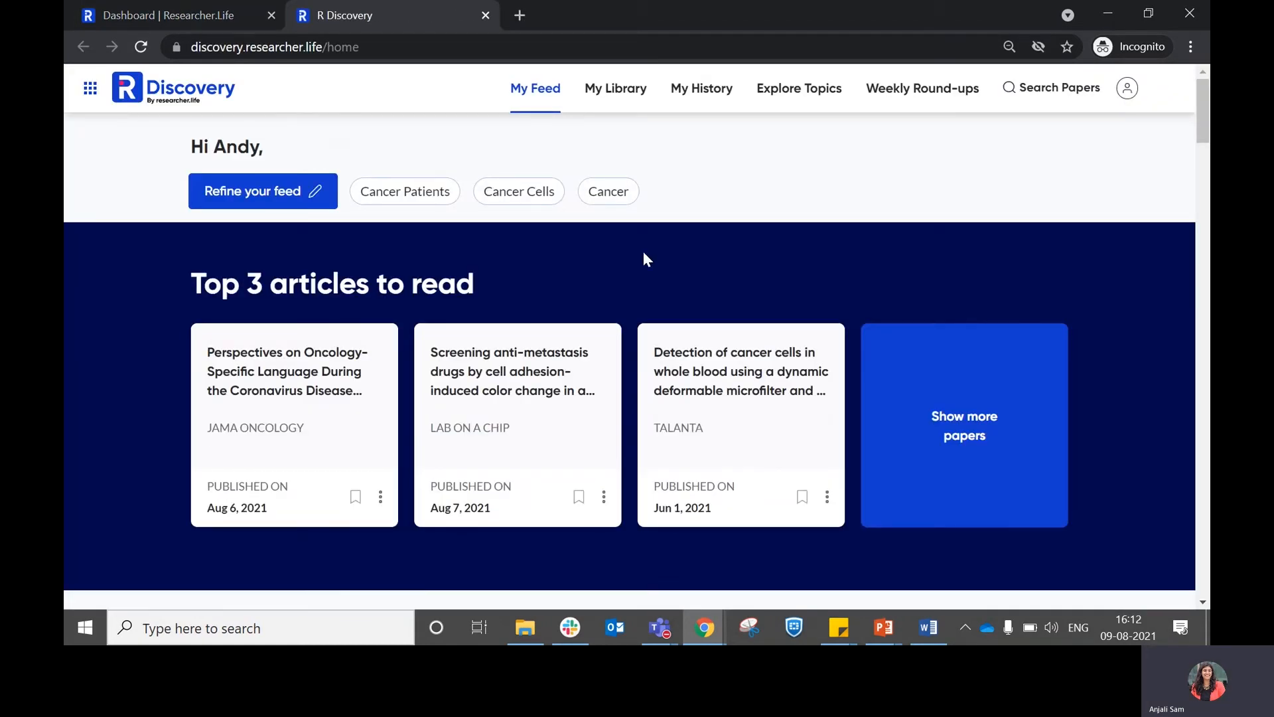
{"action": "mouse_move", "coordinate": [659, 274]}
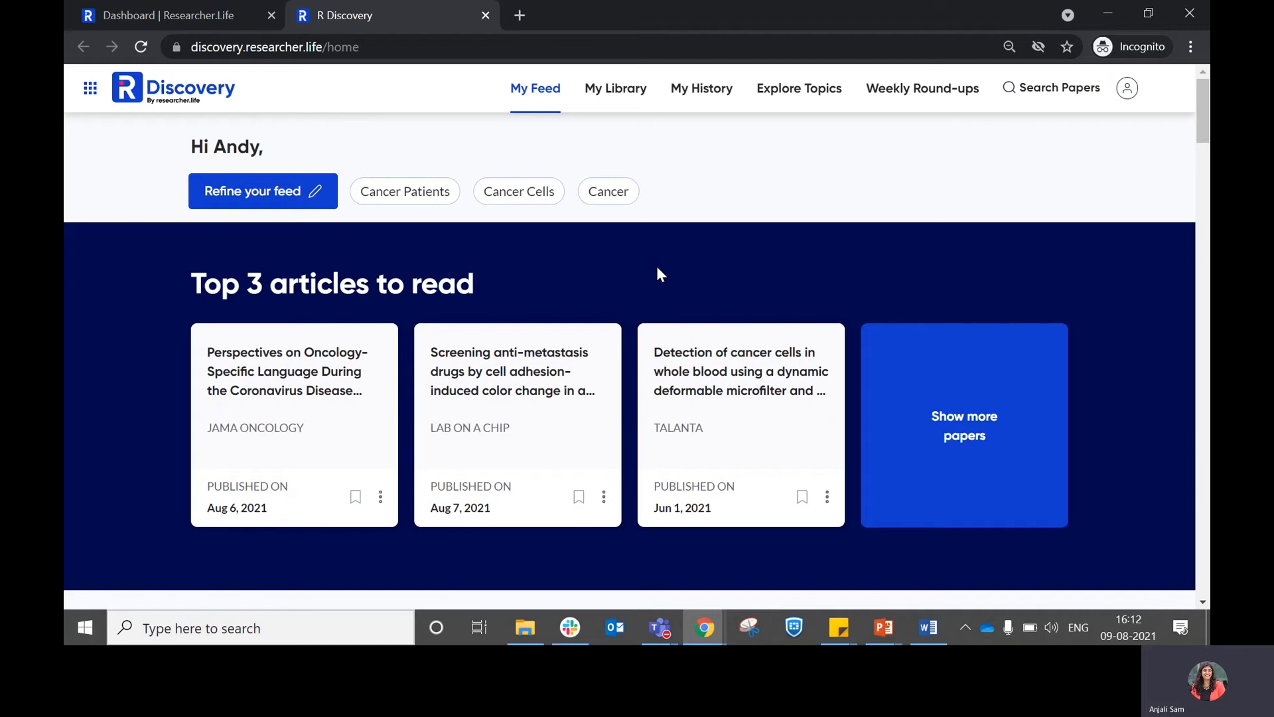
{"action": "mouse_move", "coordinate": [524, 493]}
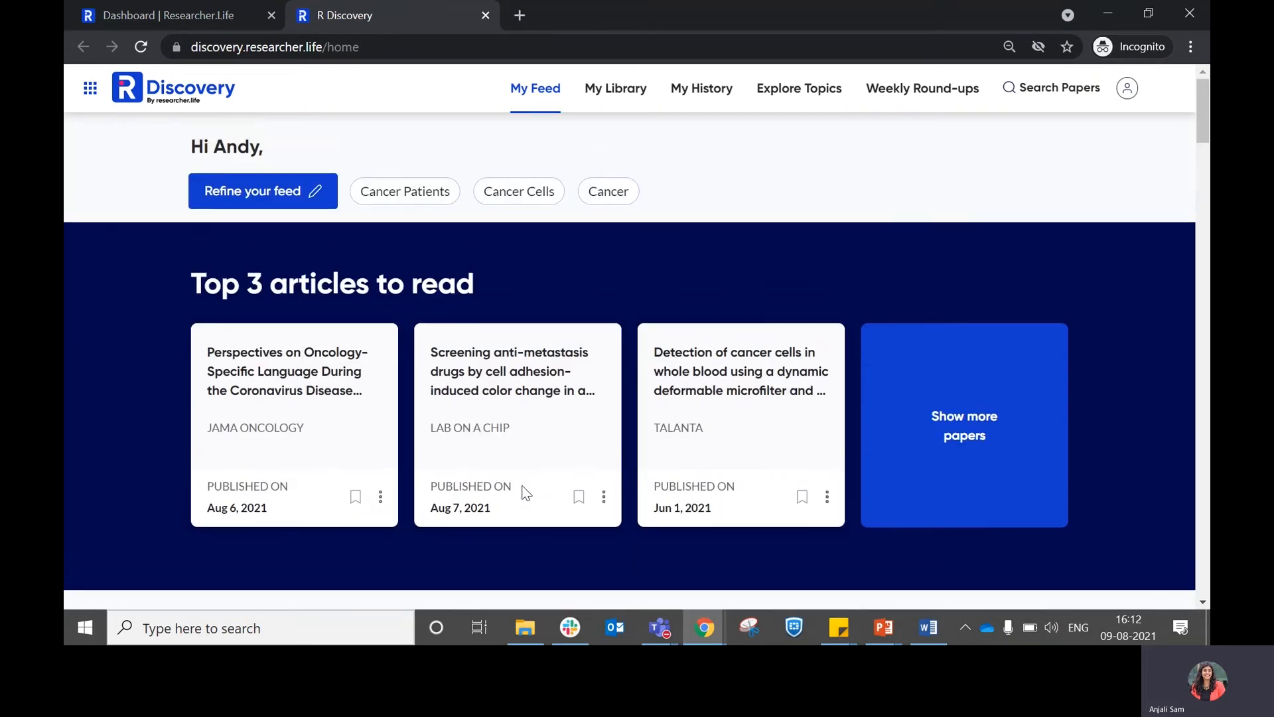
{"action": "mouse_move", "coordinate": [623, 258]}
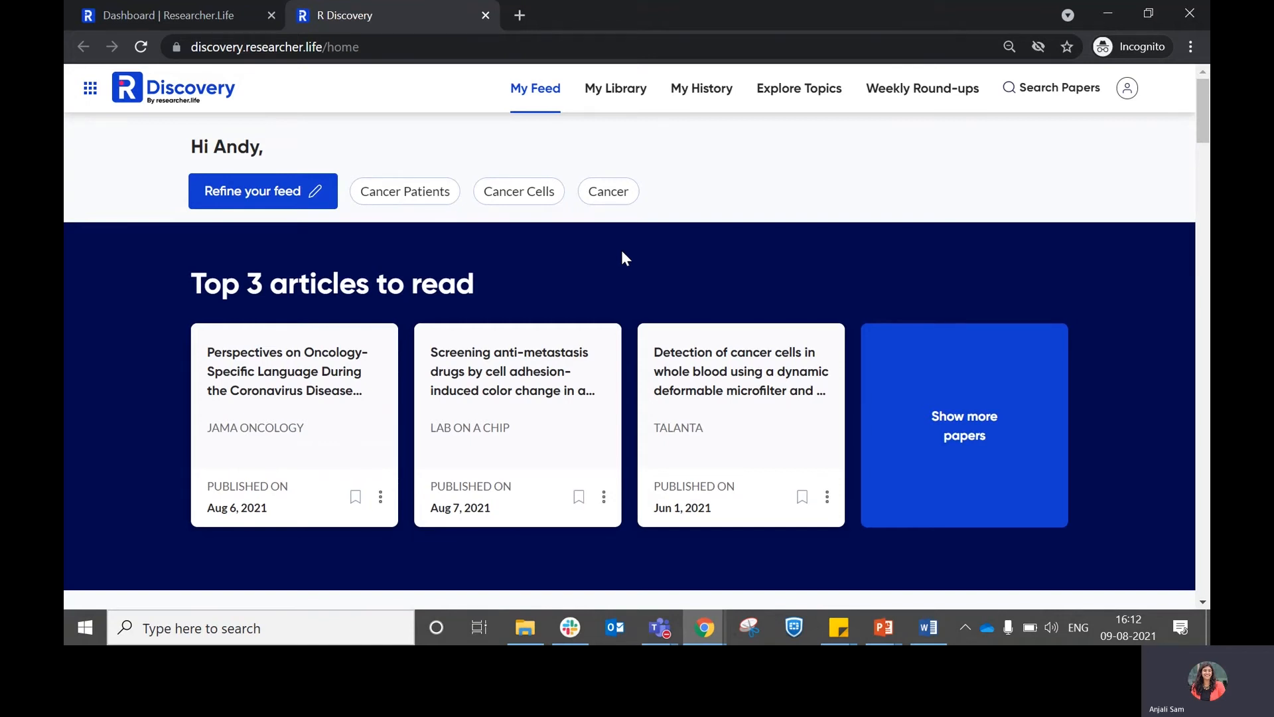
{"action": "mouse_move", "coordinate": [524, 309]}
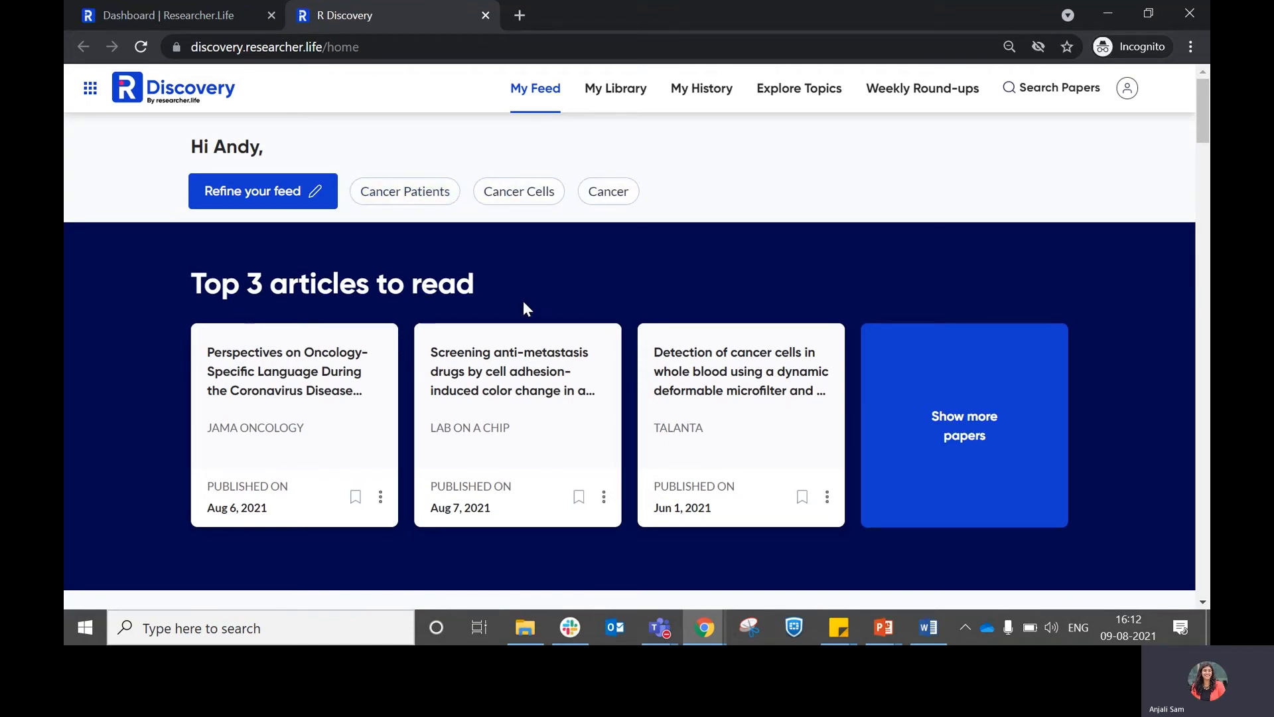
{"action": "mouse_move", "coordinate": [667, 547]}
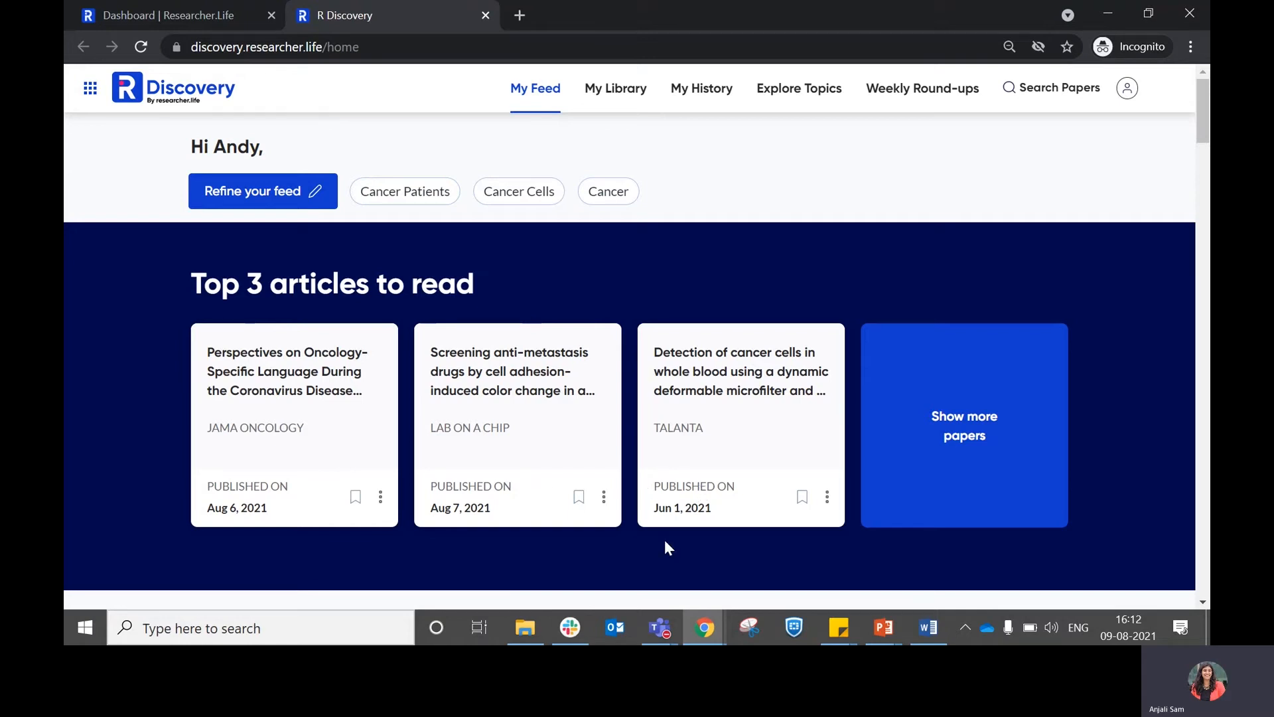
Expand the top articles feed beyond three papers and scroll through the list
{"action": "left_click", "coordinate": [964, 425]}
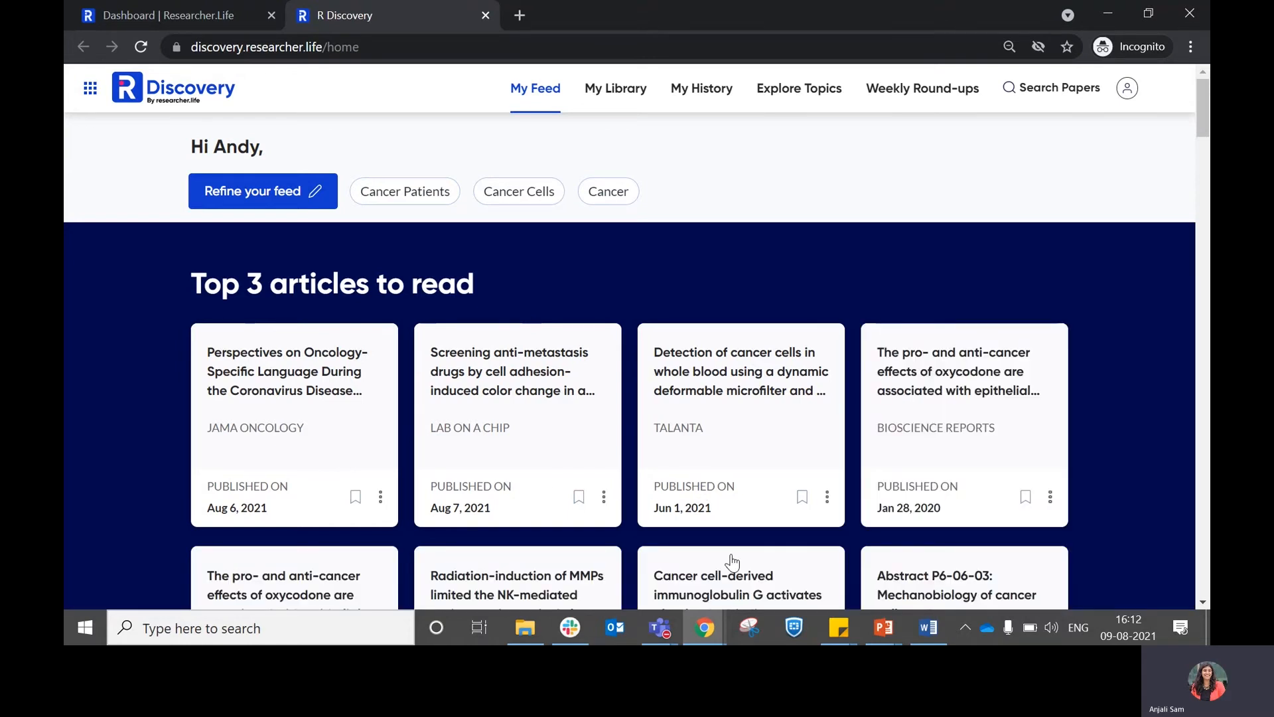
{"action": "scroll", "scroll_direction": "down", "scroll_amount": 3}
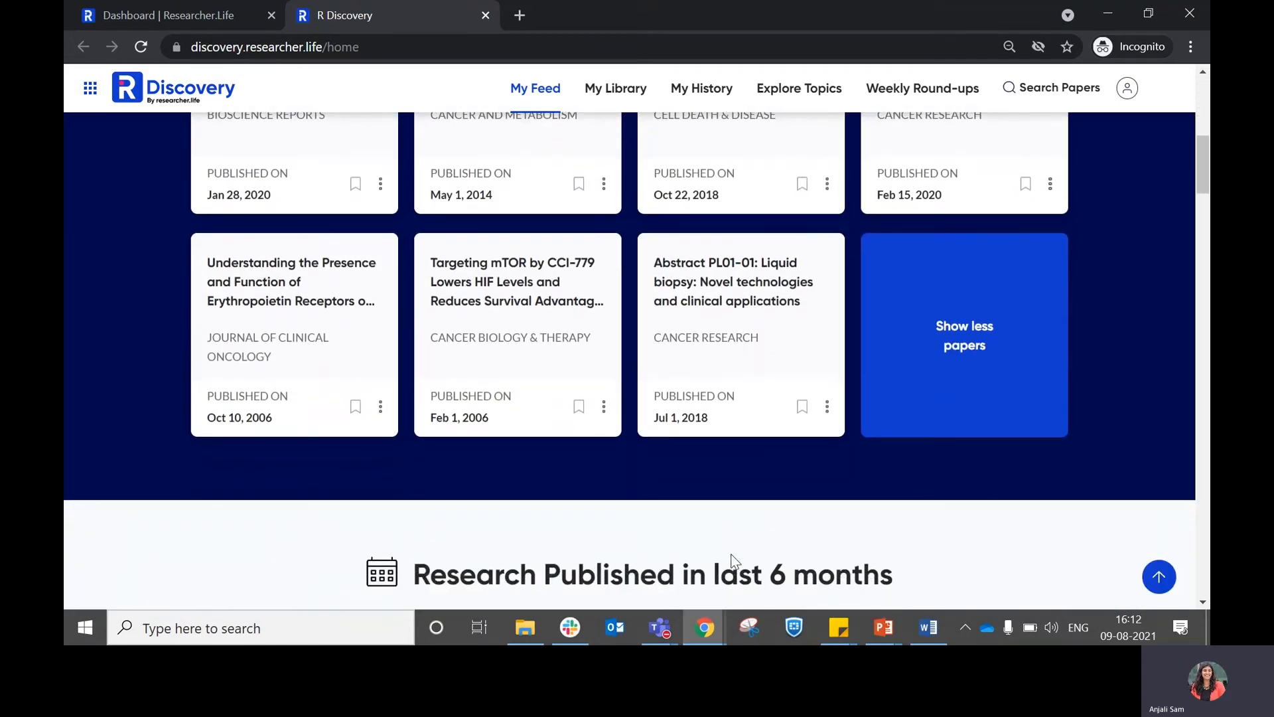
{"action": "scroll", "scroll_direction": "down", "scroll_amount": 3}
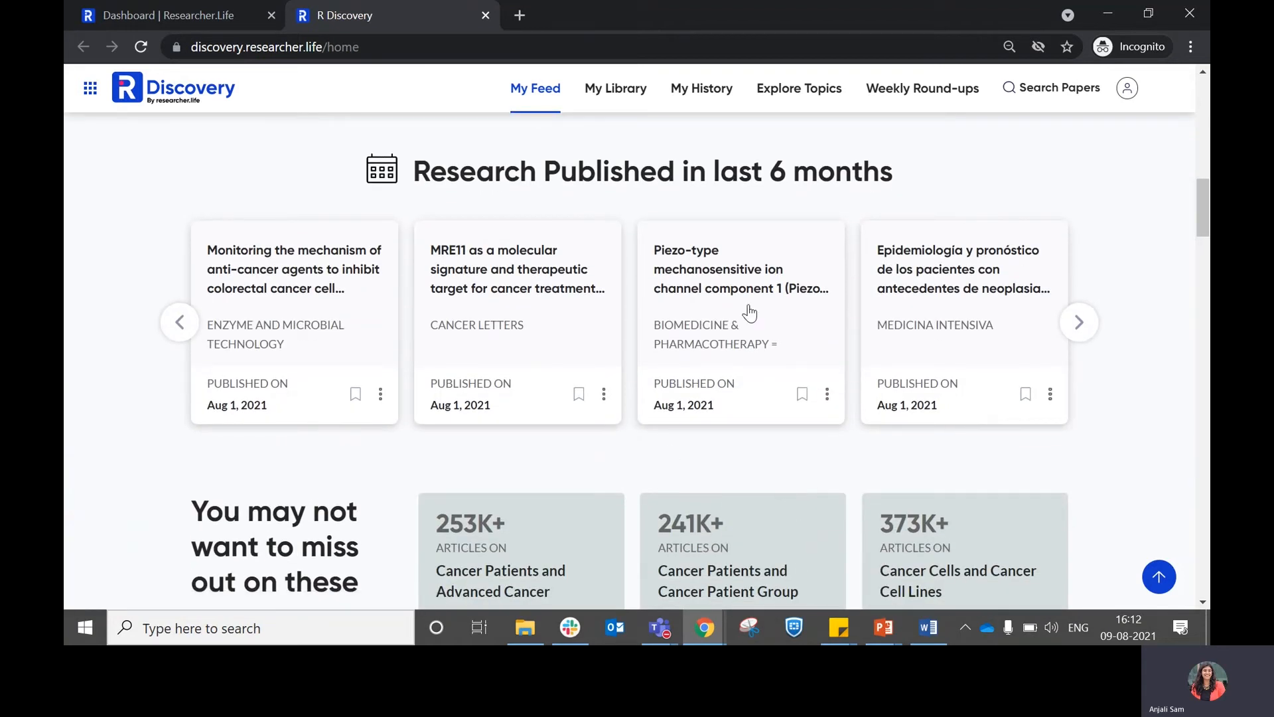
{"action": "mouse_move", "coordinate": [609, 333]}
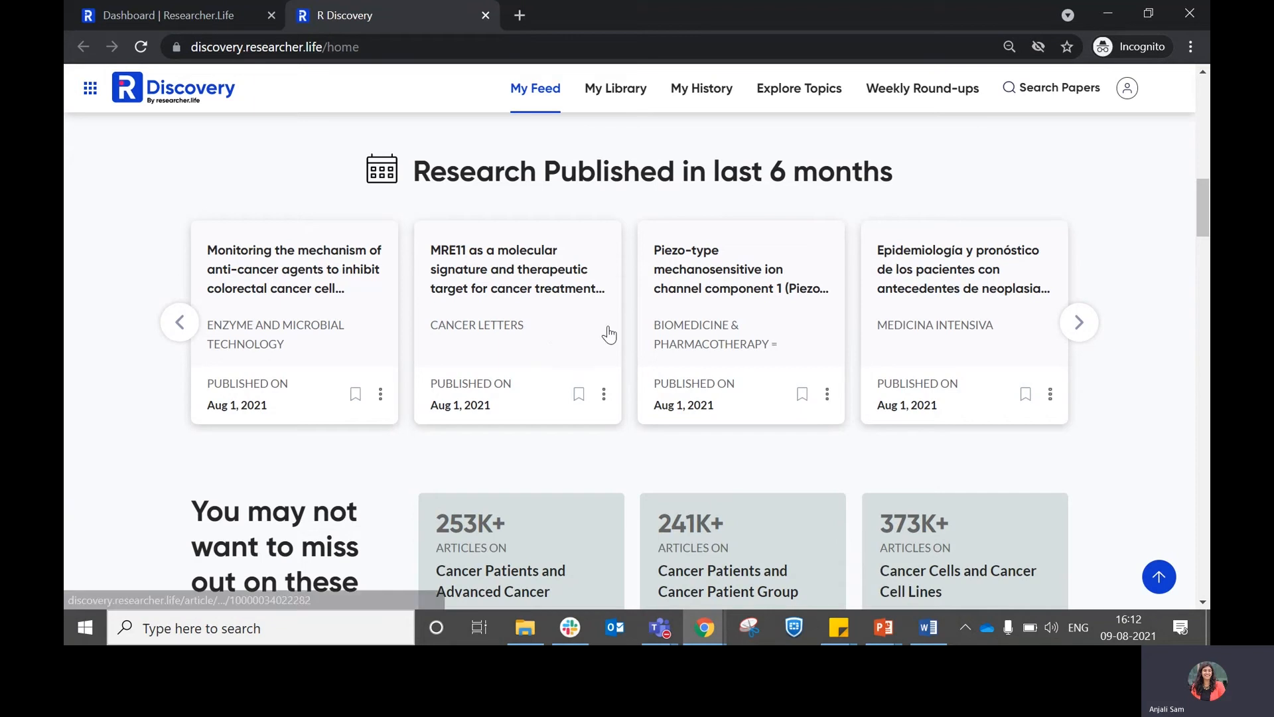
{"action": "scroll", "scroll_direction": "down", "scroll_amount": 3}
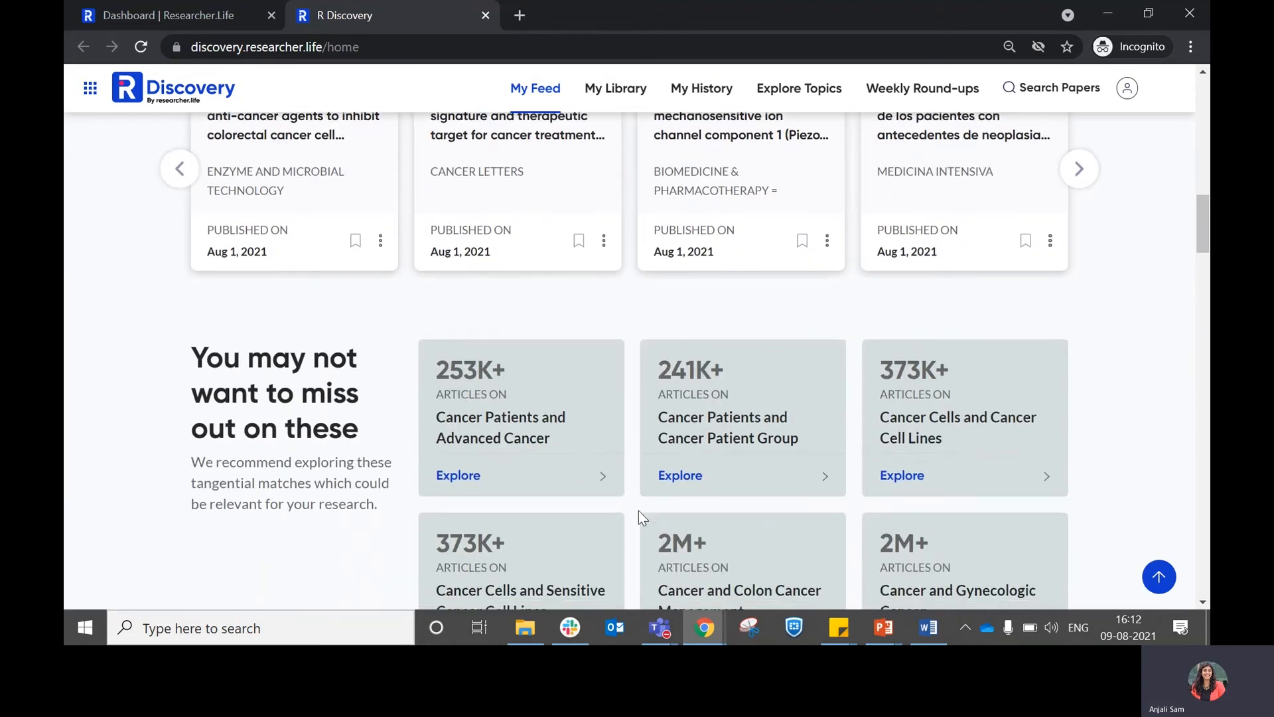
{"action": "scroll", "scroll_direction": "down", "scroll_amount": 3}
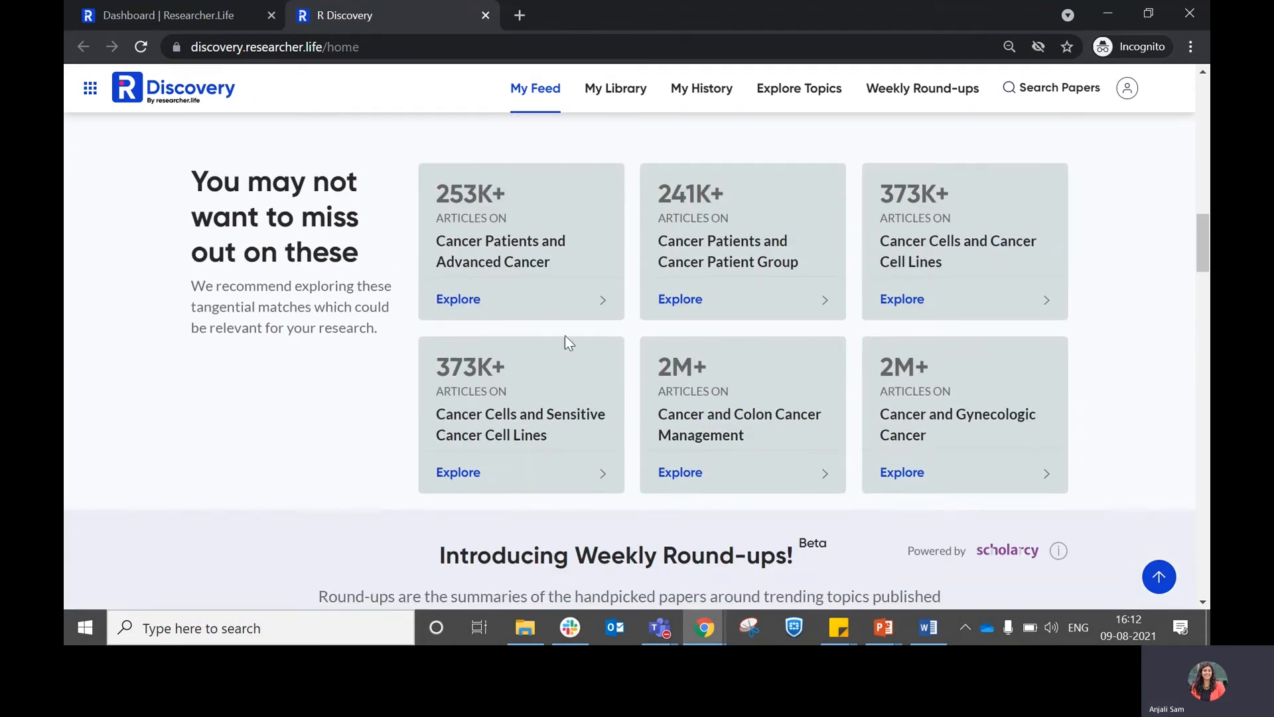
{"action": "mouse_move", "coordinate": [728, 449]}
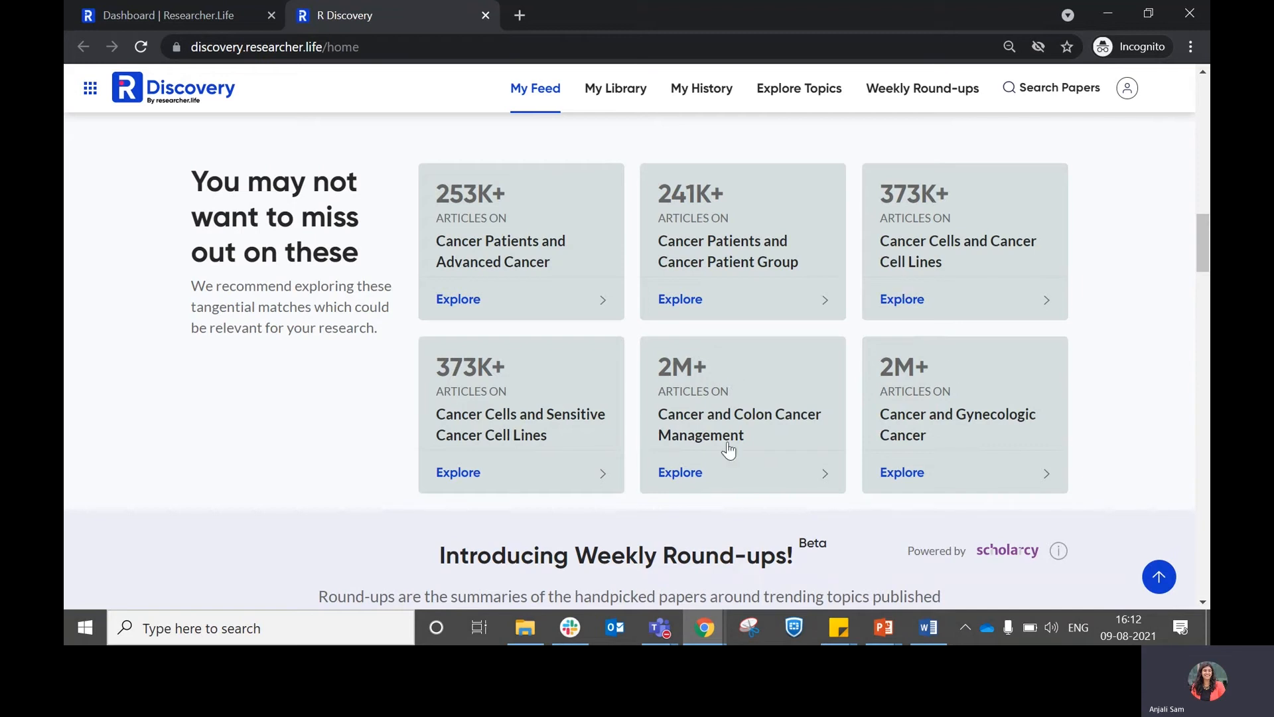
Scroll to the Weekly Round-ups and advance the carousel twice
{"action": "scroll", "scroll_direction": "down", "scroll_amount": 3}
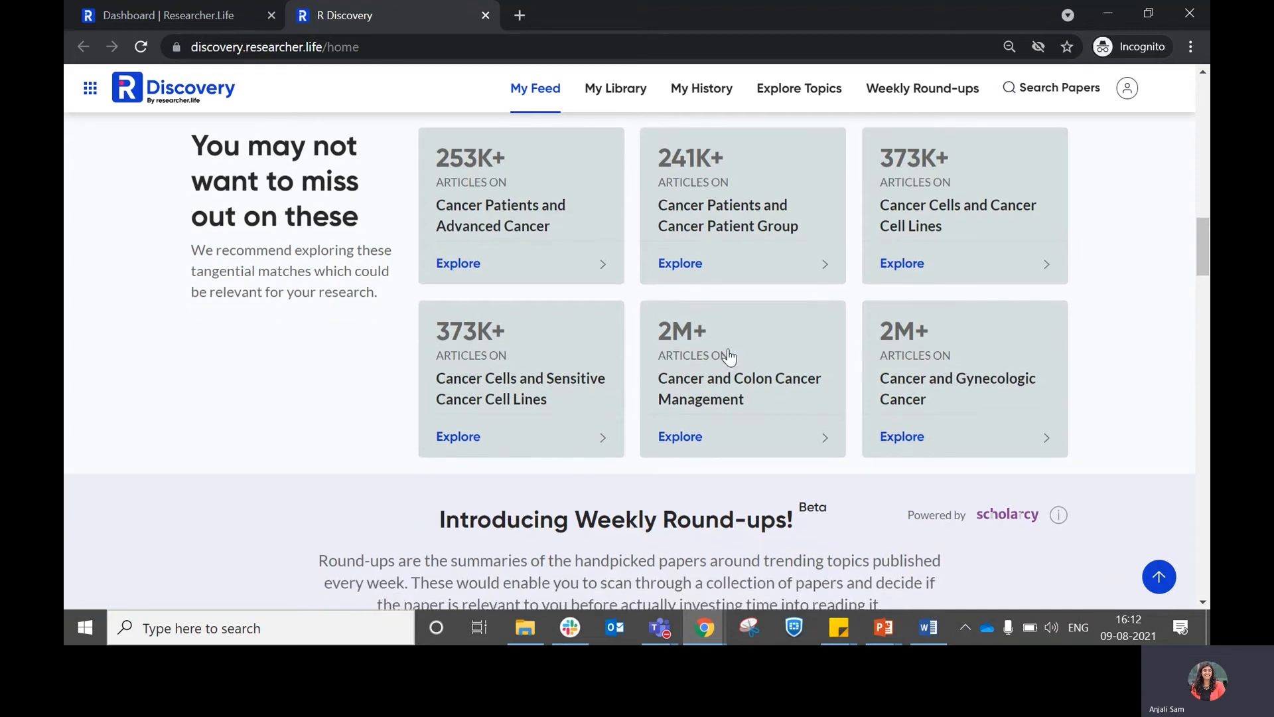
{"action": "scroll", "scroll_direction": "down", "scroll_amount": 3}
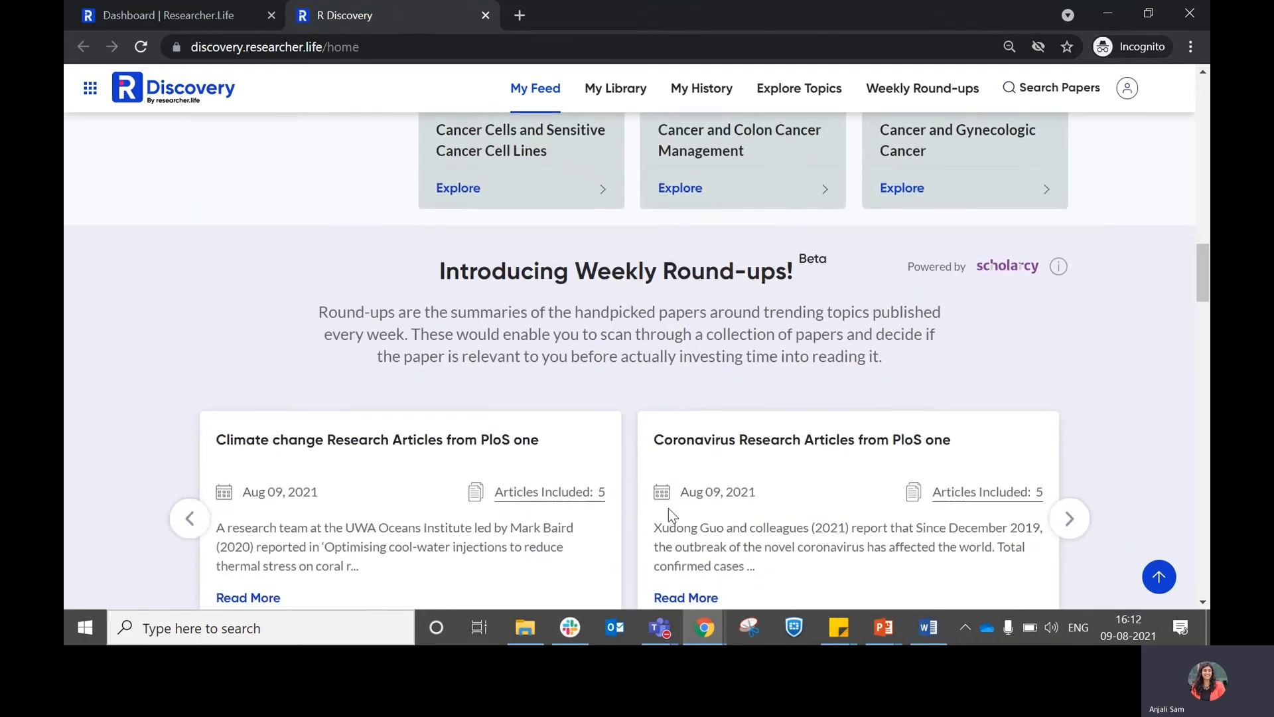
{"action": "scroll", "scroll_direction": "down", "scroll_amount": 3}
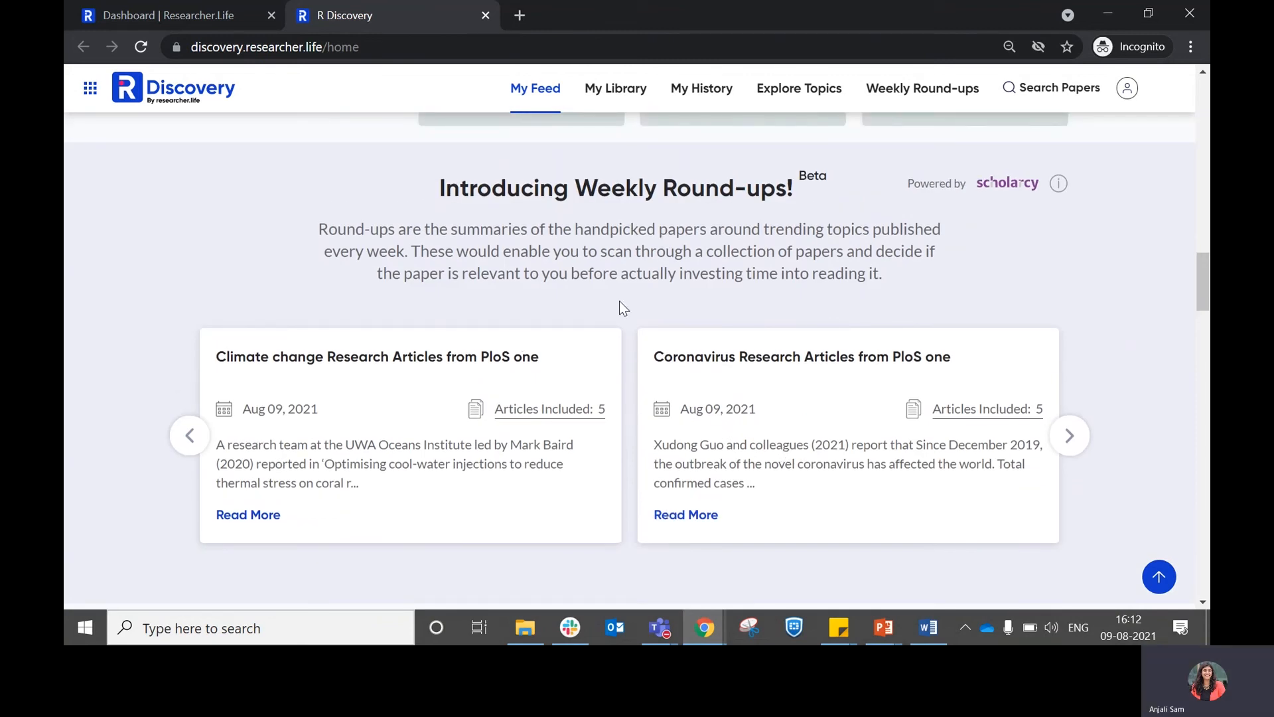
{"action": "mouse_move", "coordinate": [750, 294]}
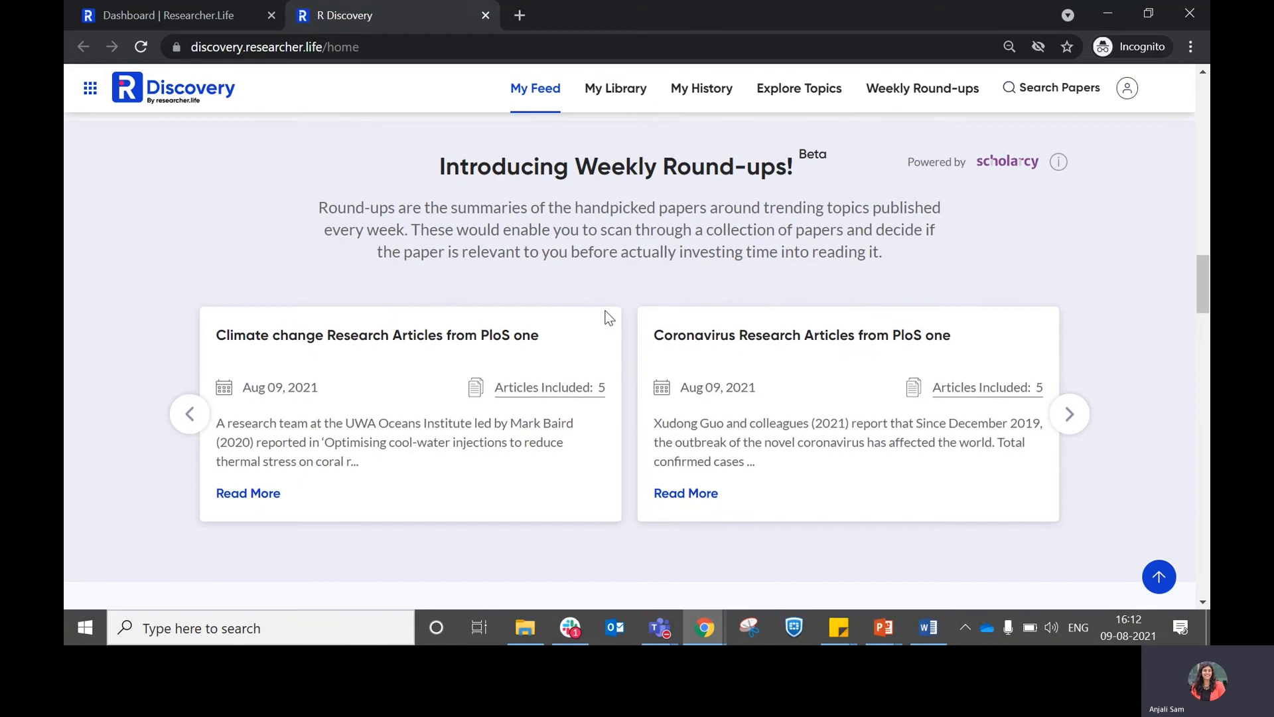
{"action": "mouse_move", "coordinate": [520, 336]}
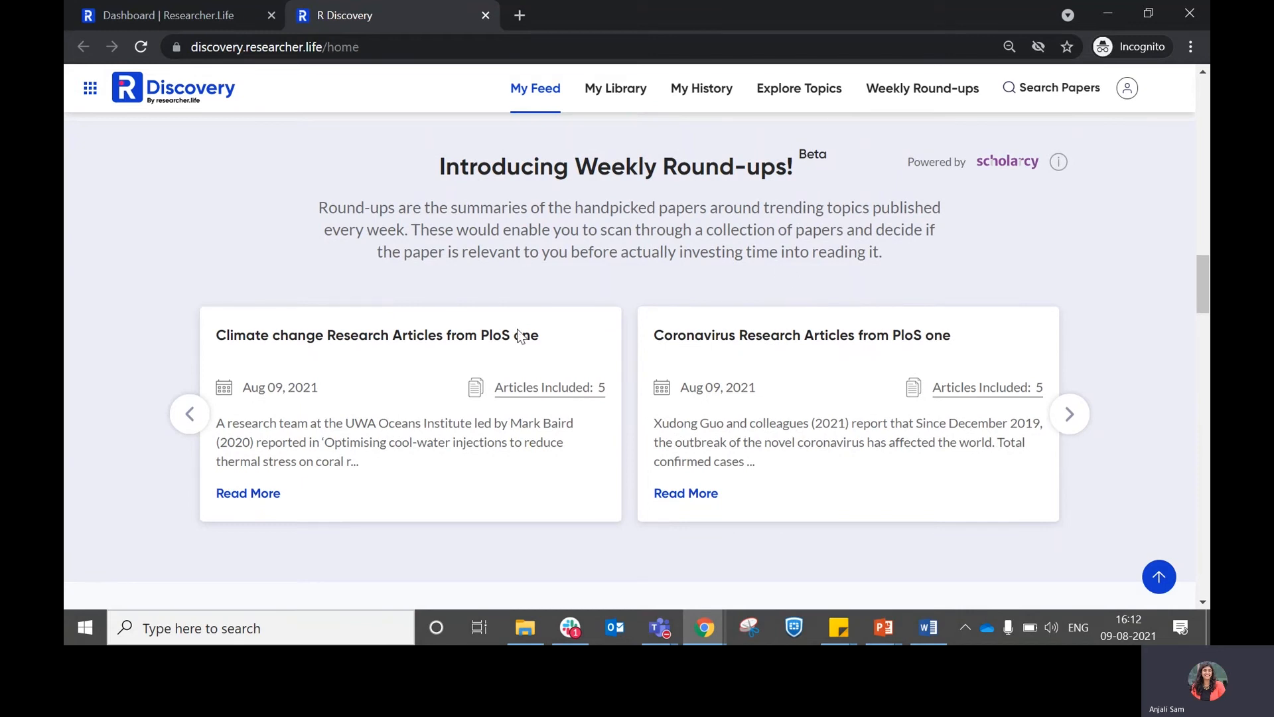
{"action": "mouse_move", "coordinate": [1111, 437]}
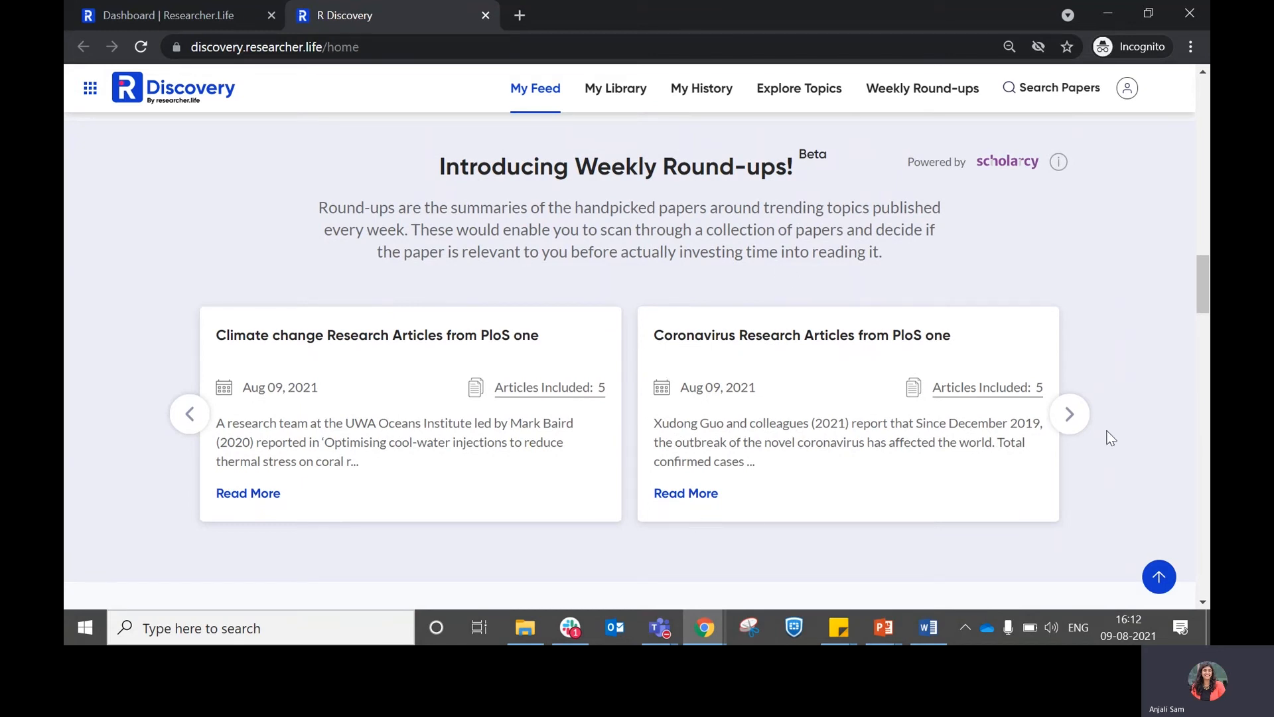
{"action": "left_click", "coordinate": [1069, 413]}
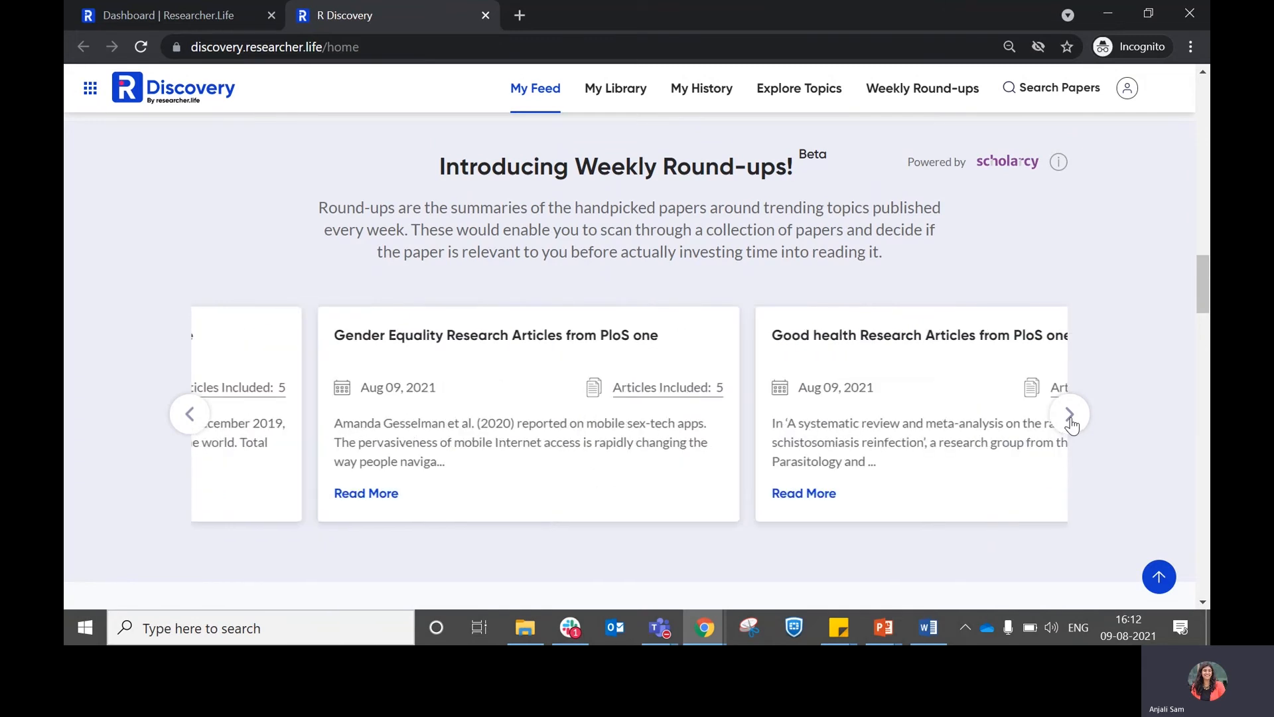
{"action": "left_click", "coordinate": [1068, 413]}
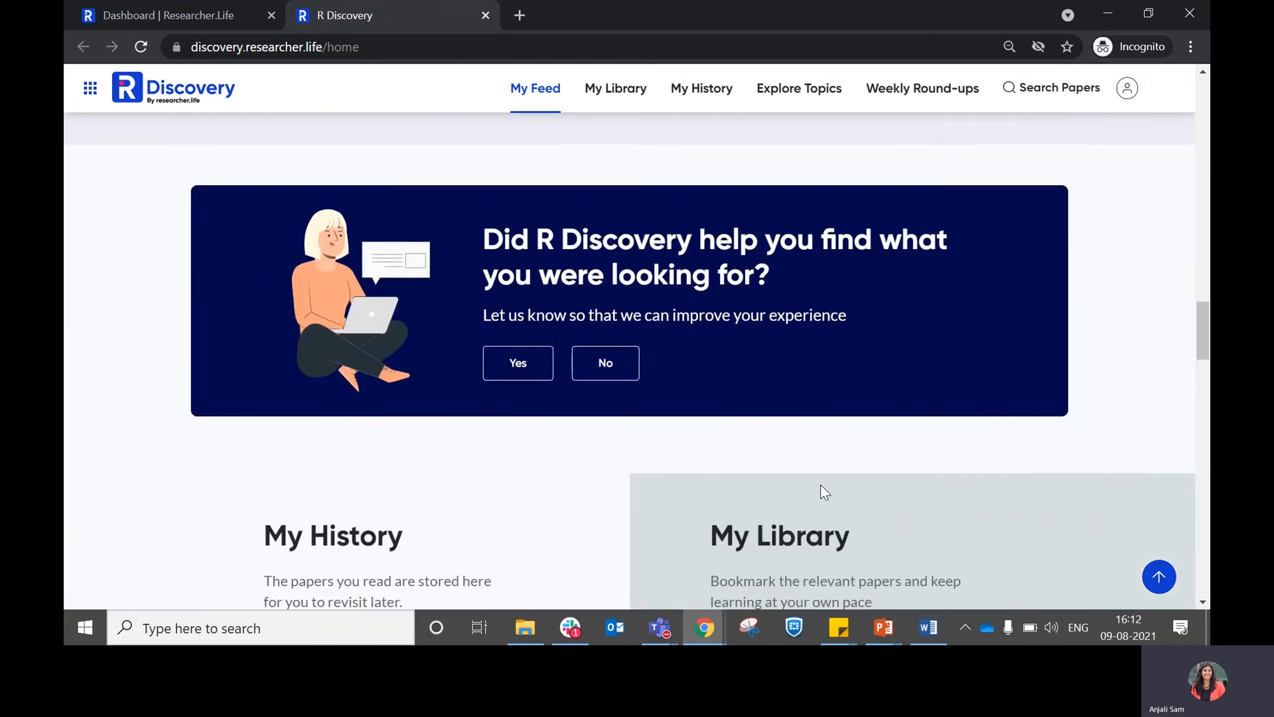
Open My Library to find the bookmarked Cancer and COVID-19 paper
{"action": "scroll", "scroll_direction": "down", "scroll_amount": 3}
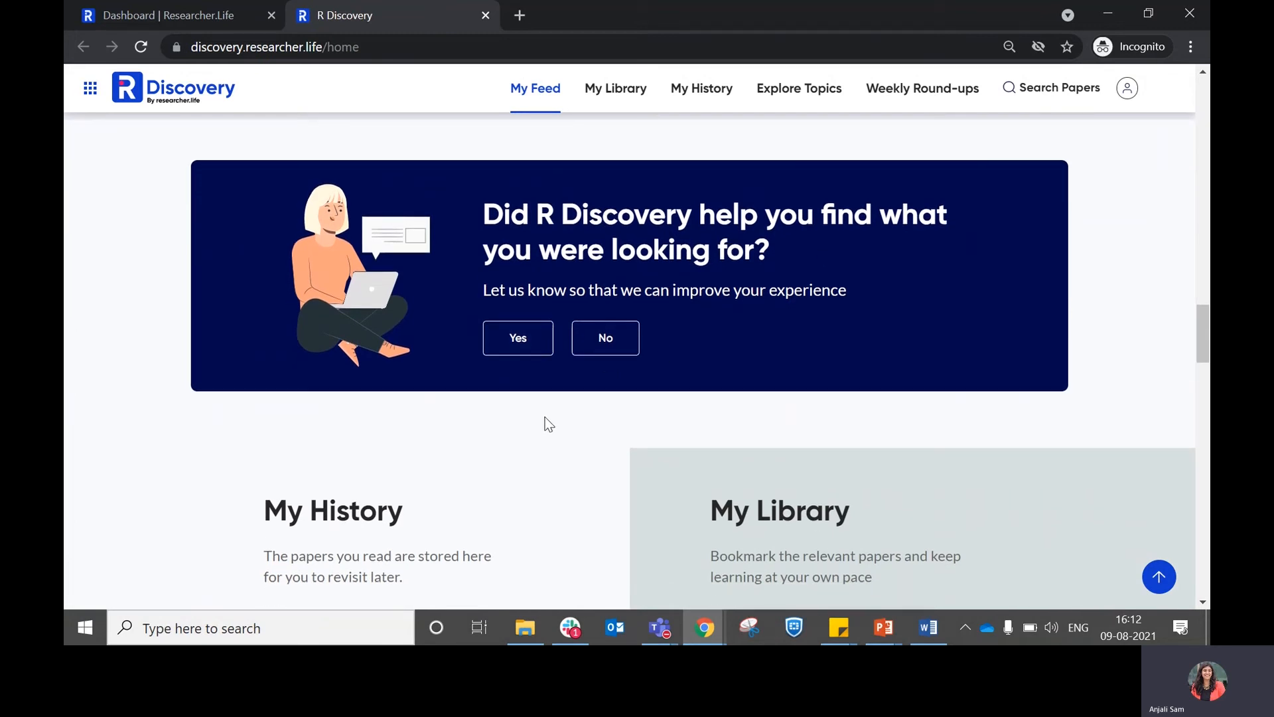
{"action": "scroll", "scroll_direction": "down", "scroll_amount": 3}
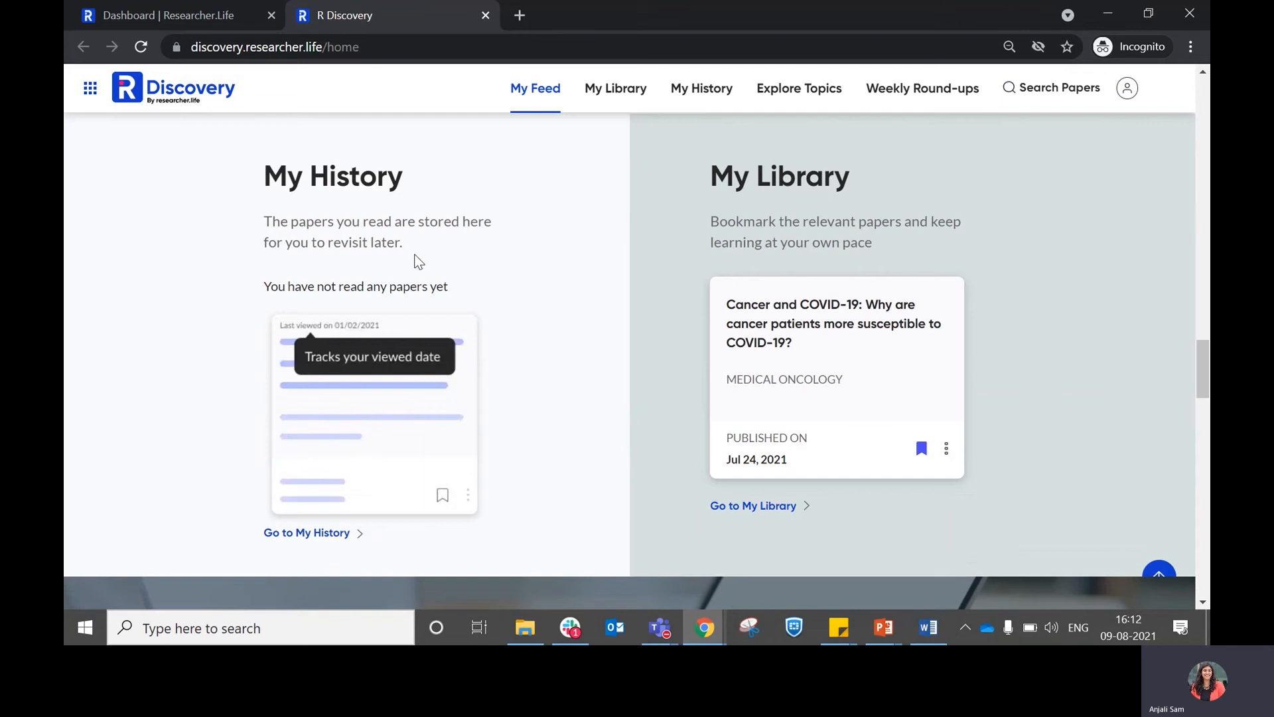
{"action": "mouse_move", "coordinate": [485, 420]}
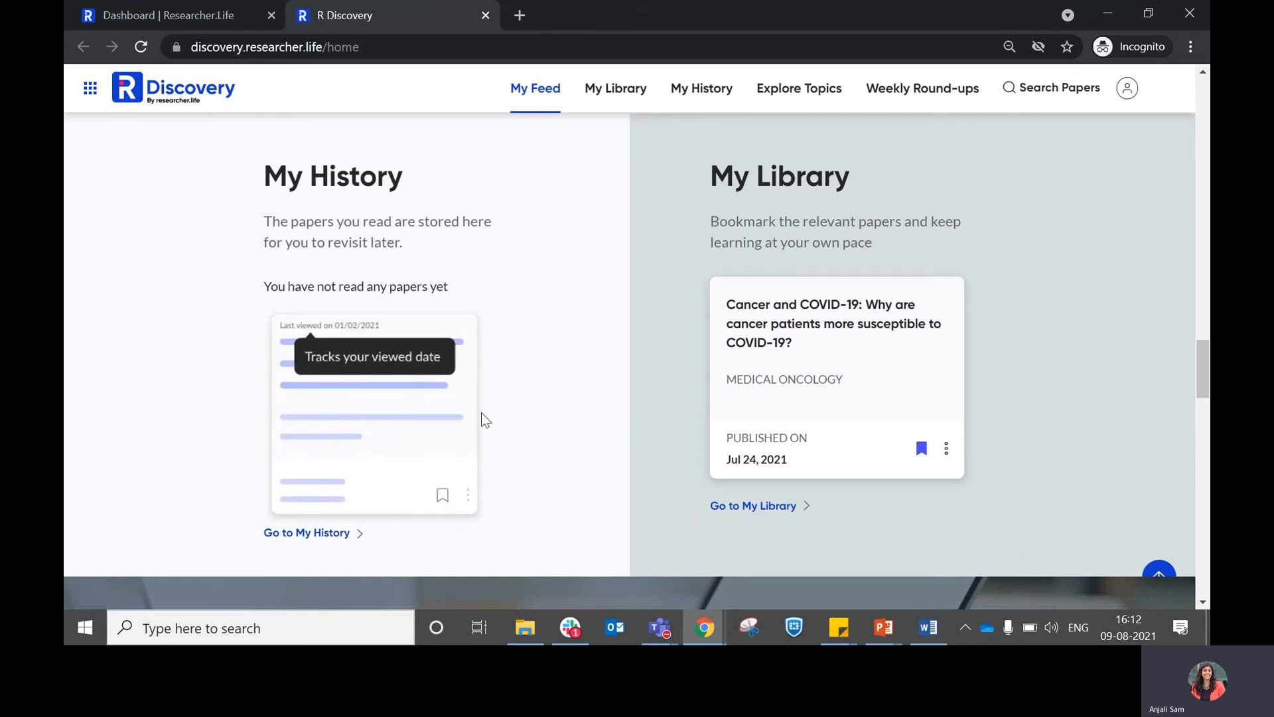
{"action": "mouse_move", "coordinate": [402, 514]}
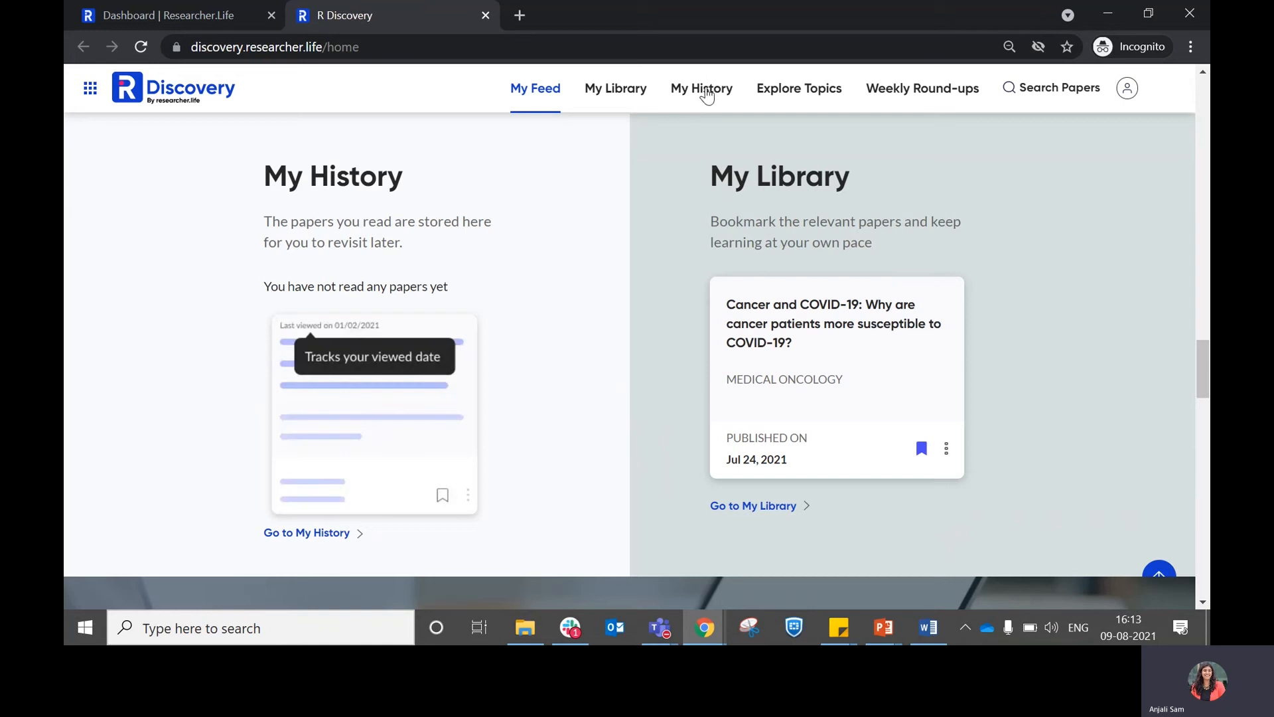
{"action": "mouse_move", "coordinate": [812, 280]}
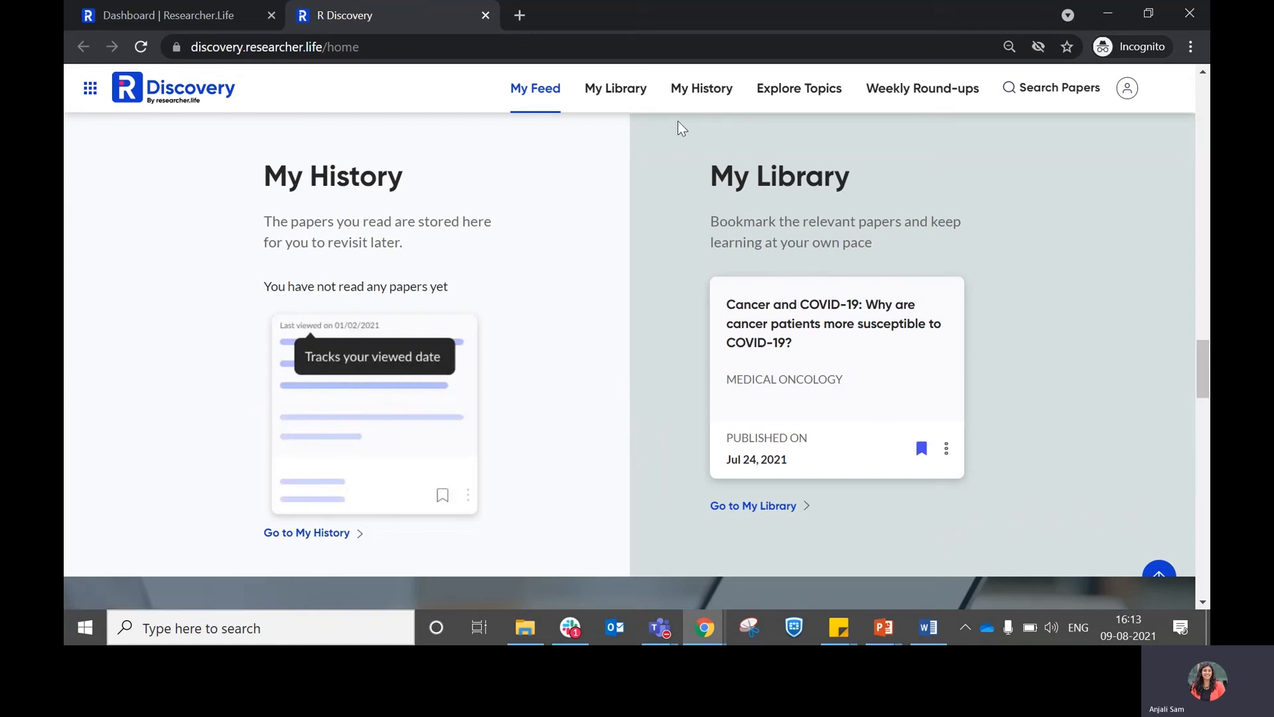
{"action": "left_click", "coordinate": [615, 88]}
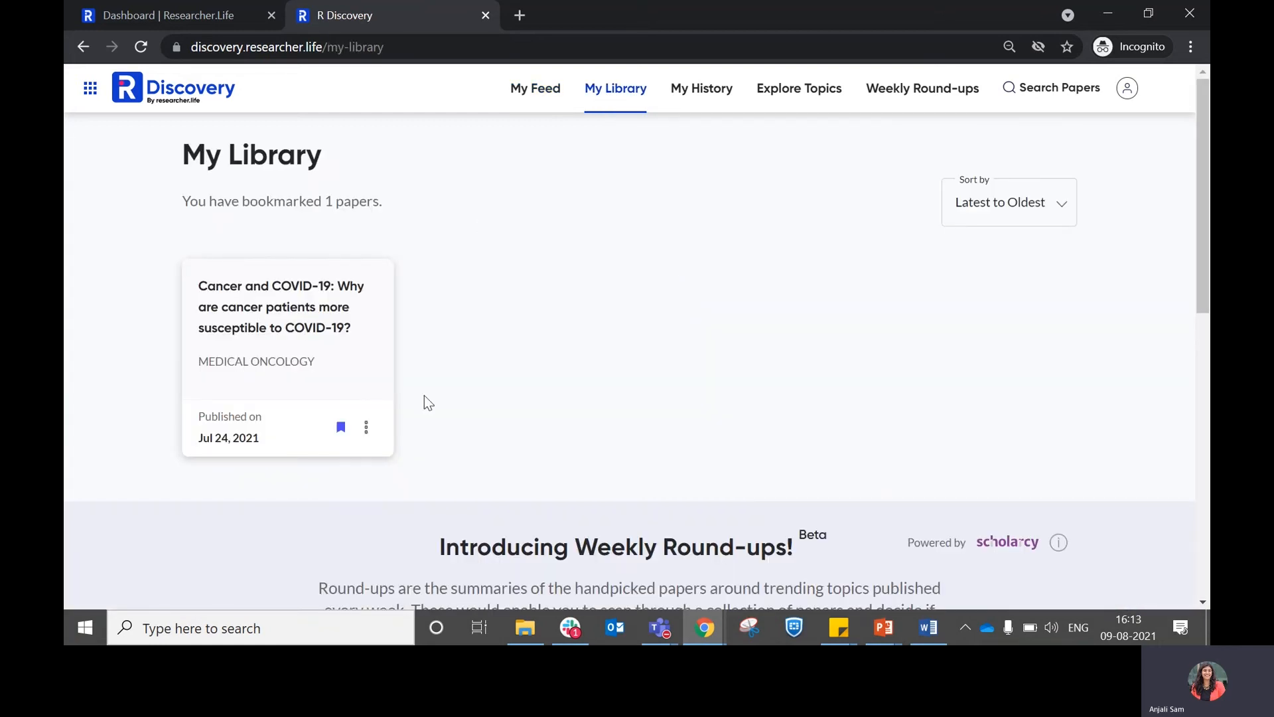
{"action": "mouse_move", "coordinate": [799, 87]}
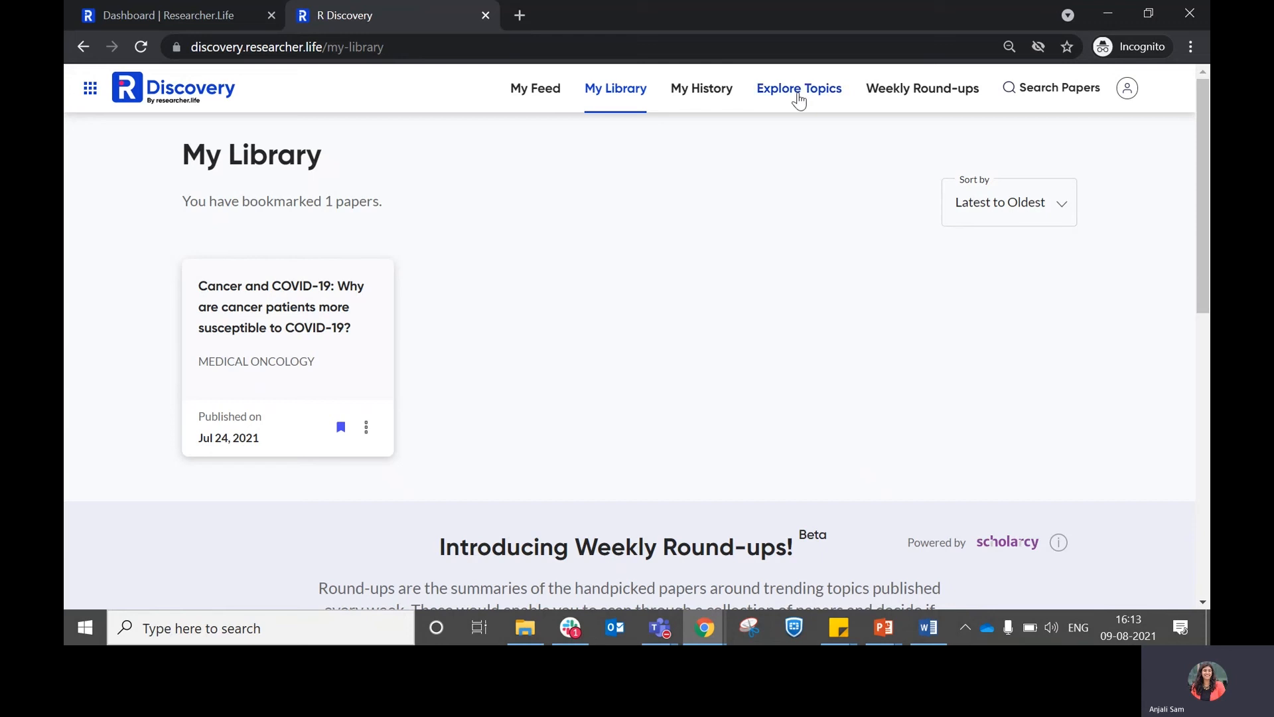
Open the Viral Disease trending topic and scroll through its overview, chart and articles
{"action": "left_click", "coordinate": [798, 88]}
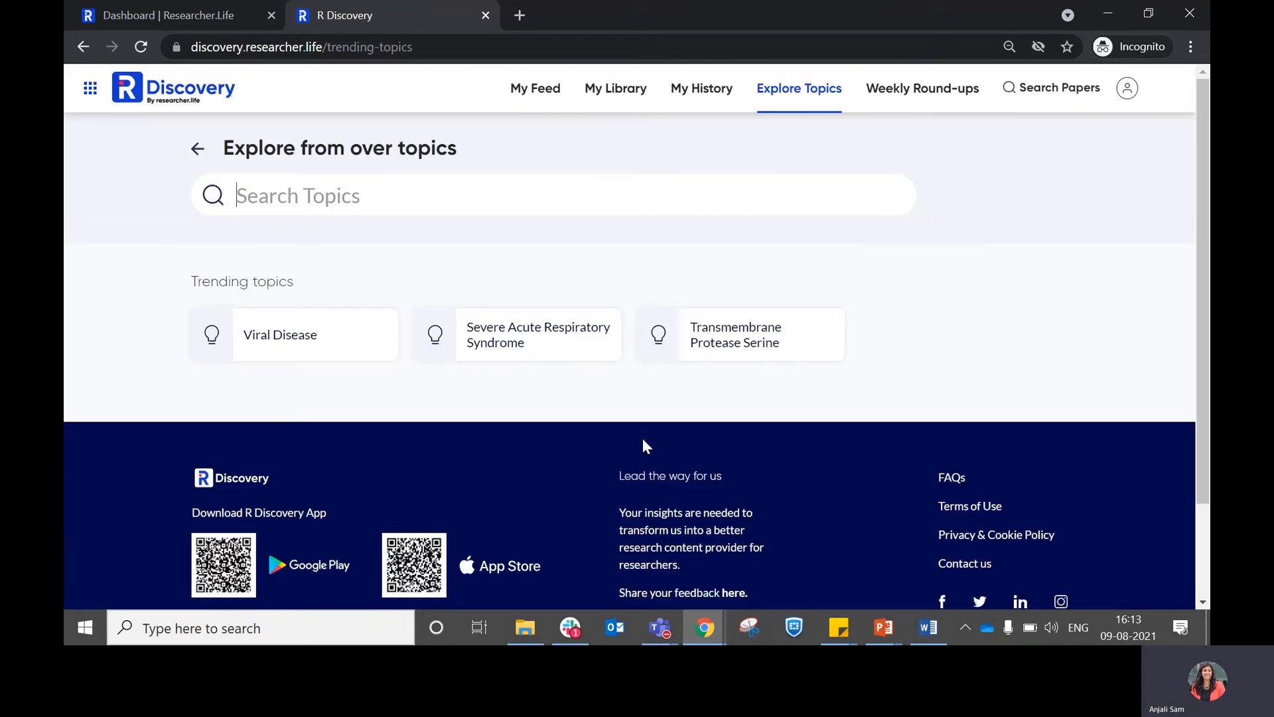
{"action": "mouse_move", "coordinate": [331, 421]}
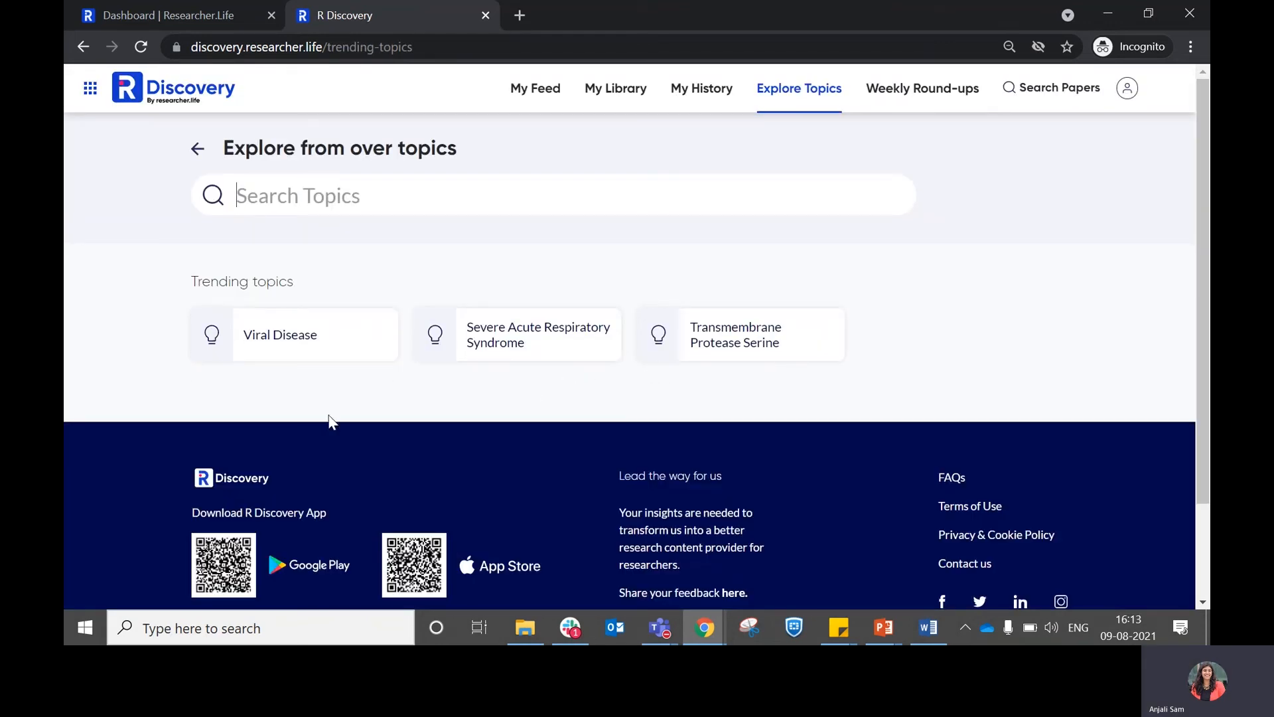
{"action": "left_click", "coordinate": [280, 334]}
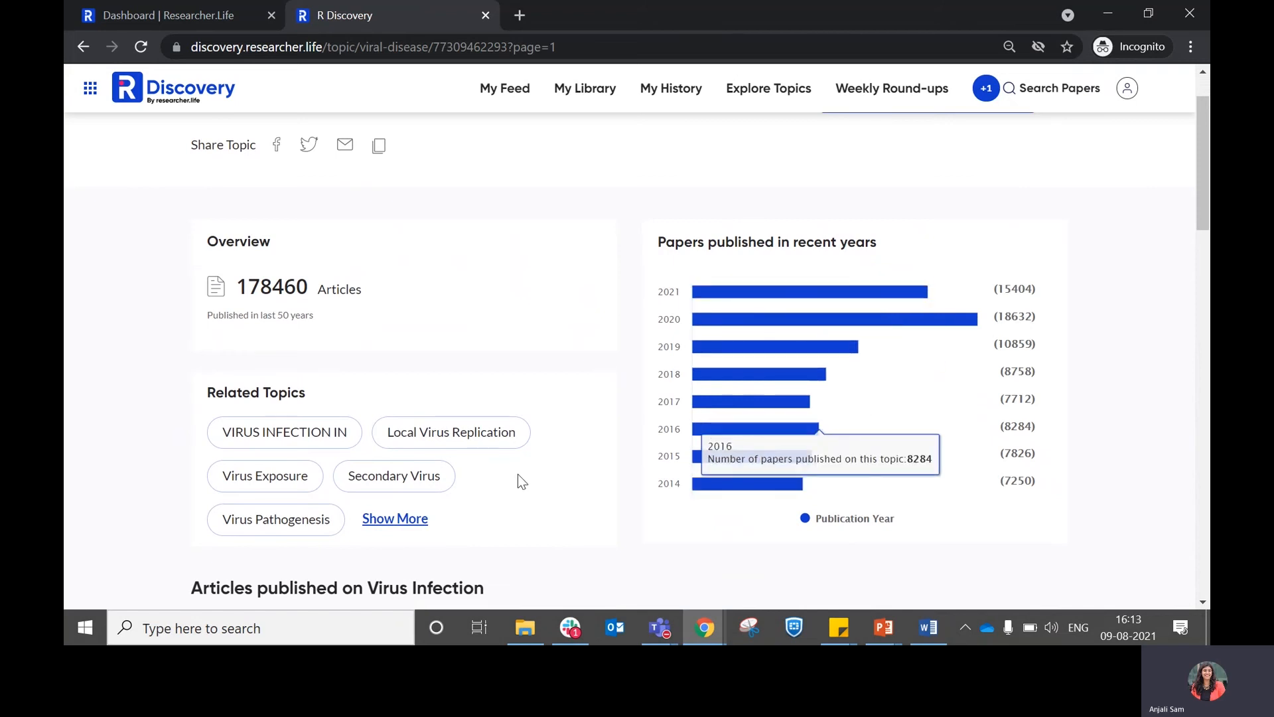
{"action": "scroll", "scroll_direction": "down", "scroll_amount": 3}
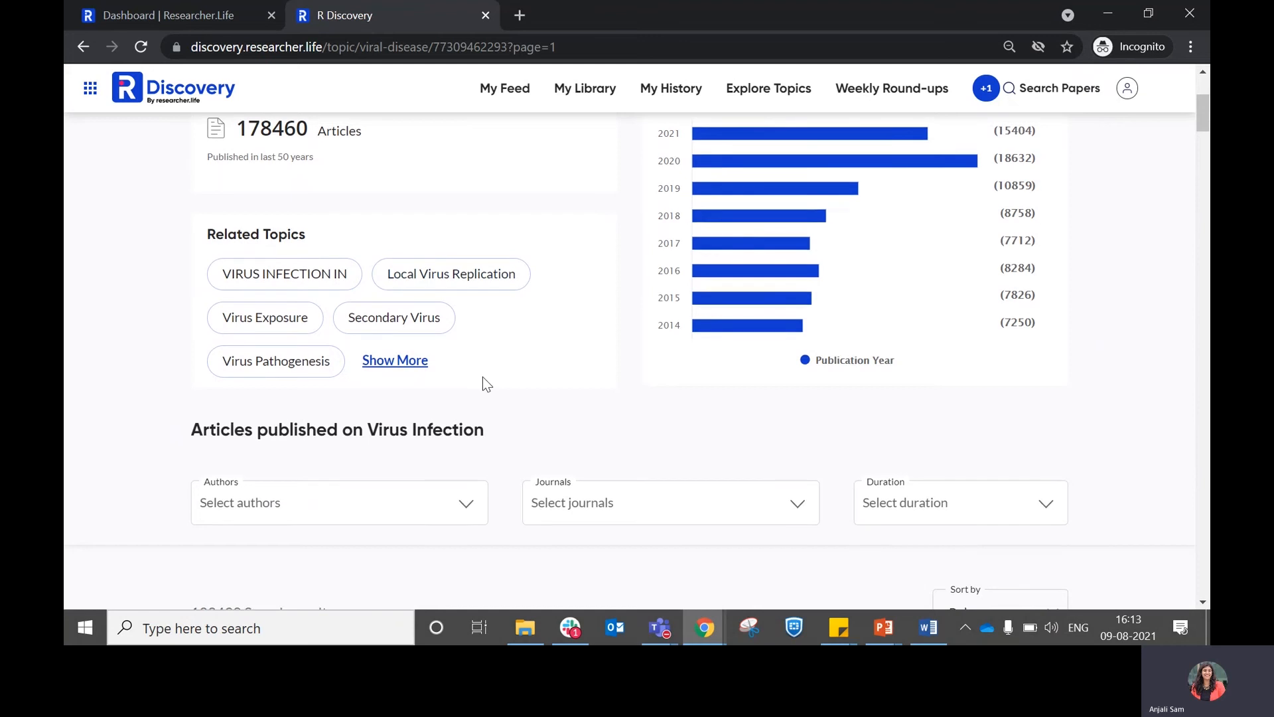
{"action": "scroll", "scroll_direction": "down", "scroll_amount": 3}
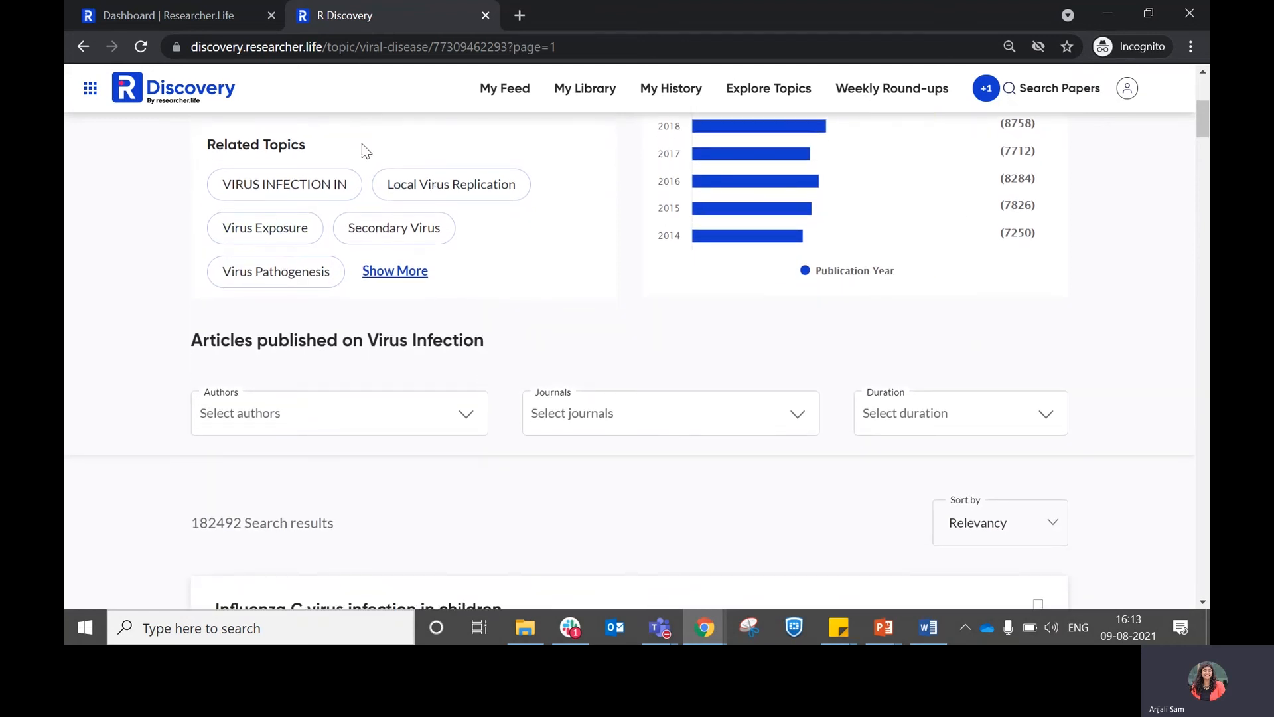
{"action": "scroll", "scroll_direction": "down", "scroll_amount": 3}
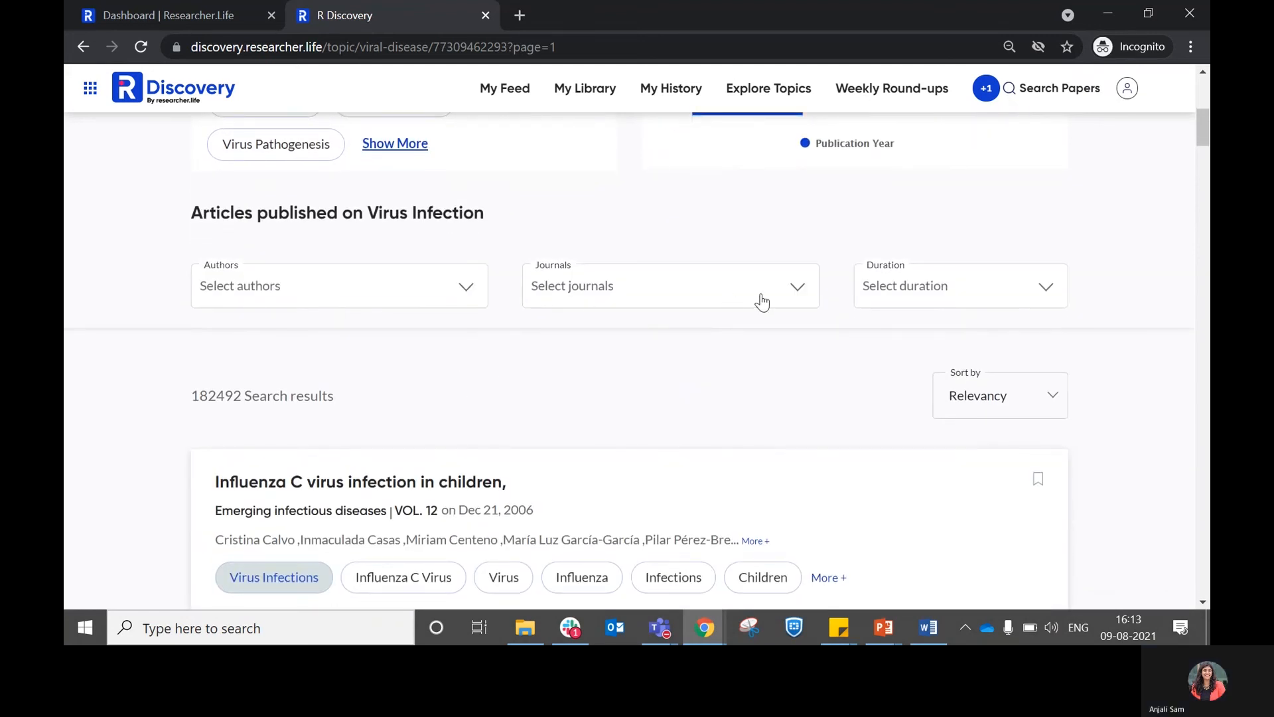
{"action": "scroll", "scroll_direction": "down", "scroll_amount": 3}
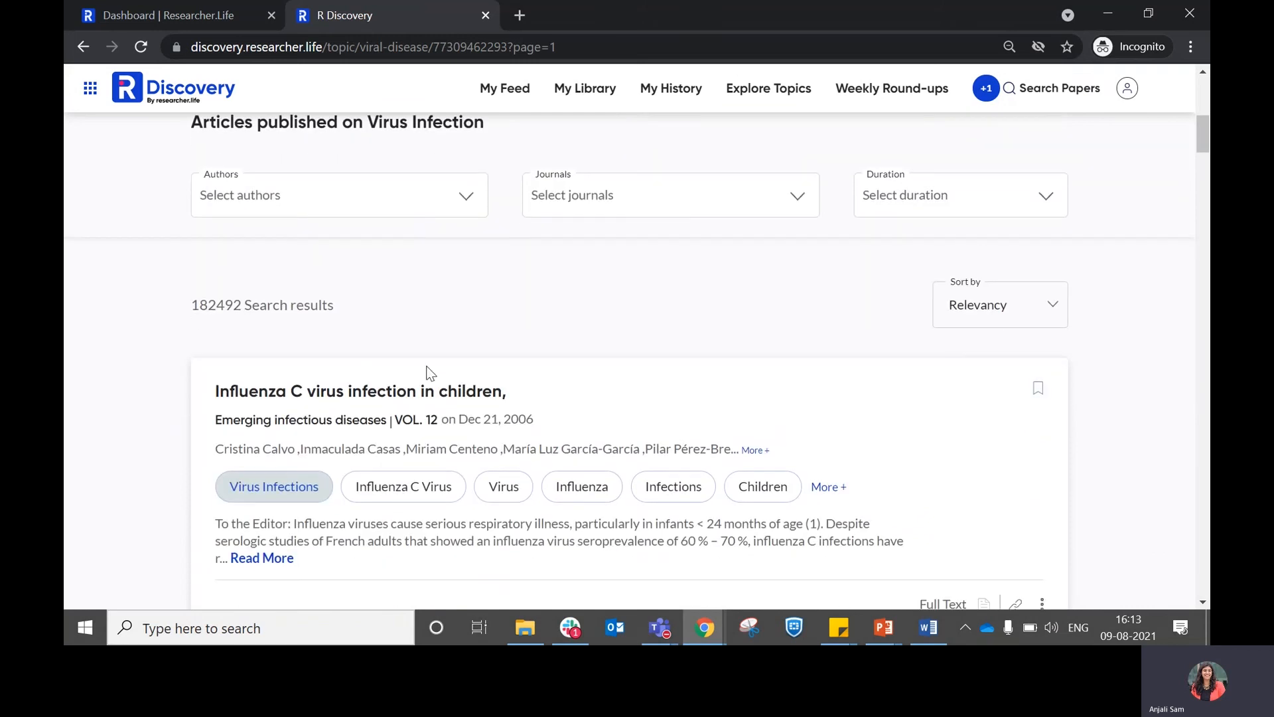
{"action": "mouse_move", "coordinate": [758, 203]}
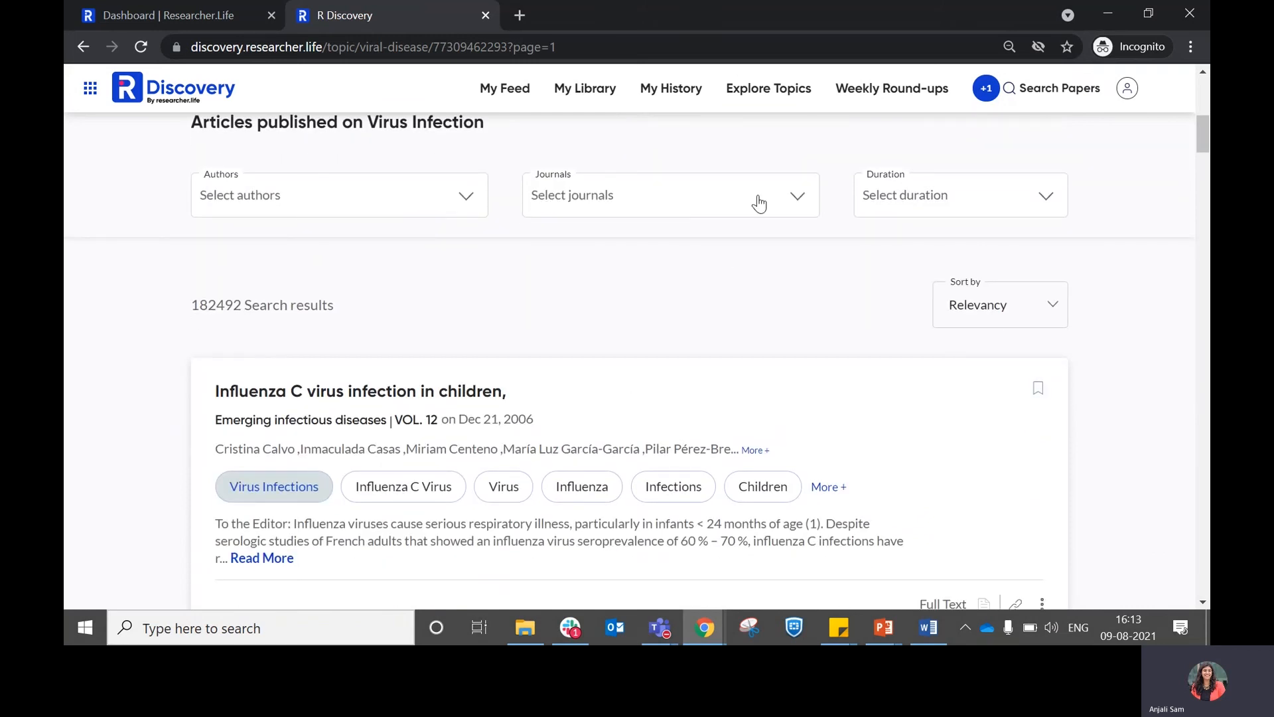
{"action": "scroll", "scroll_direction": "down", "scroll_amount": 3}
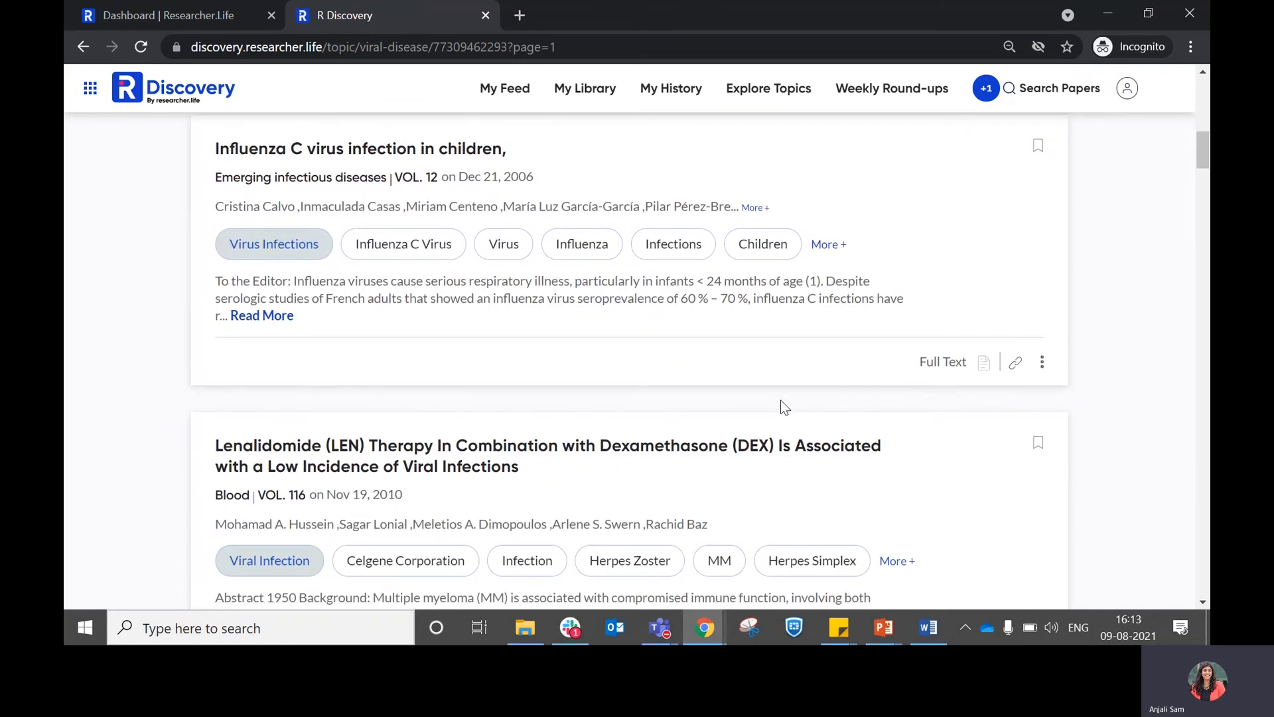
{"action": "scroll", "scroll_direction": "down", "scroll_amount": 3}
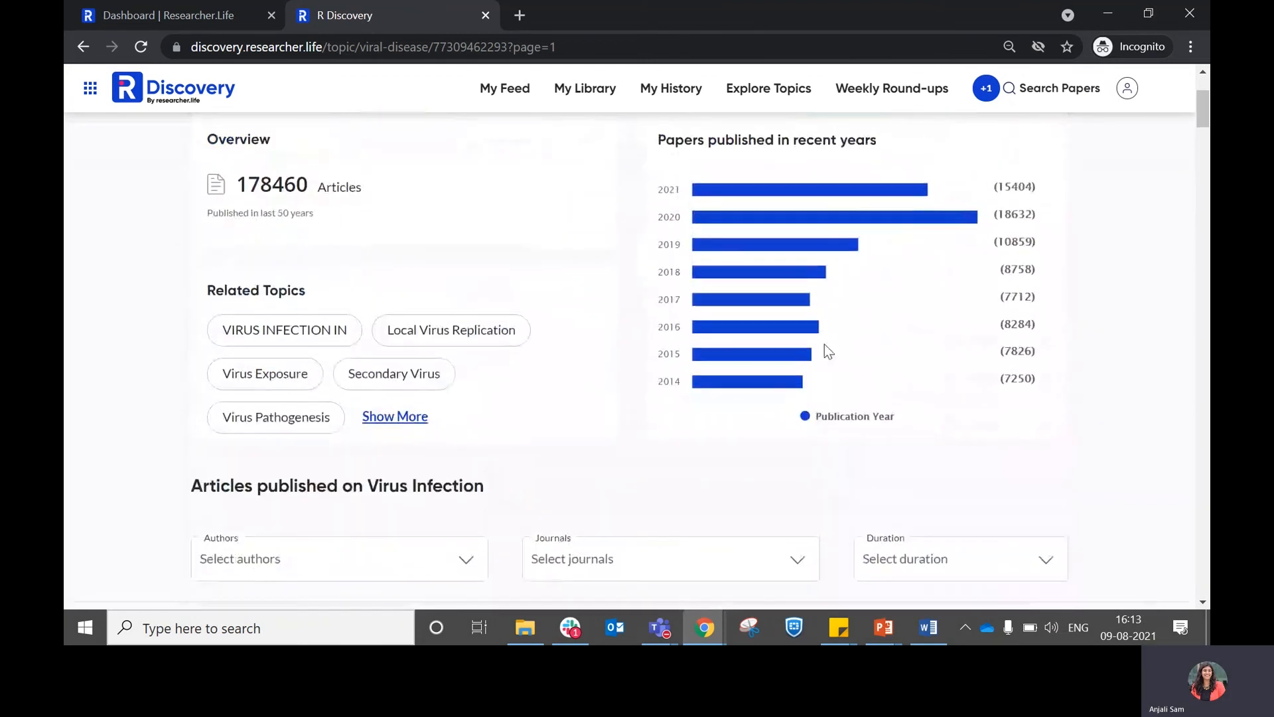
Return to the Dashboard tab and scroll down through the topic recommendations
{"action": "left_click", "coordinate": [163, 15]}
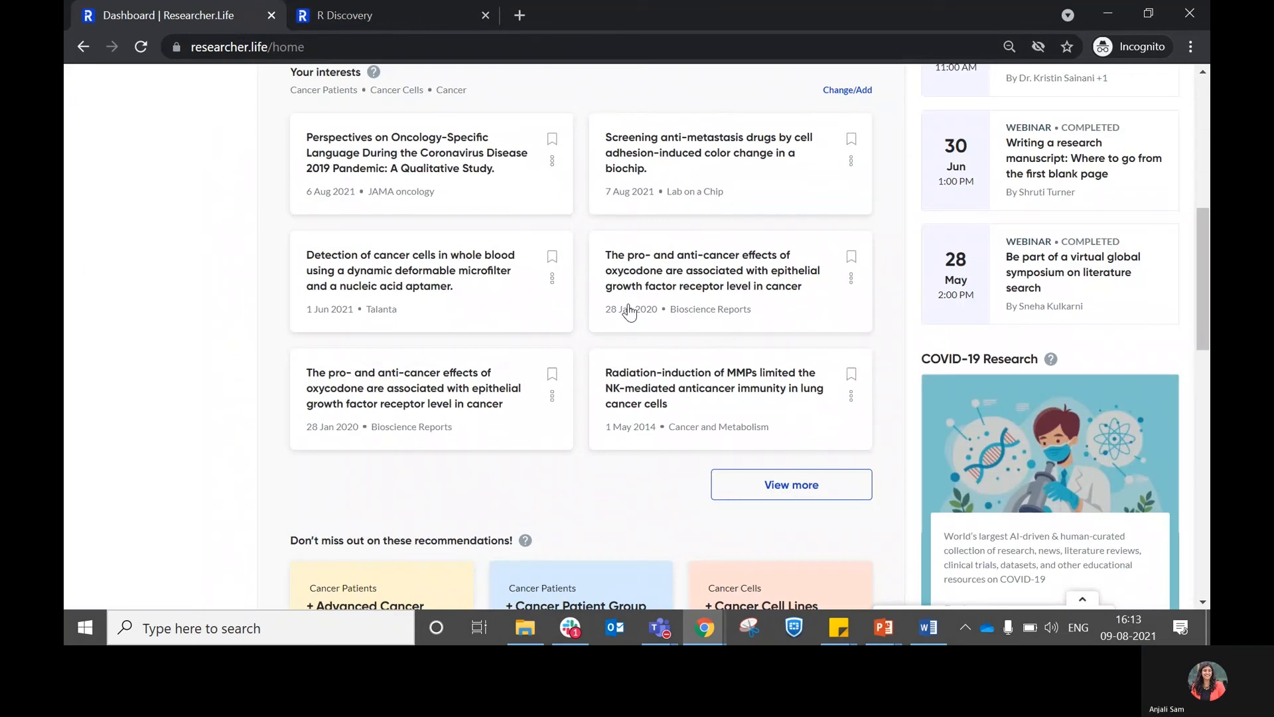
{"action": "scroll", "scroll_direction": "down", "scroll_amount": 3}
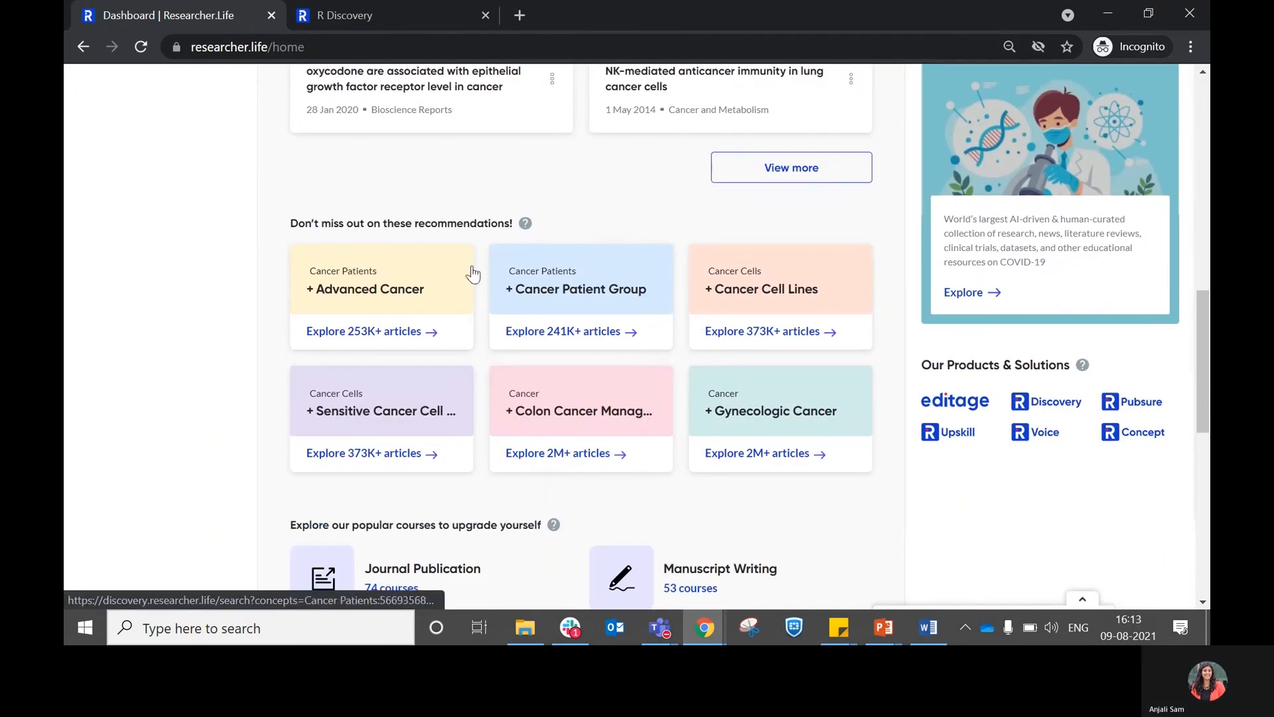
{"action": "mouse_move", "coordinate": [597, 338]}
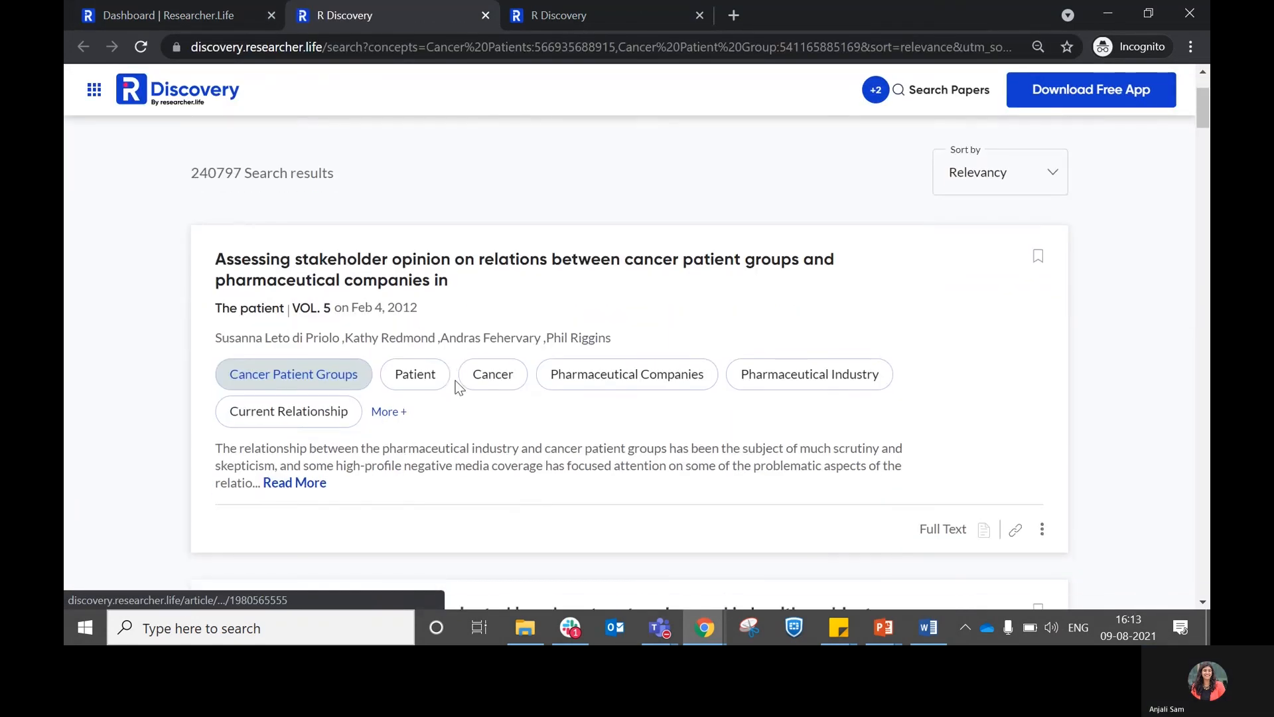
{"action": "scroll", "scroll_direction": "down", "scroll_amount": 3}
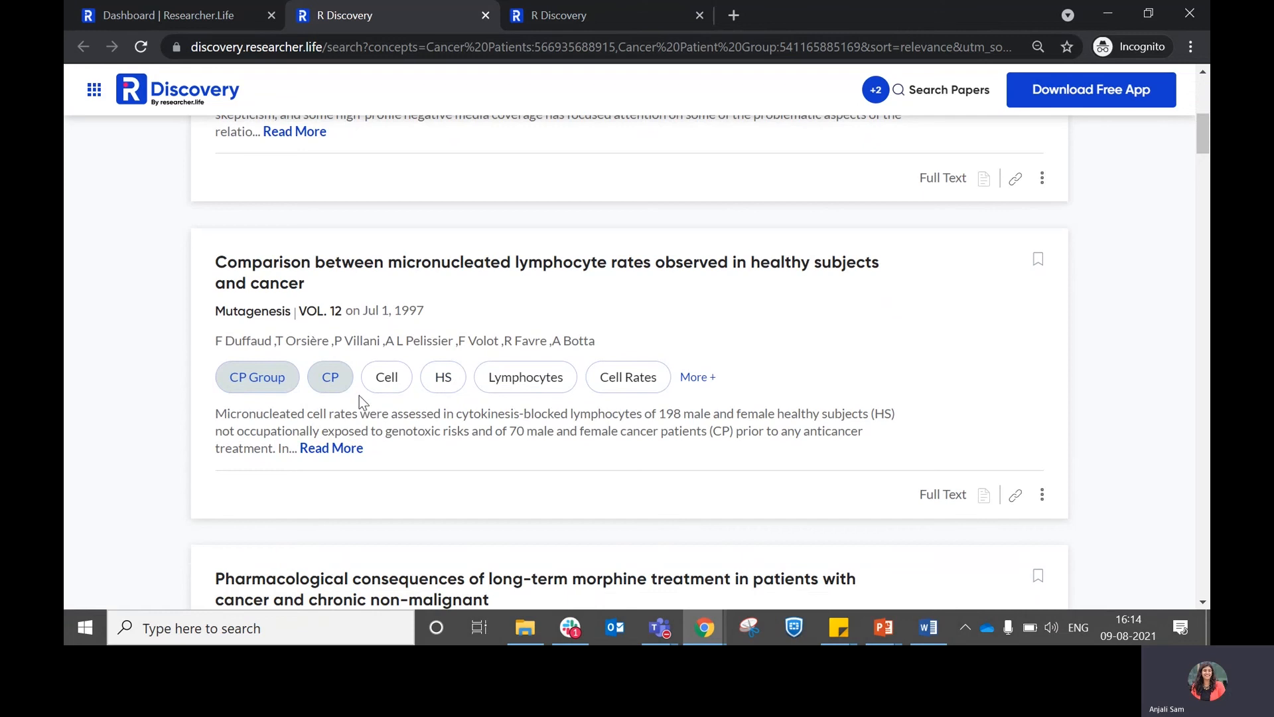
{"action": "scroll", "scroll_direction": "down", "scroll_amount": 3}
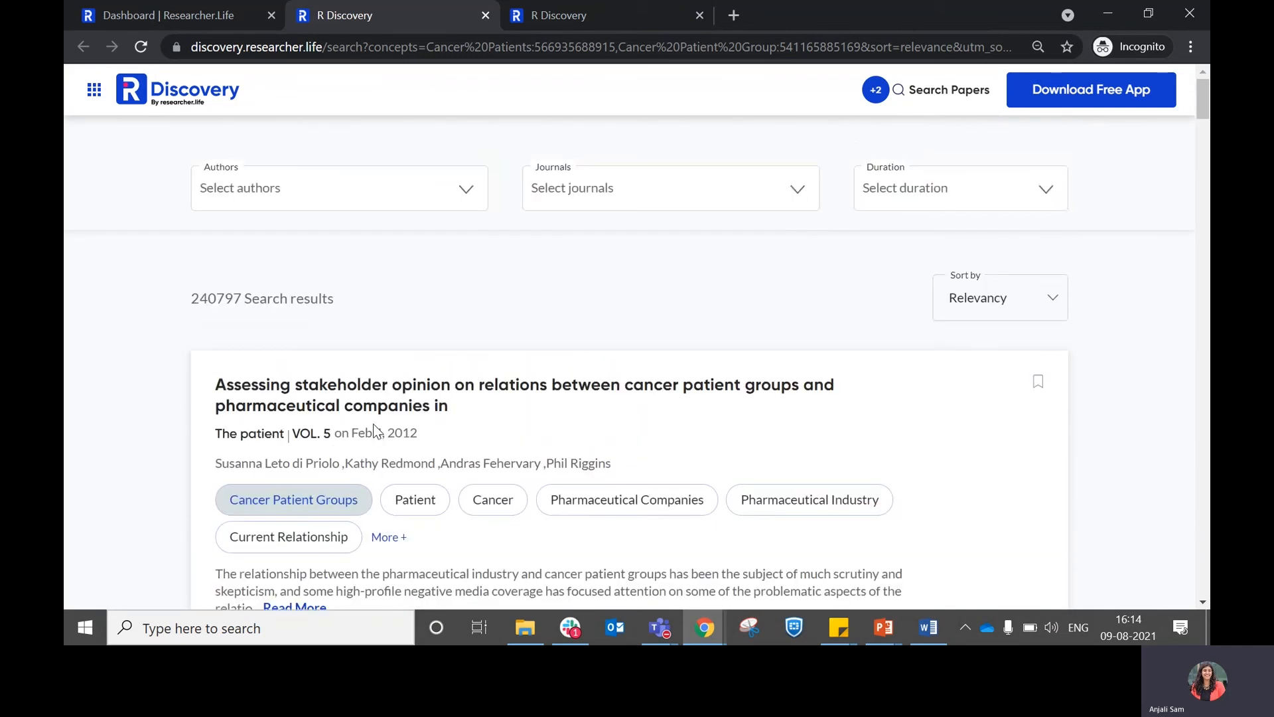
{"action": "scroll", "scroll_direction": "down", "scroll_amount": 3}
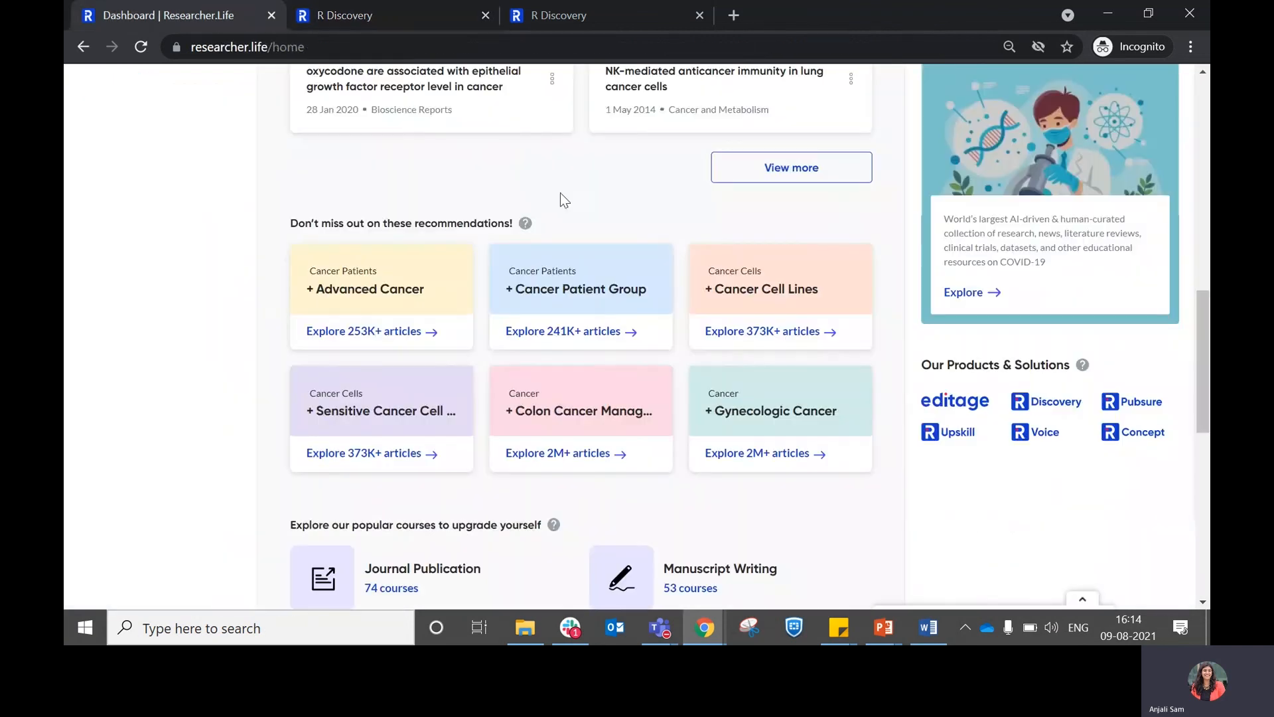
{"action": "scroll", "scroll_direction": "down", "scroll_amount": 3}
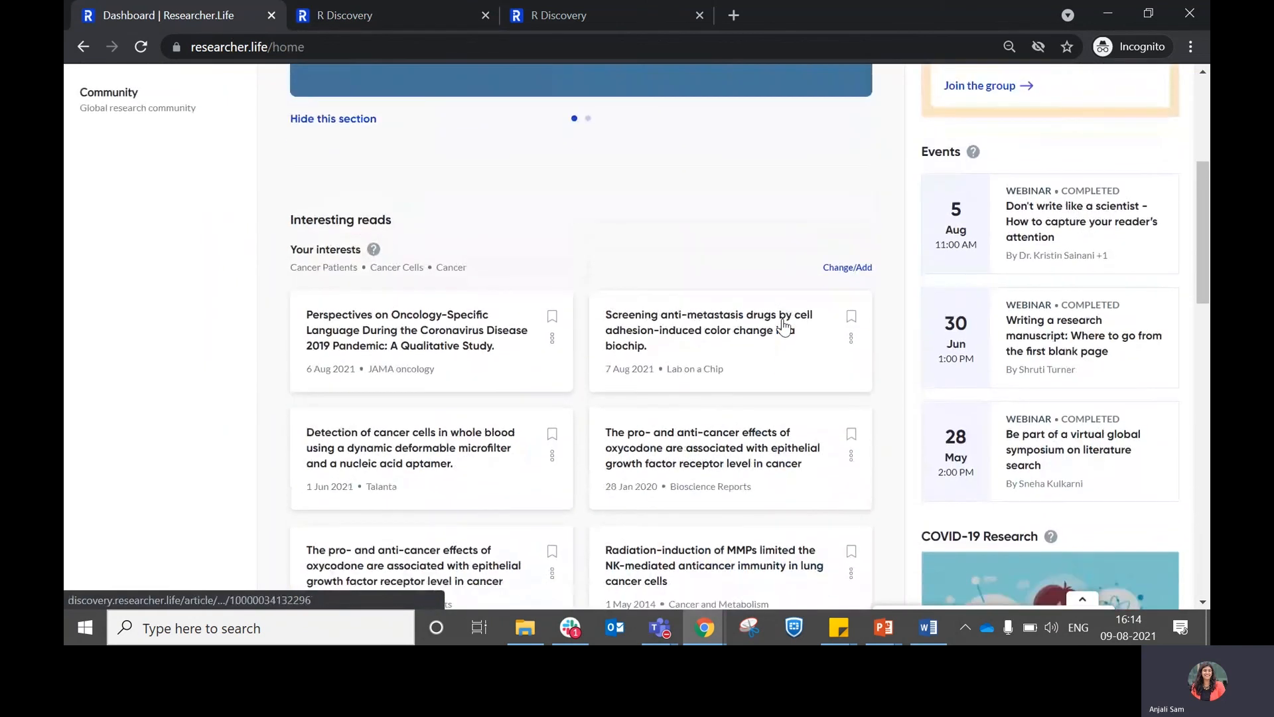
{"action": "scroll", "scroll_direction": "down", "scroll_amount": 3}
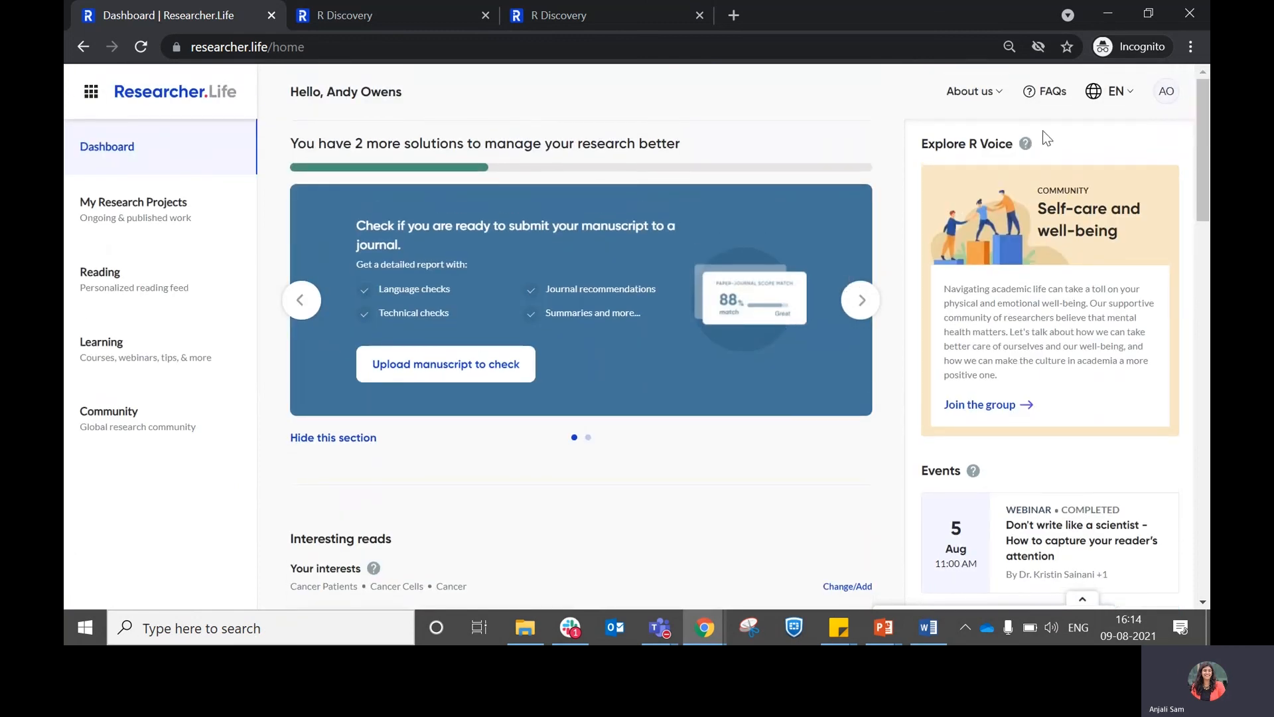
{"action": "mouse_move", "coordinate": [1047, 126]}
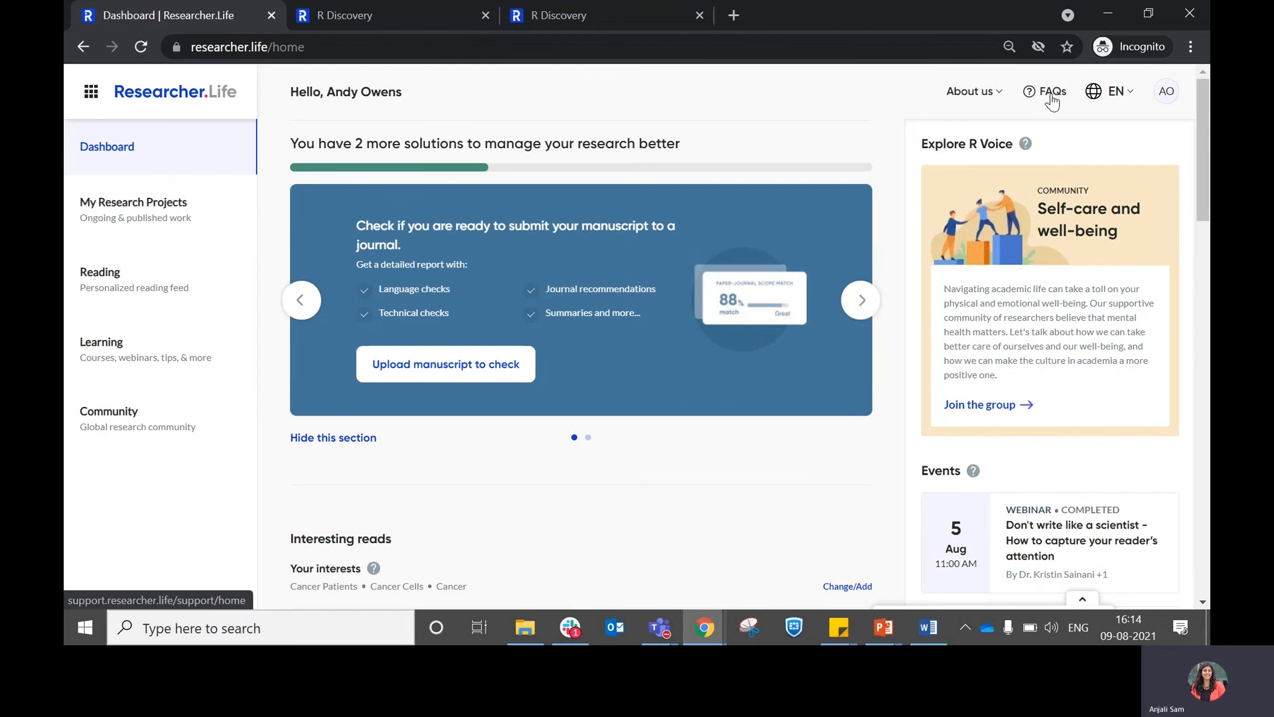
{"action": "mouse_move", "coordinate": [1054, 103]}
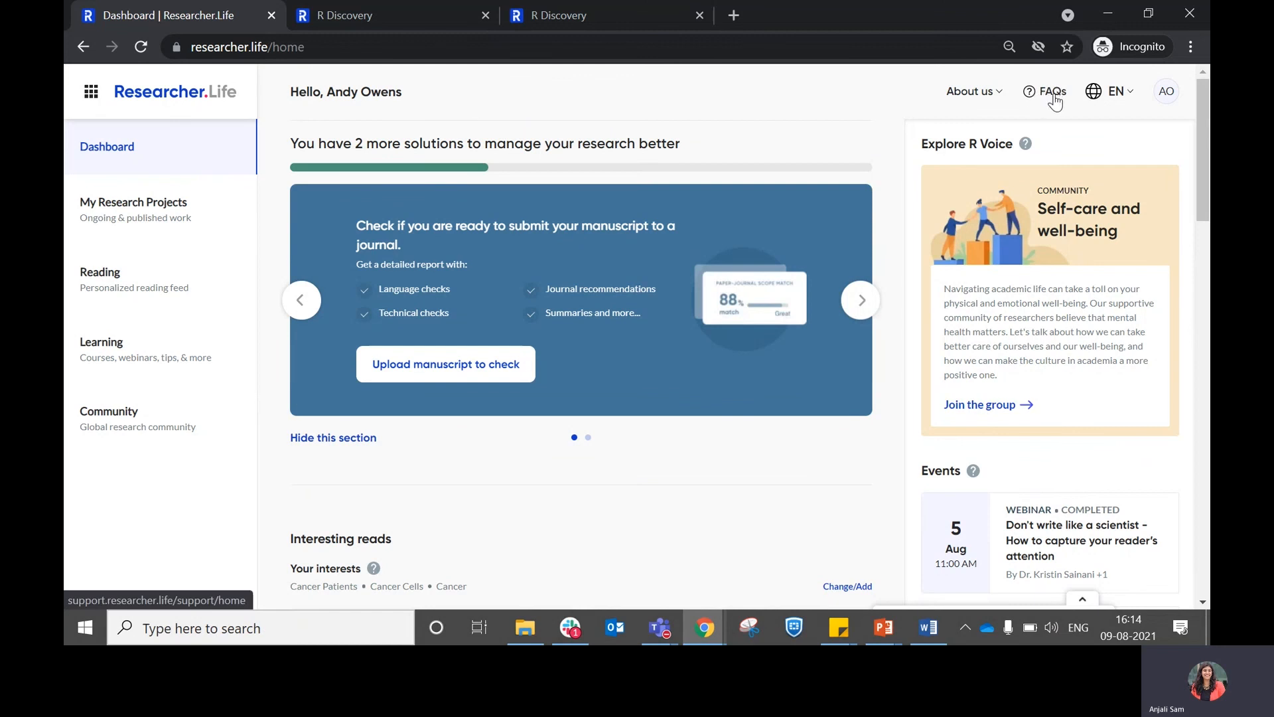
{"action": "mouse_move", "coordinate": [1011, 177]}
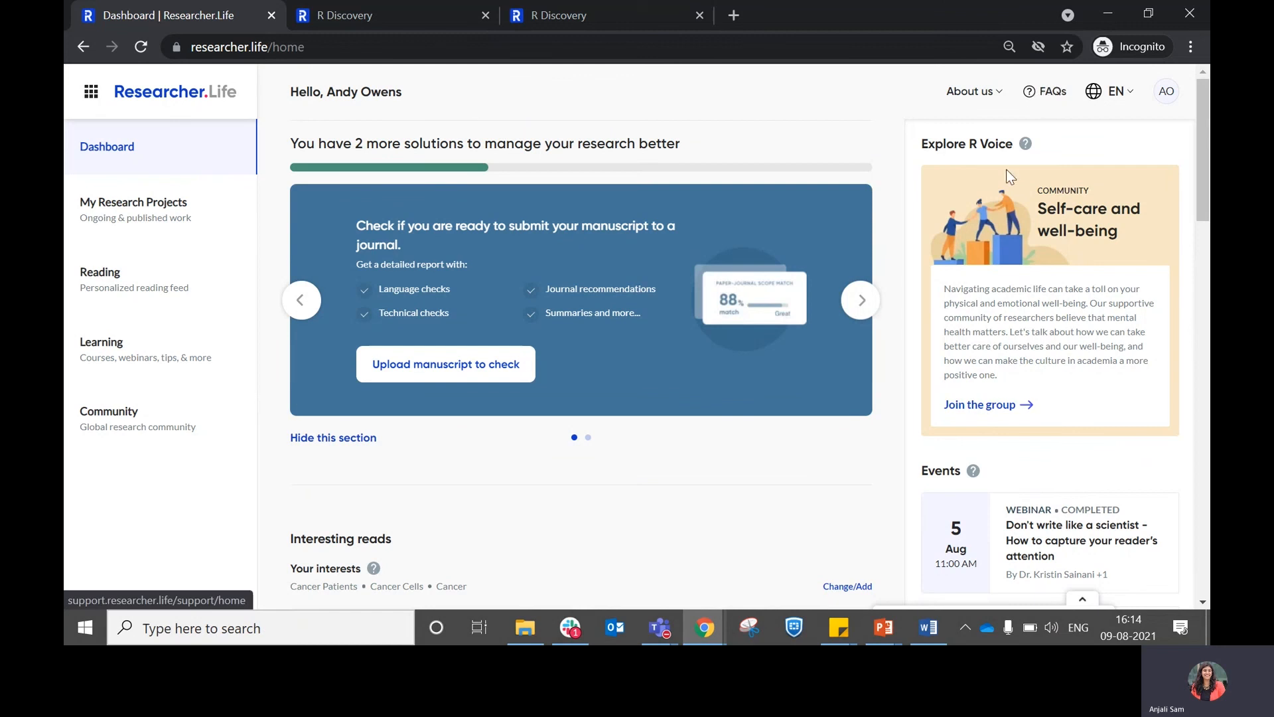
{"action": "mouse_move", "coordinate": [822, 451]}
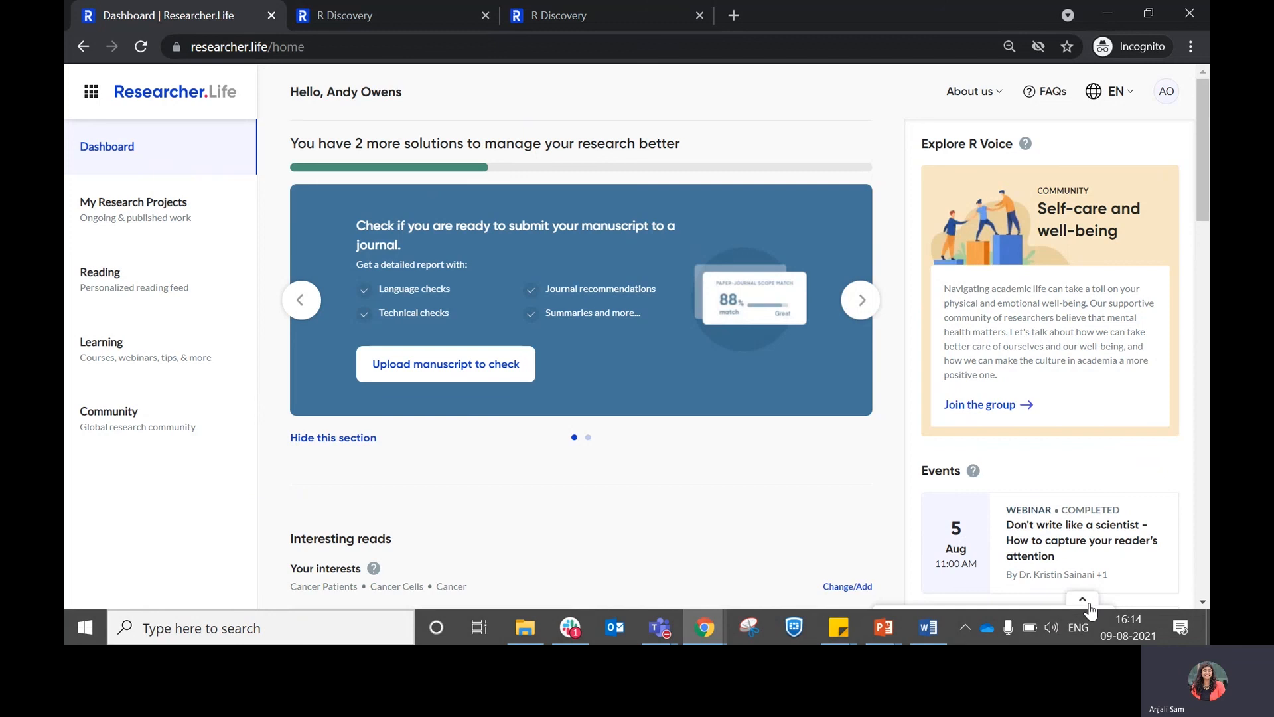
{"action": "left_click", "coordinate": [1082, 608]}
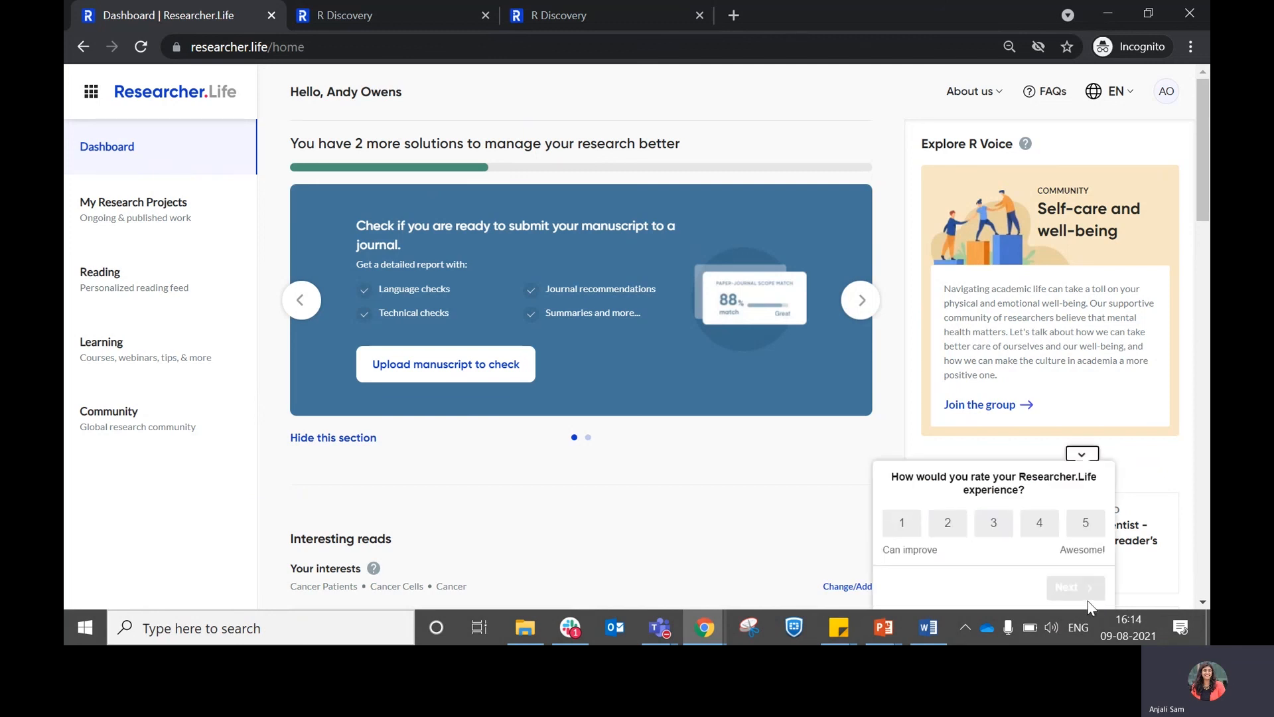
{"action": "mouse_move", "coordinate": [977, 589]}
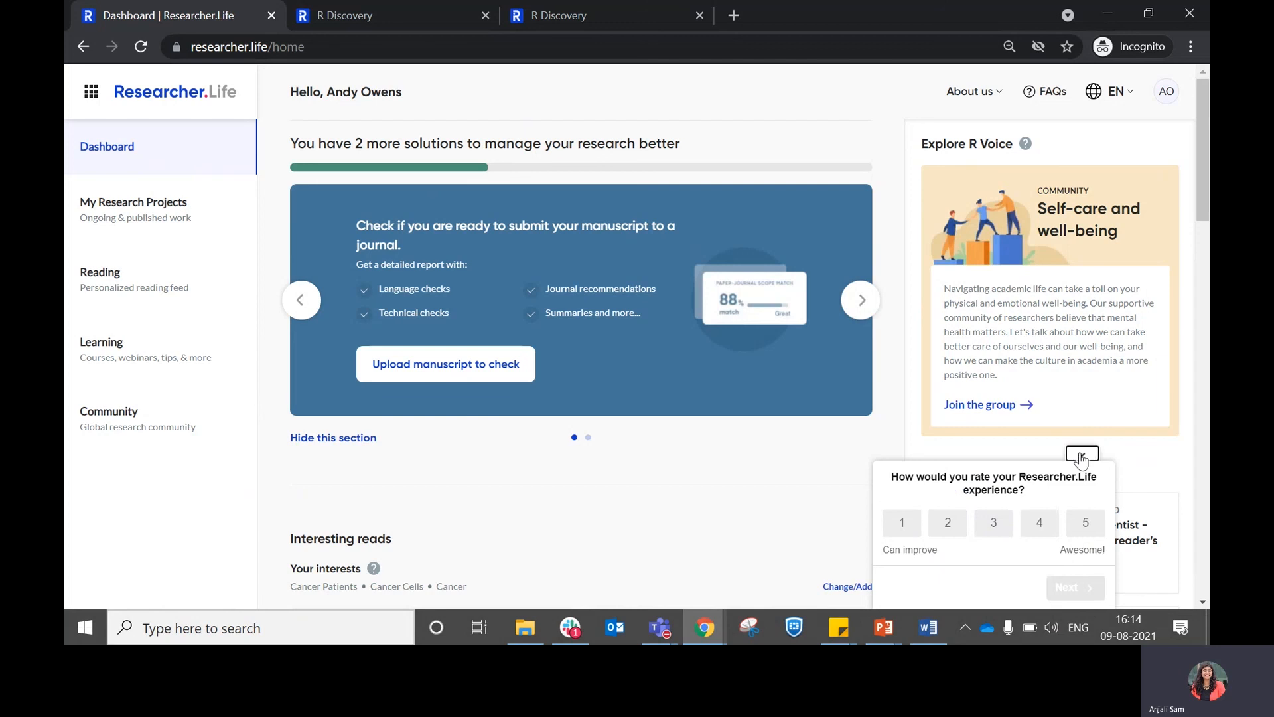
{"action": "left_click", "coordinate": [1082, 454]}
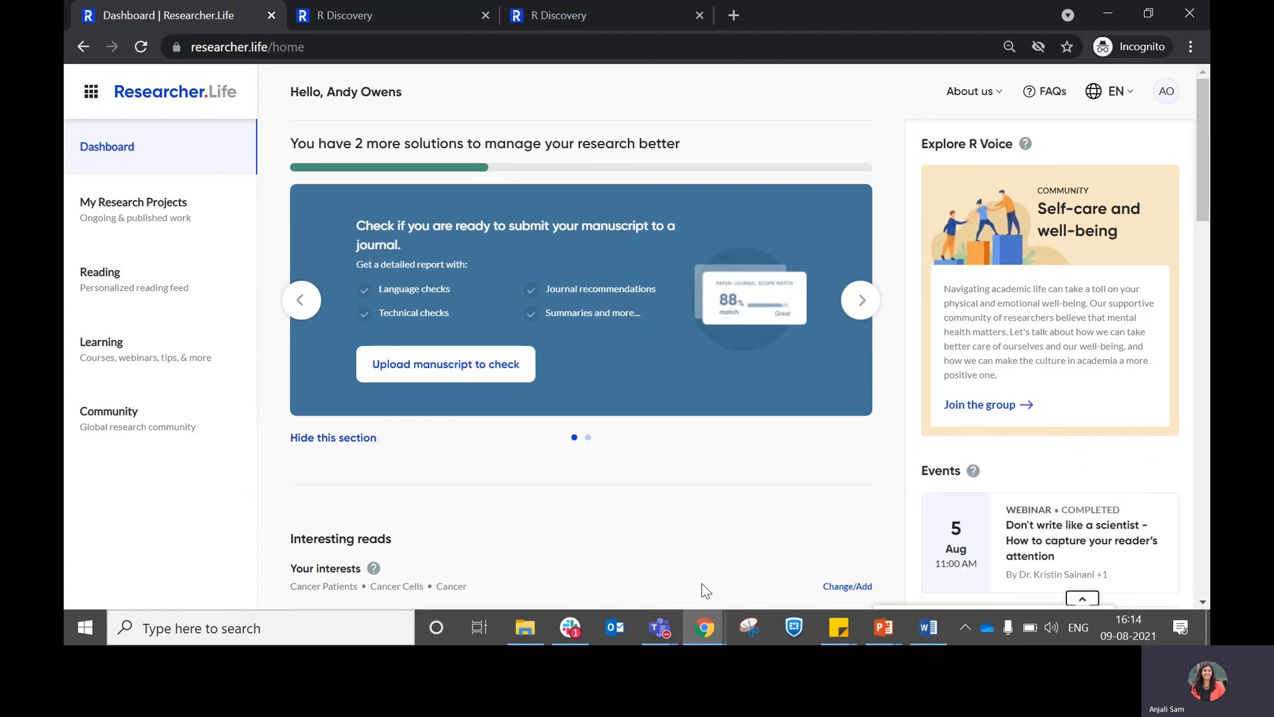
{"action": "mouse_move", "coordinate": [775, 526]}
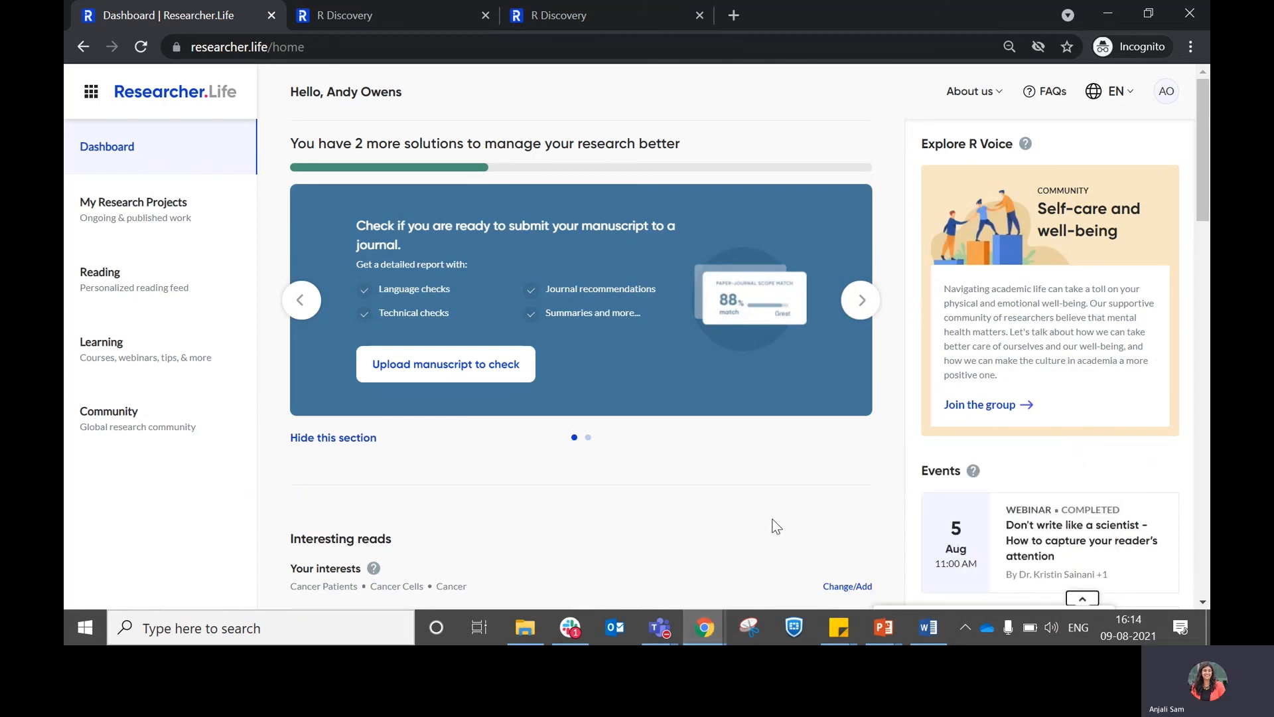
{"action": "mouse_move", "coordinate": [752, 553]}
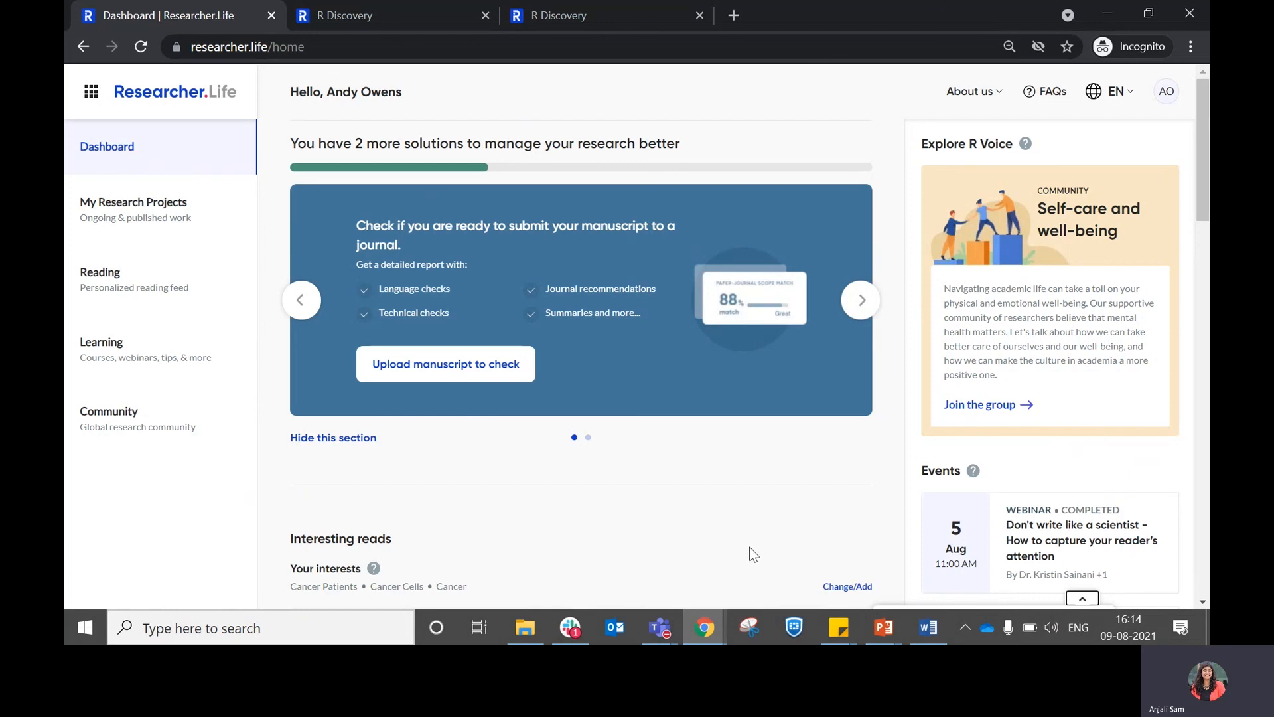
{"action": "mouse_move", "coordinate": [748, 559]}
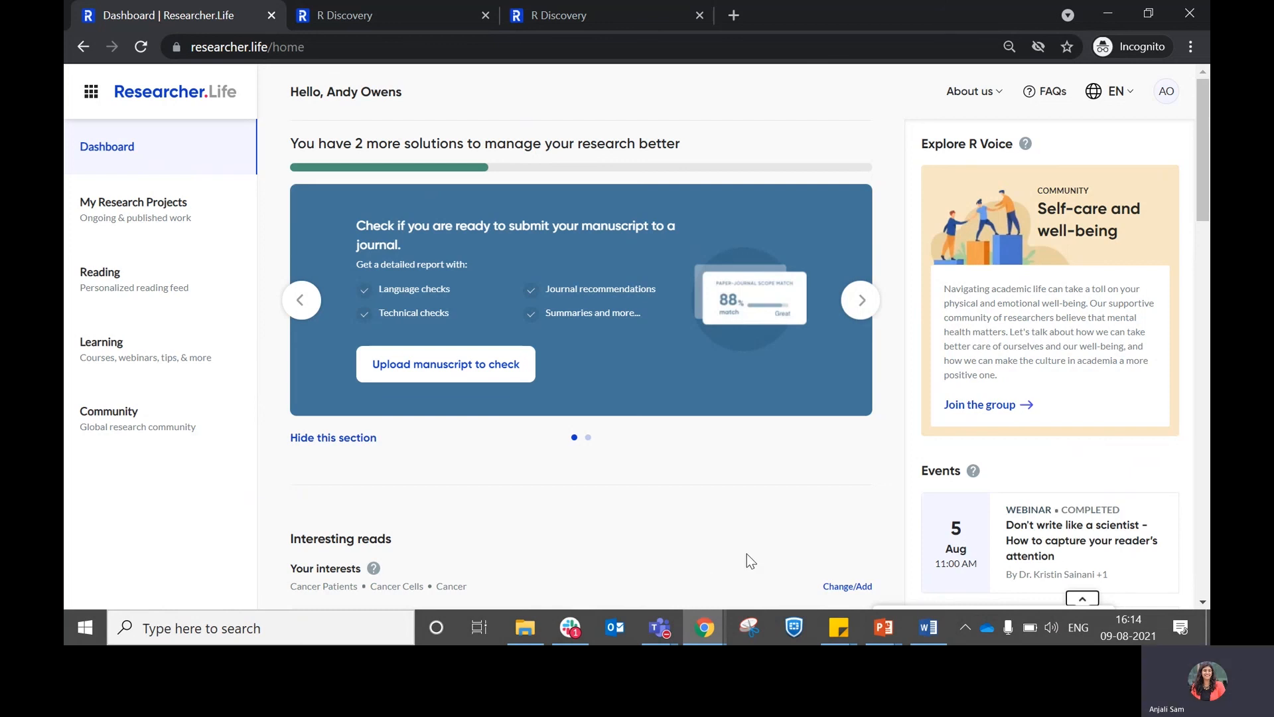